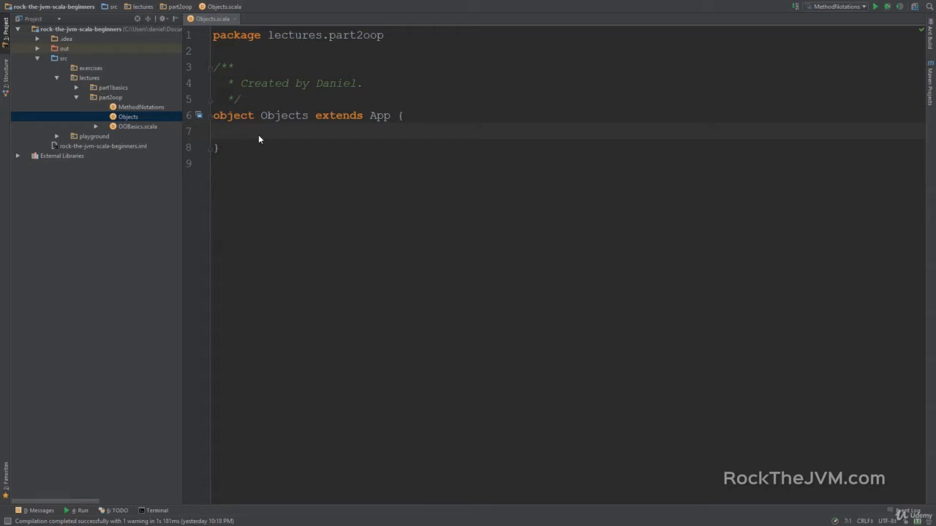
# Expand the playground package and open the JavaPlayground source file.
pyautogui.click(214, 130)
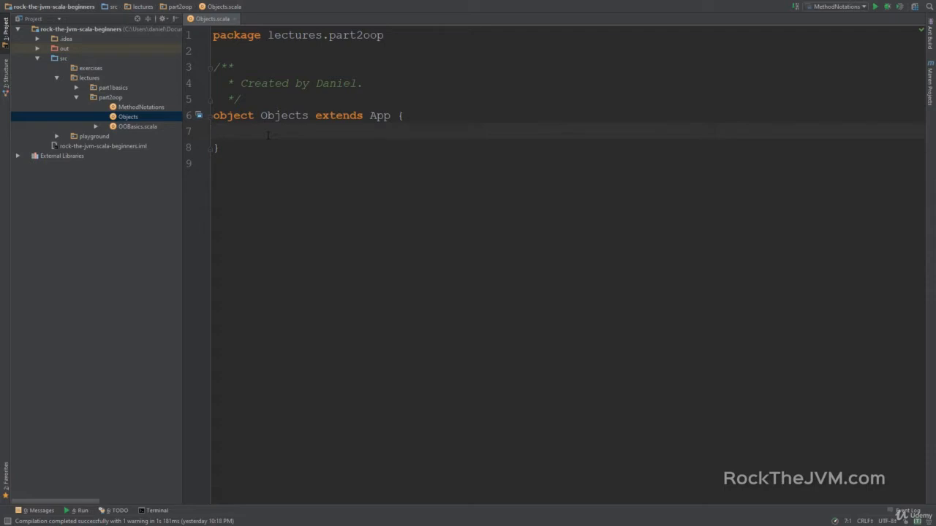
pyautogui.click(94, 136)
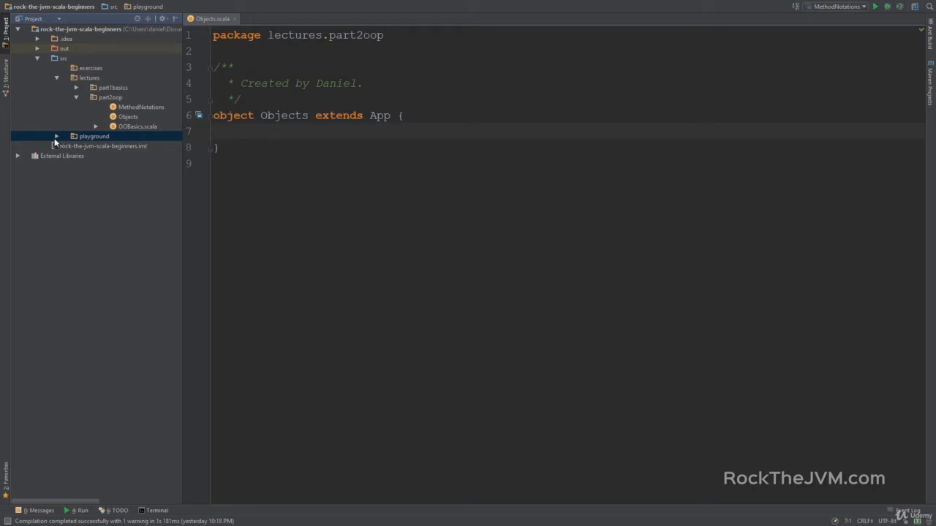
pyautogui.click(93, 136)
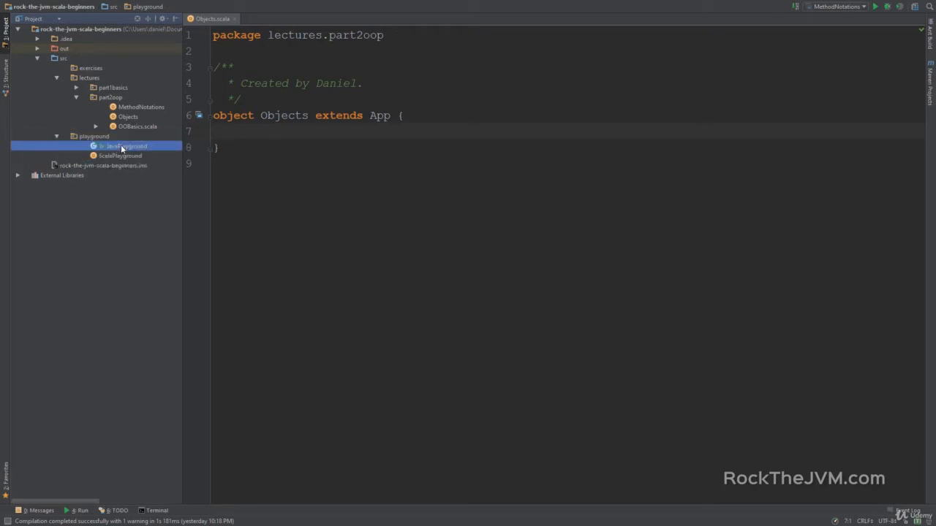
pyautogui.doubleClick(126, 146)
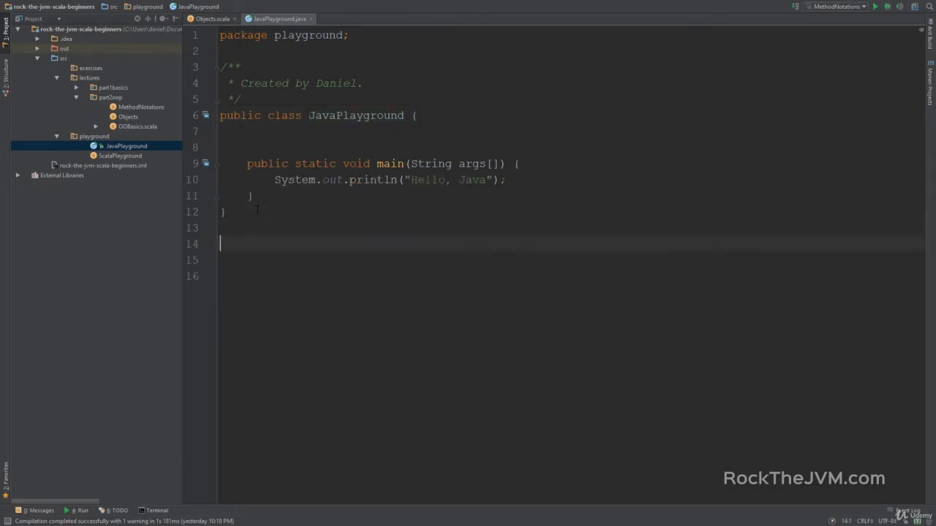
# Add class Person declaring public static final int N_EYES = 2.
pyautogui.write('publci')
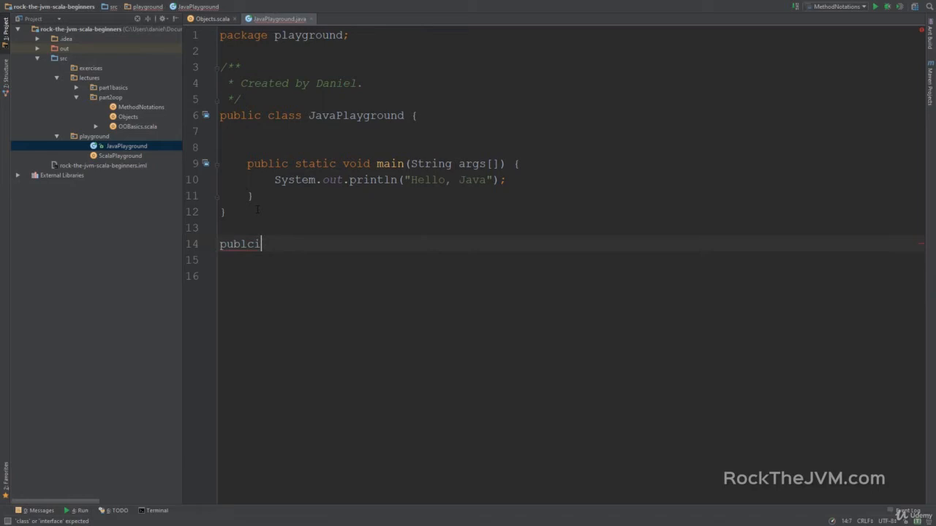
pyautogui.write('public')
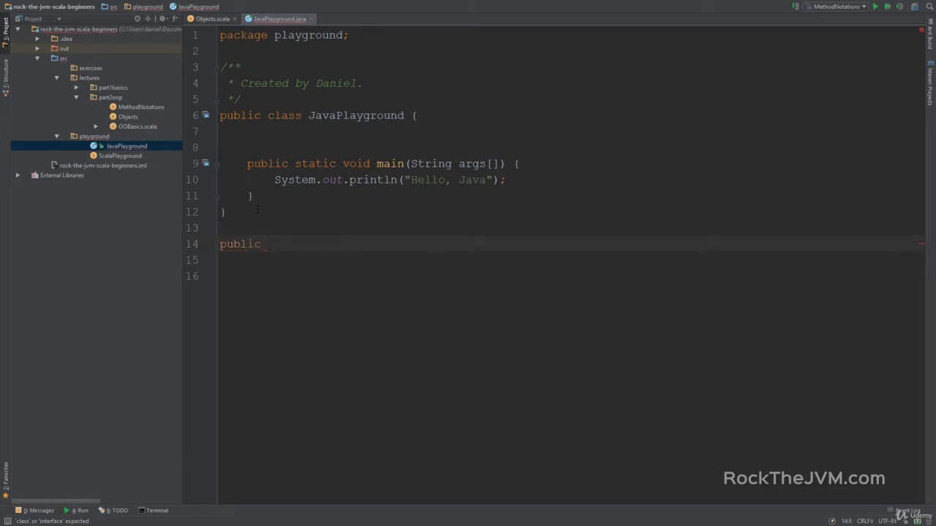
pyautogui.write('class')
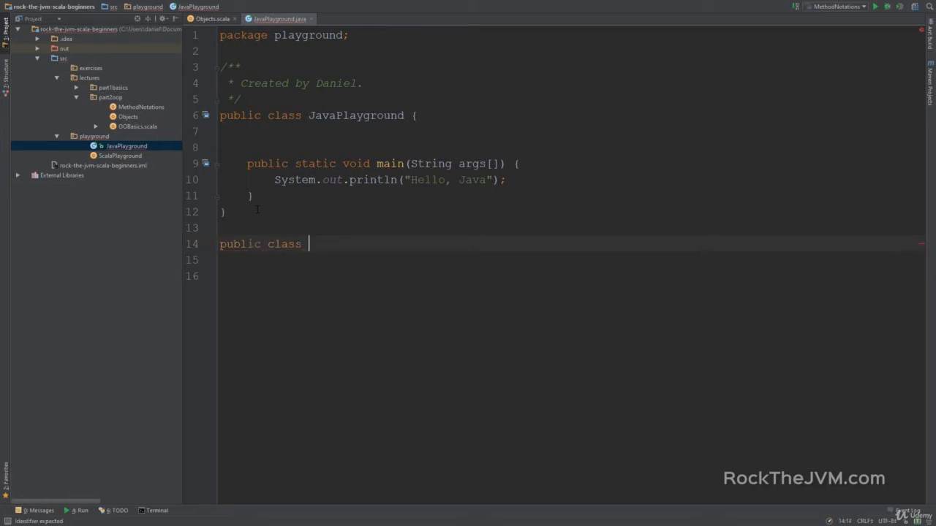
pyautogui.write('Person {')
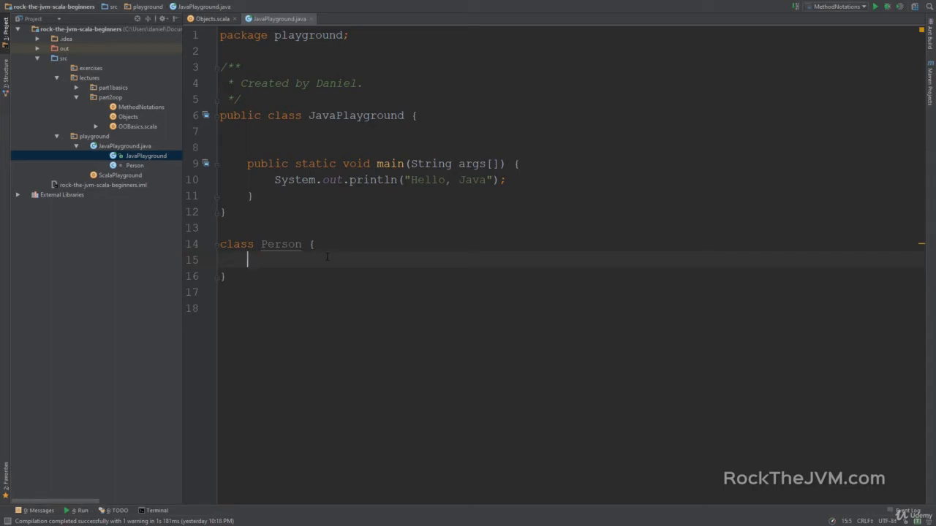
pyautogui.write('public static')
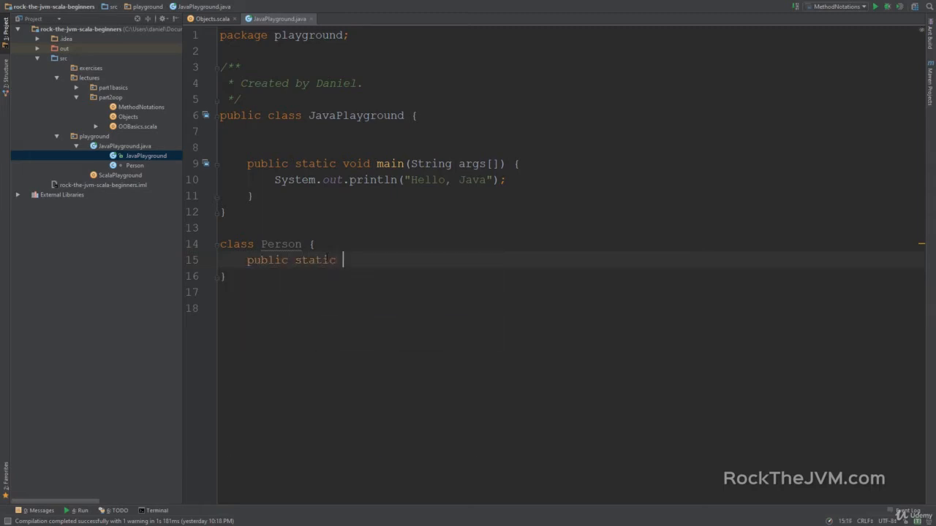
pyautogui.write('final int')
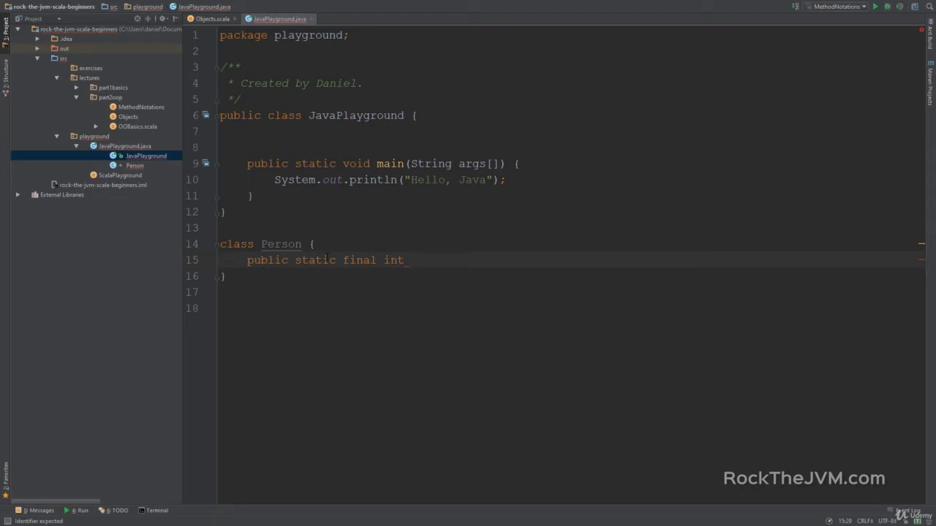
pyautogui.write('N')
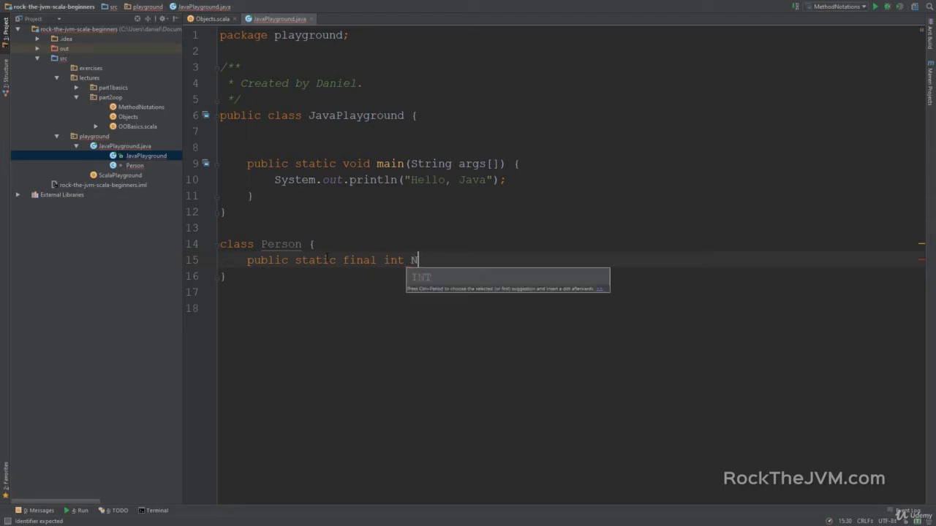
pyautogui.write('_EYES = 2')
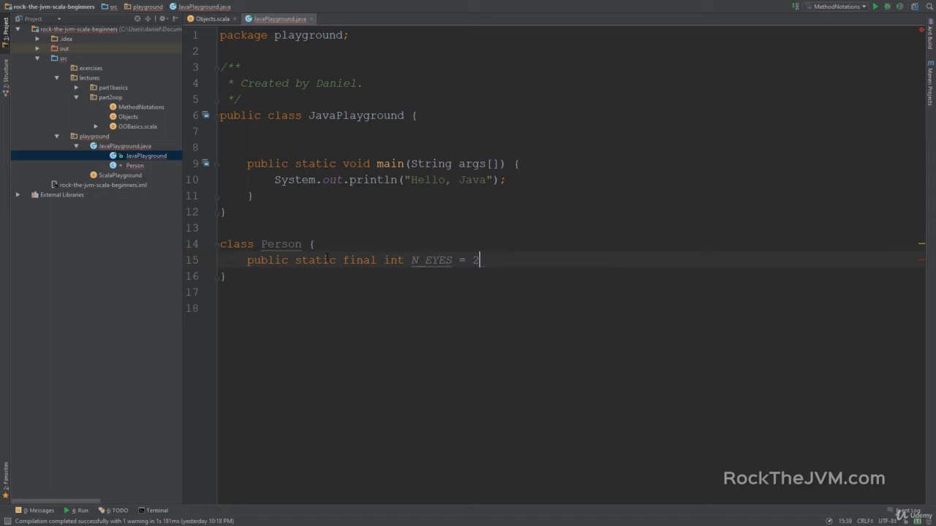
pyautogui.write(';')
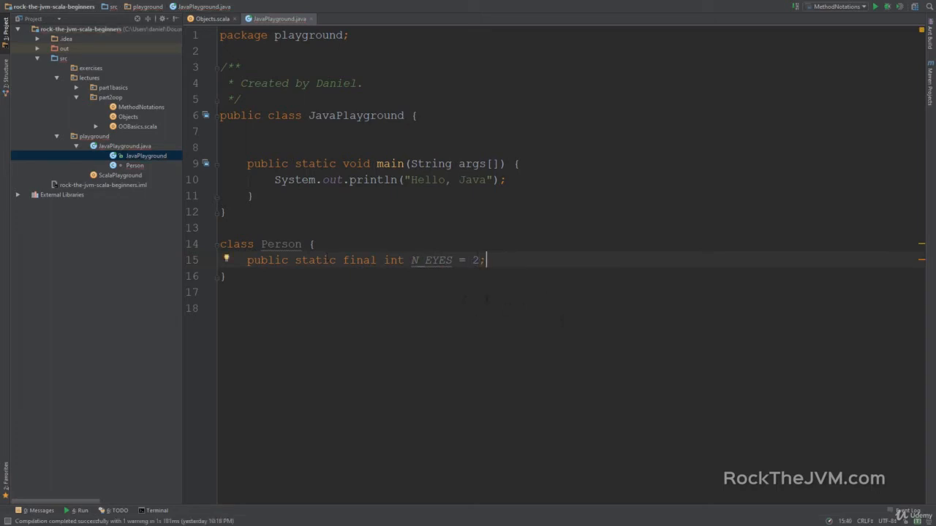
# Replace the "Hello, Java" println argument with Person.N_EYES, then return to Objects.scala.
pyautogui.click(506, 179)
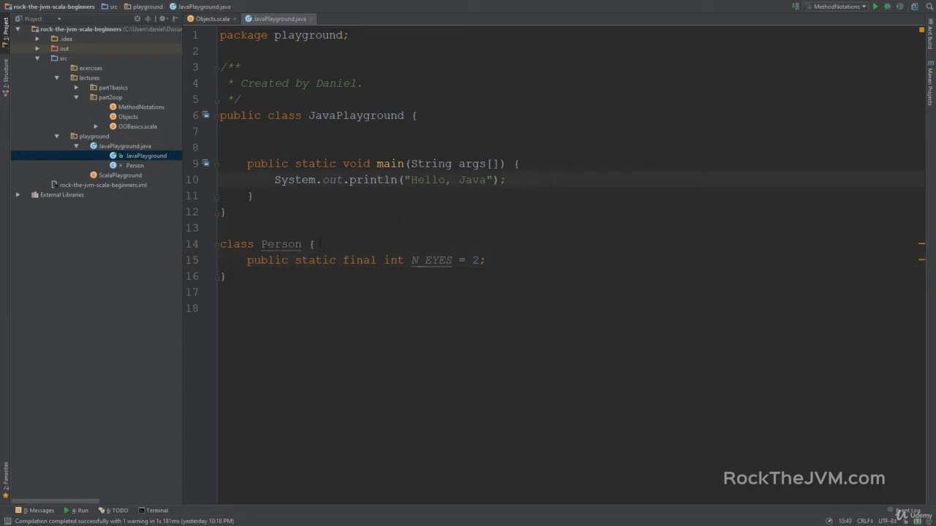
pyautogui.doubleClick(446, 179)
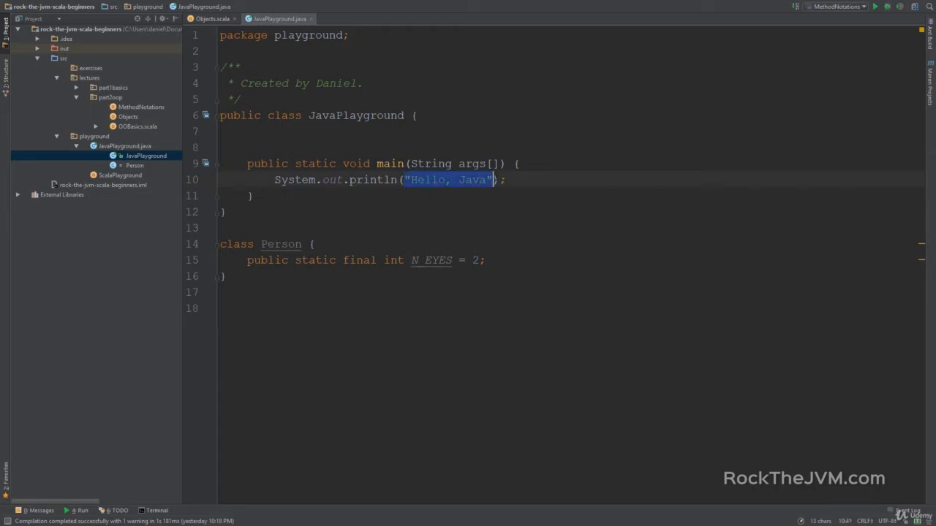
pyautogui.write('P')
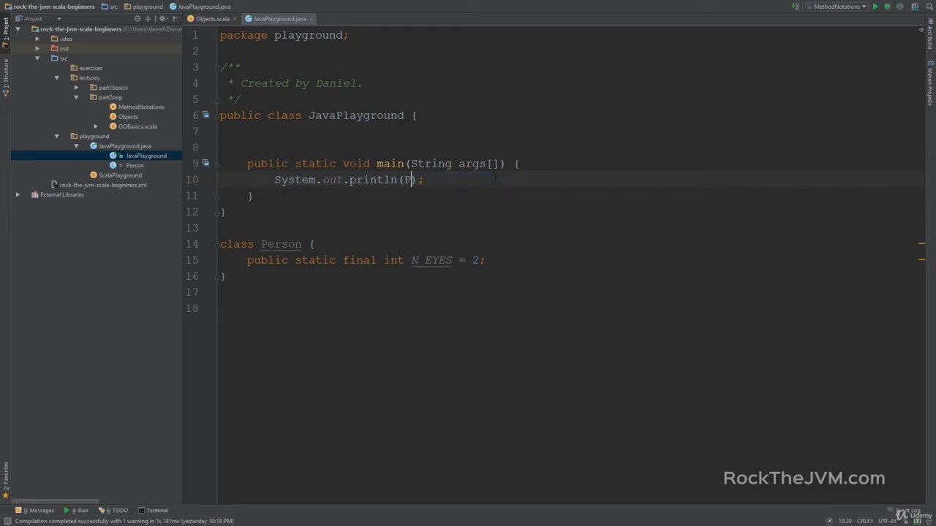
pyautogui.write('erson.N_EYES')
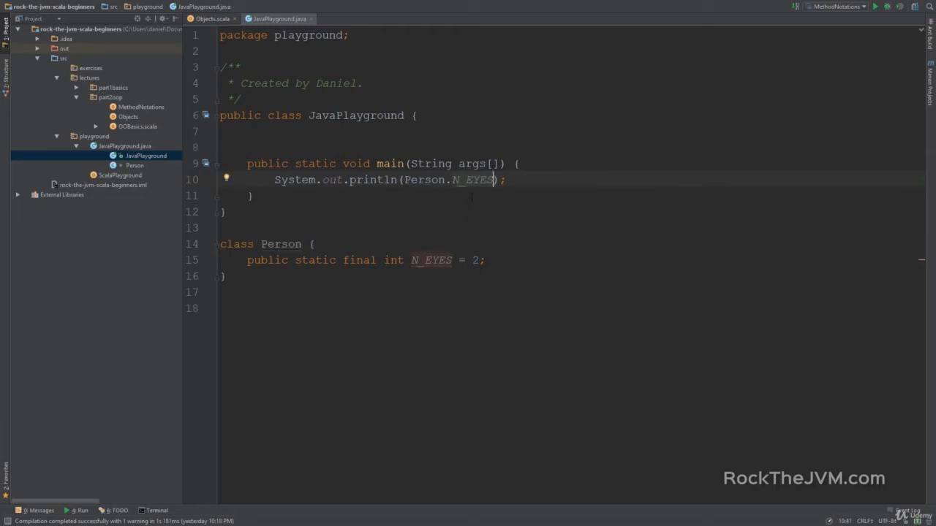
pyautogui.doubleClick(473, 180)
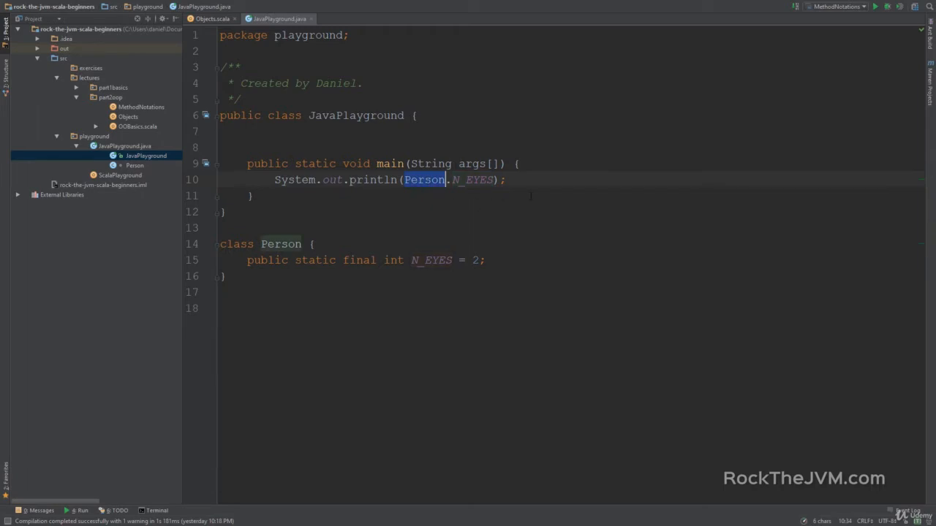
pyautogui.click(252, 195)
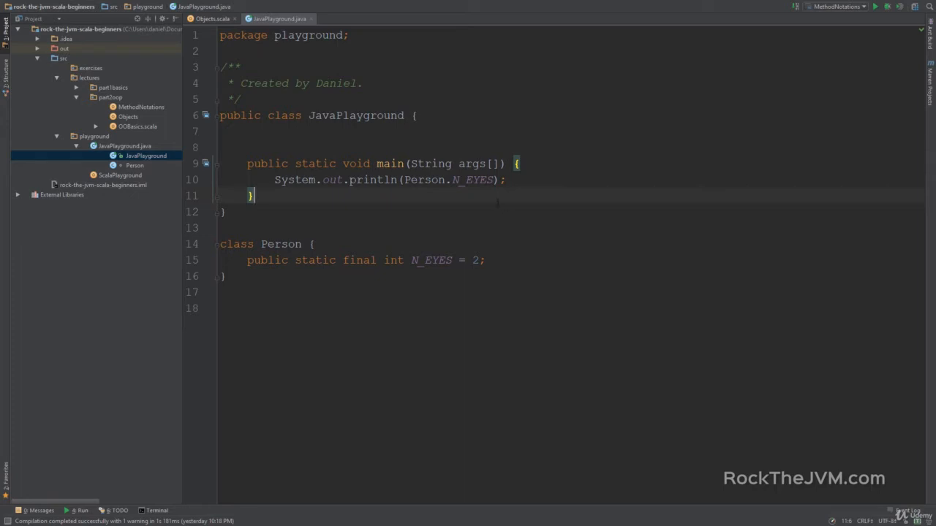
pyautogui.click(211, 18)
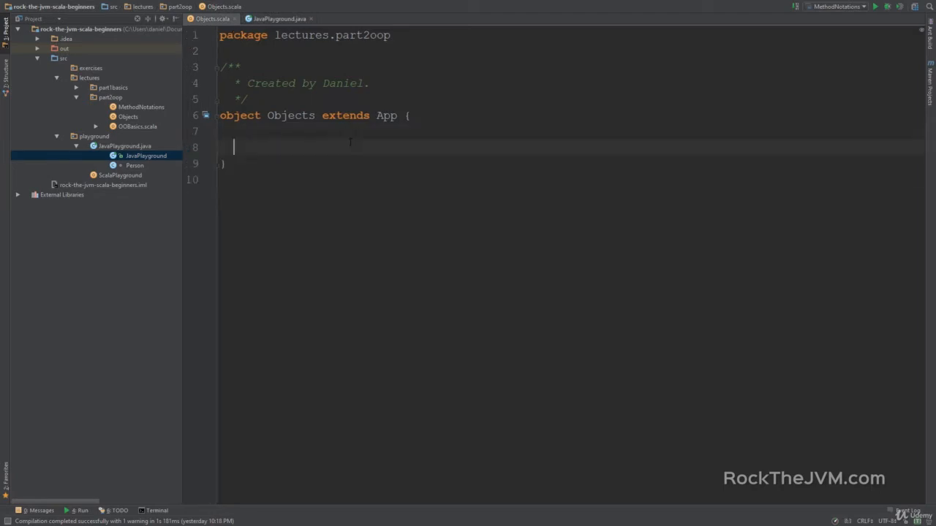
# Write the comment: SCALA DOES NOT HAVE CLASS-LEVEL FUNCTIONALITY ("static").
pyautogui.write('//')
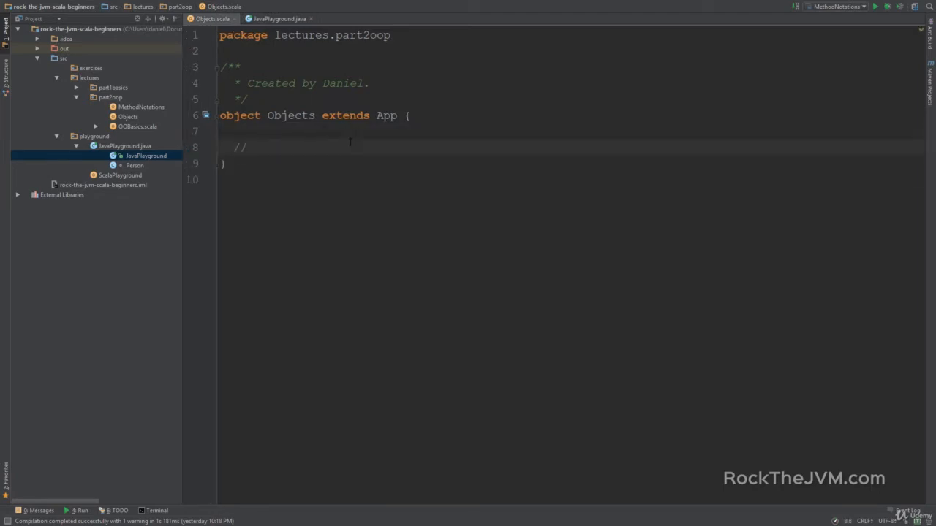
pyautogui.write('s')
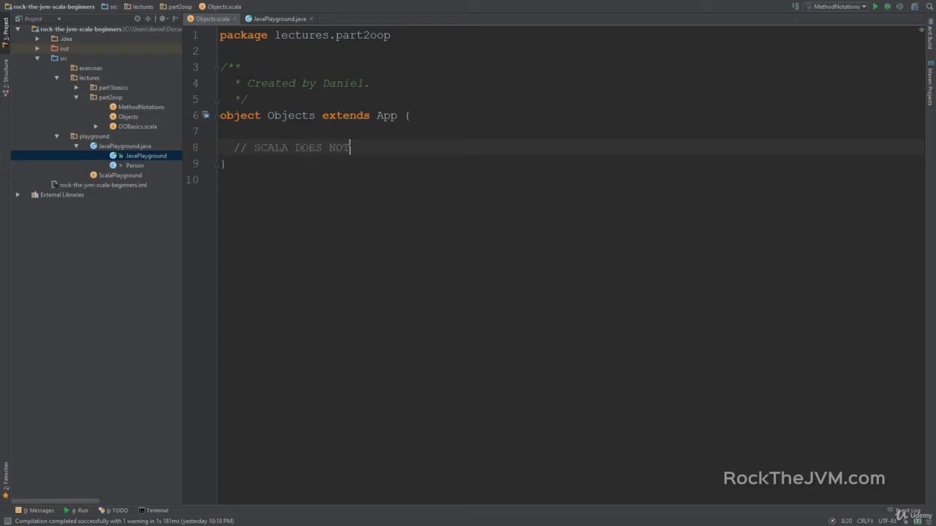
pyautogui.write('HAVE CLASS-LEVEL FUNCT')
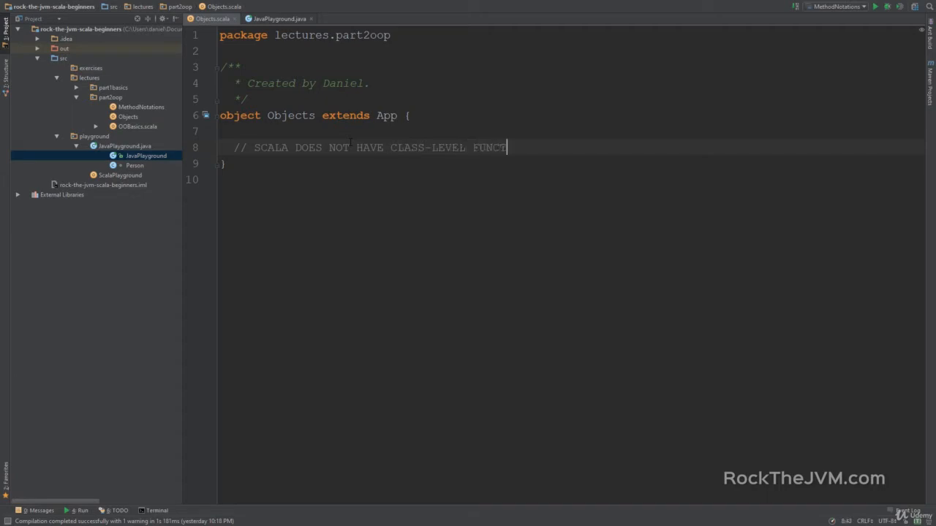
pyautogui.write('IONALITY')
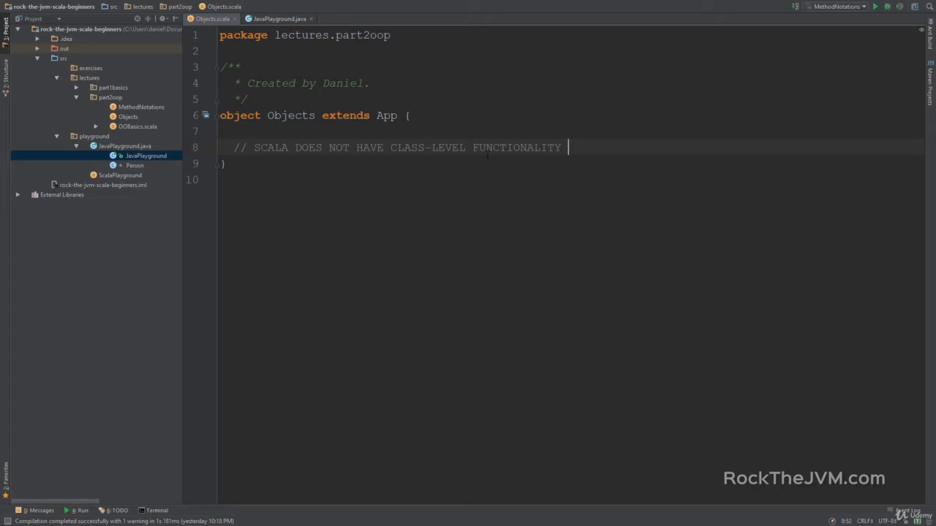
pyautogui.write('("stati')
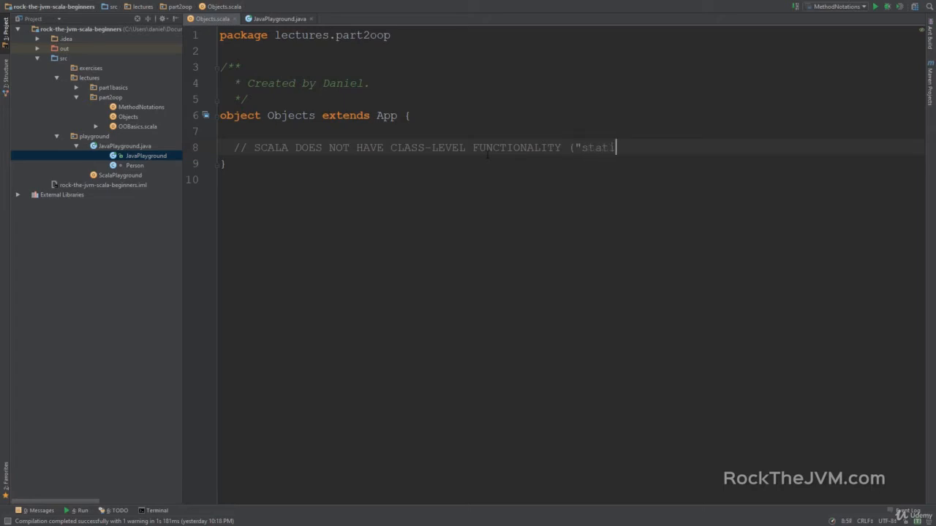
pyautogui.write('c")')
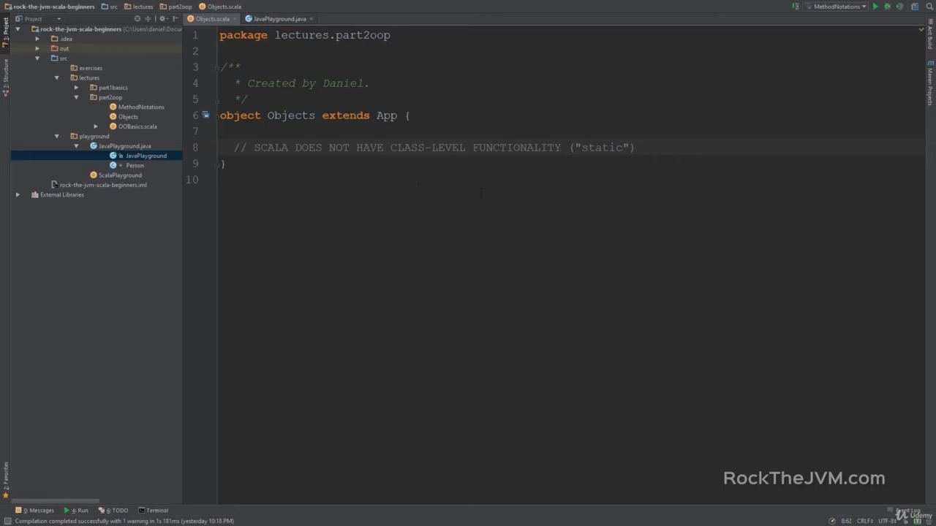
pyautogui.doubleClick(240, 116)
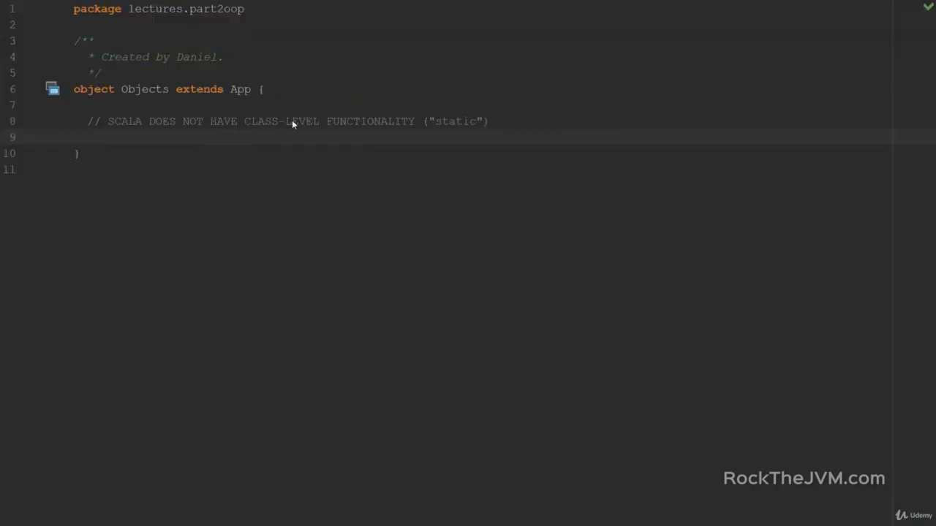
# Define object Person with val N_EYES = 2 and add println(Person.N_EYES).
pyautogui.write('object')
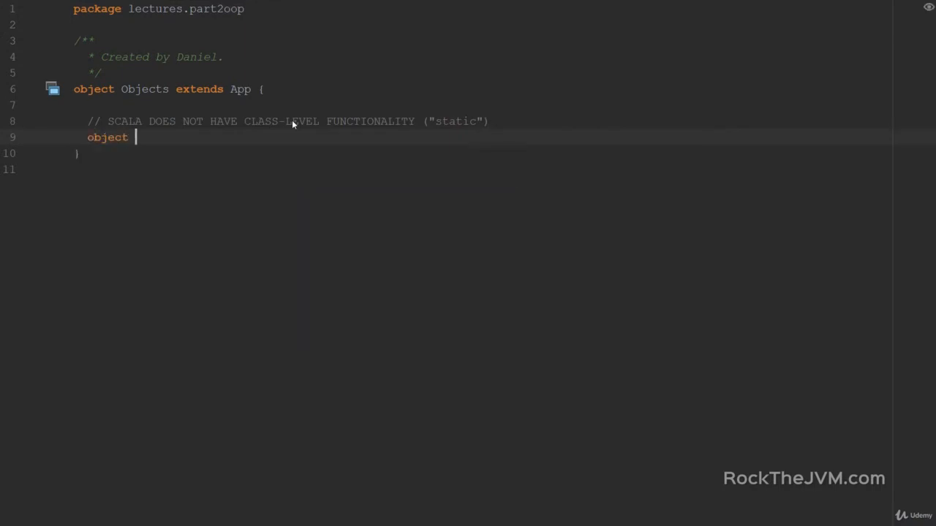
pyautogui.write('Person {')
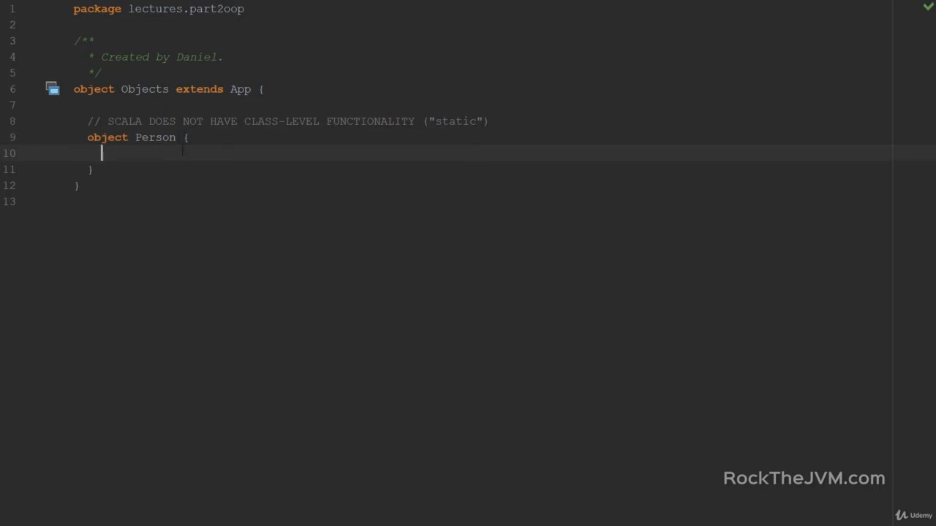
pyautogui.write('val N_EYES')
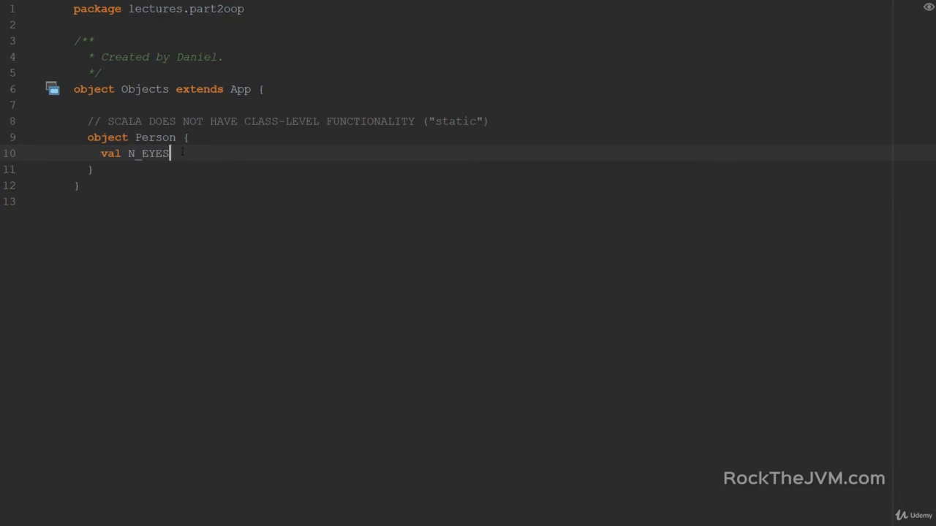
pyautogui.write('= 2')
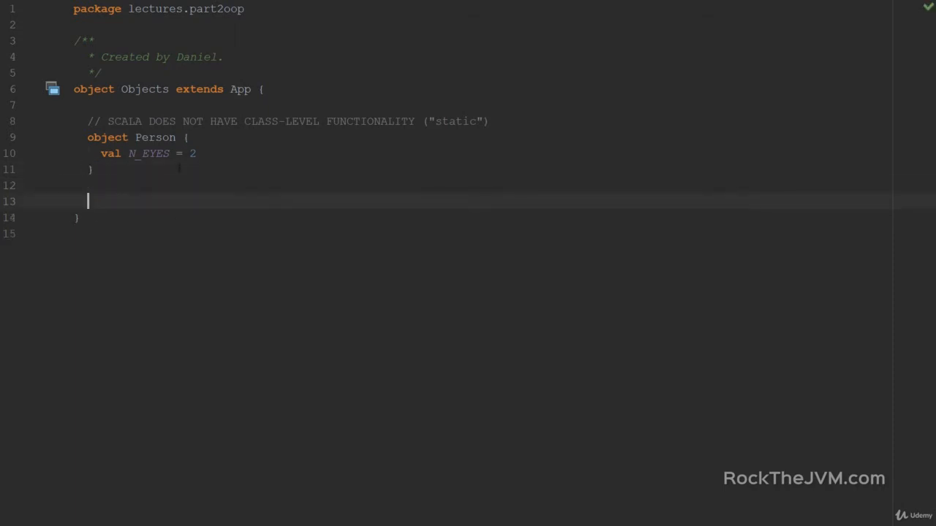
pyautogui.write('println(')
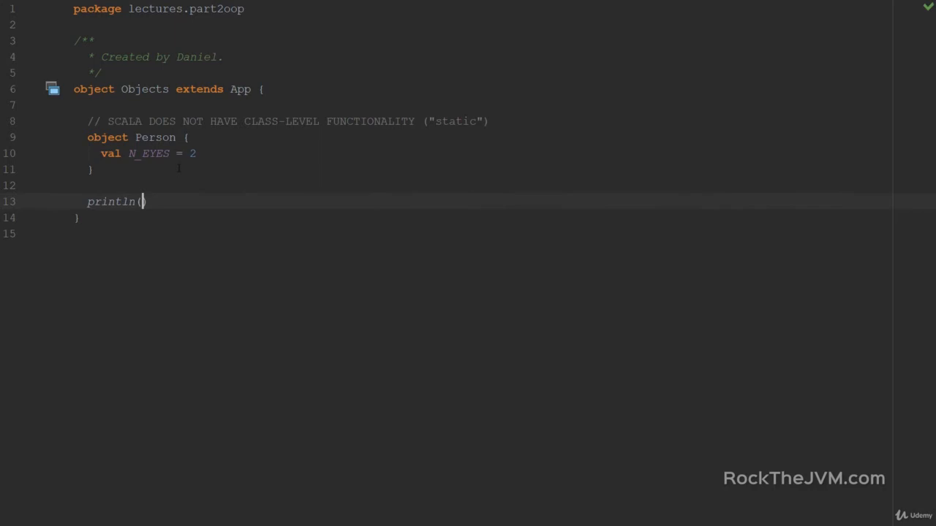
pyautogui.write('Person.N_EYES')
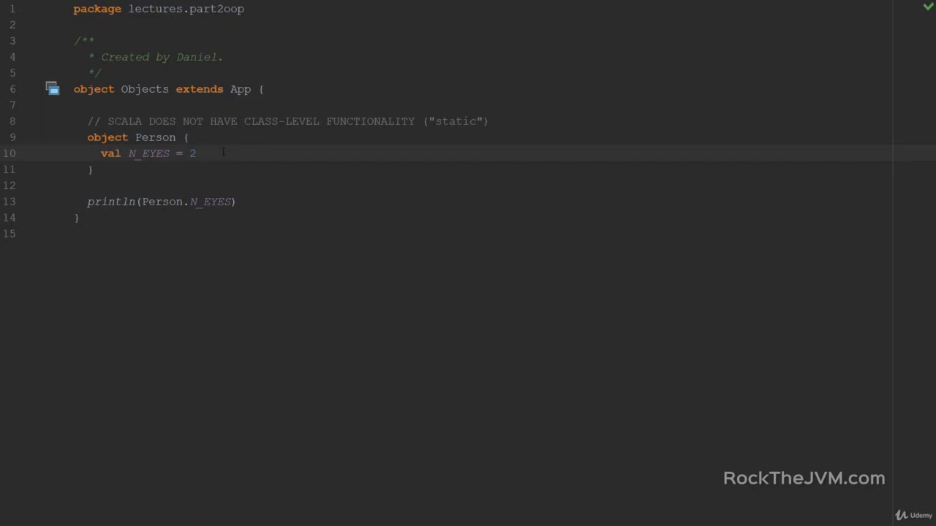
# Add def canFly: Boolean = false to object Person.
pyautogui.write('def')
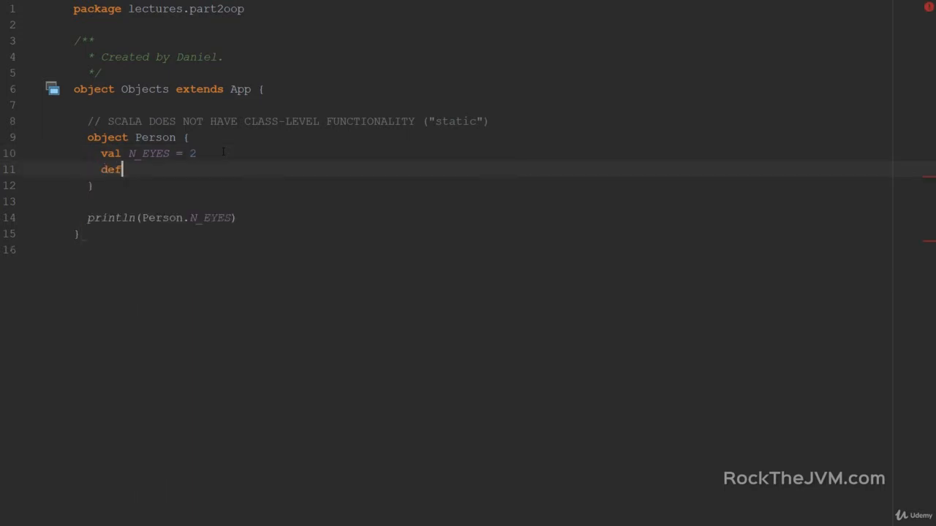
pyautogui.write('ca')
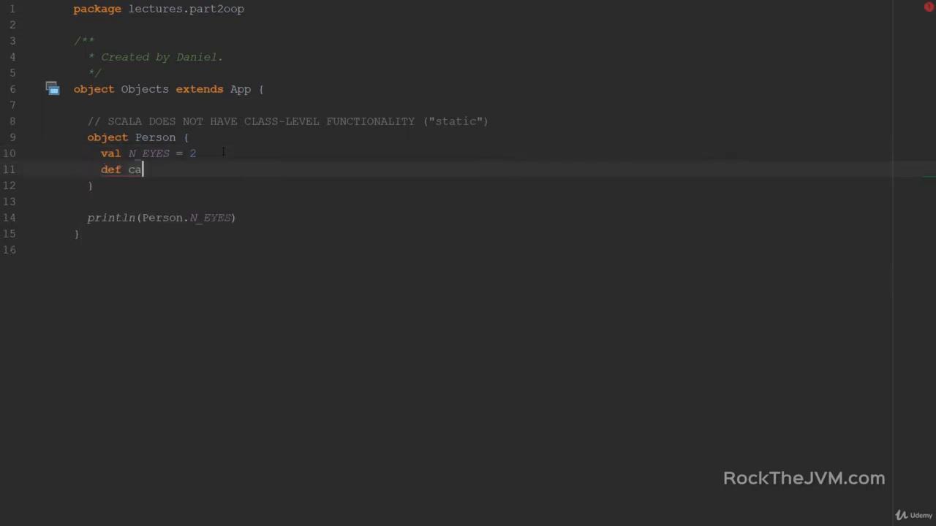
pyautogui.write('nFly')
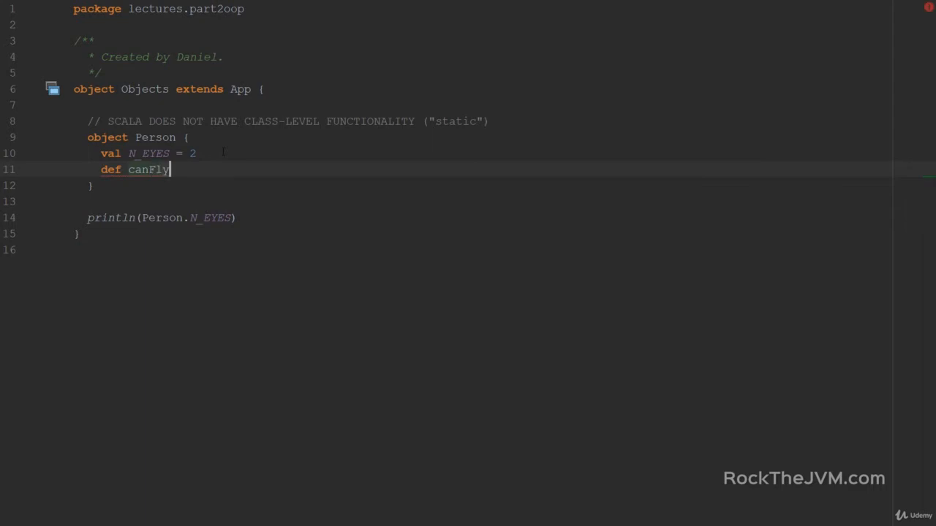
pyautogui.write(': Boolena')
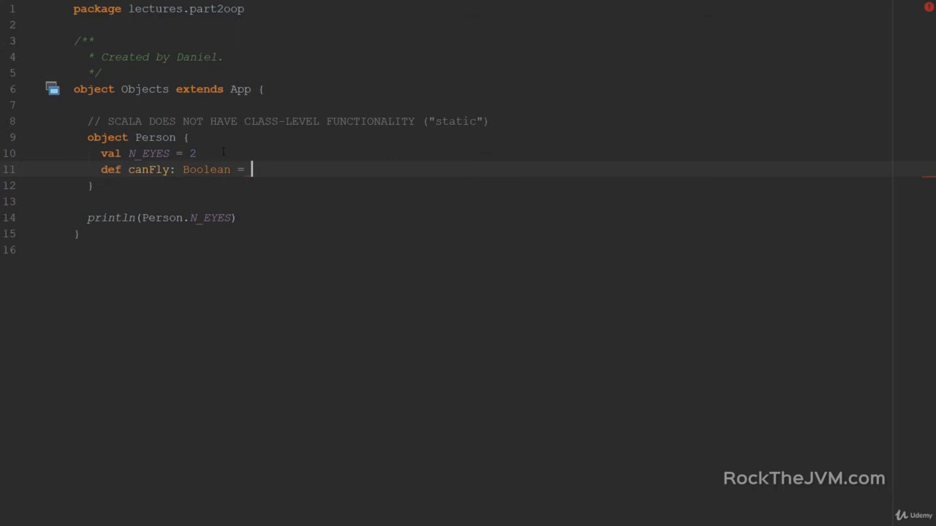
pyautogui.write('false')
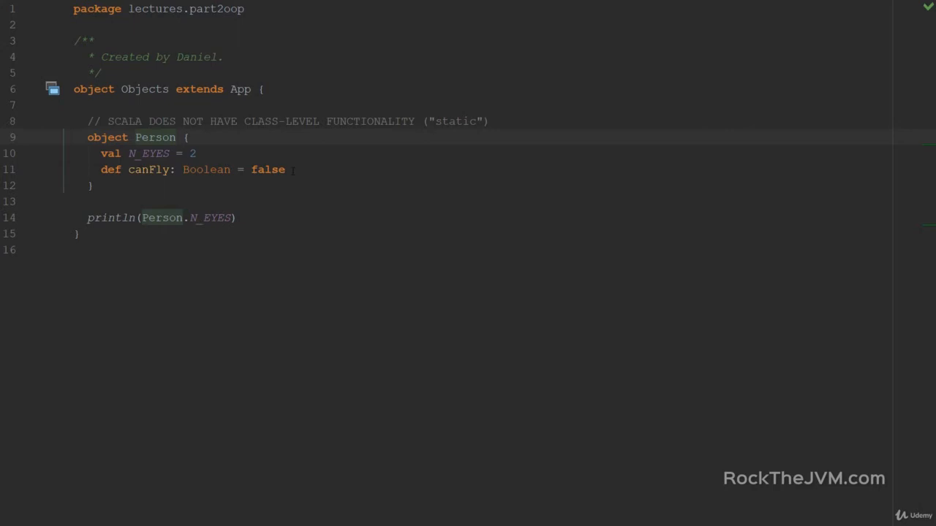
# Add a second line println(Person.canFly) below the N_EYES print.
pyautogui.doubleClick(210, 216)
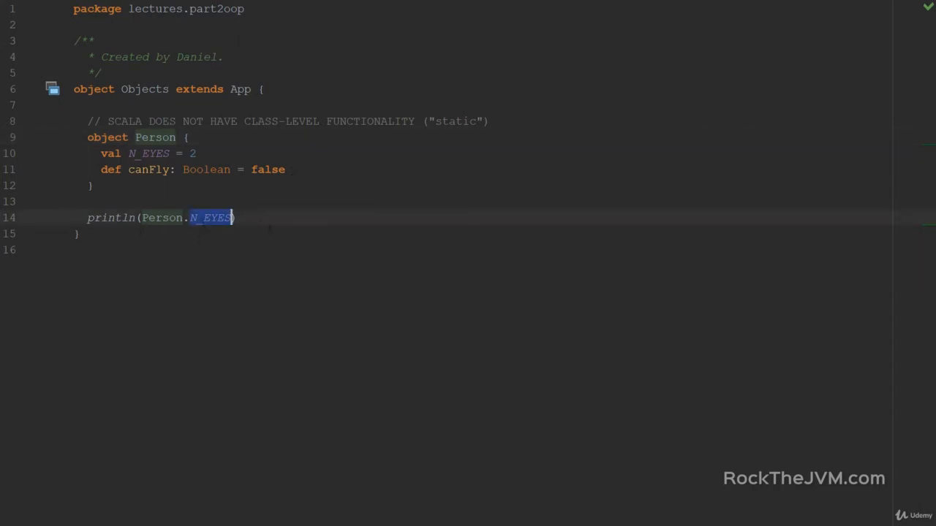
pyautogui.write('println')
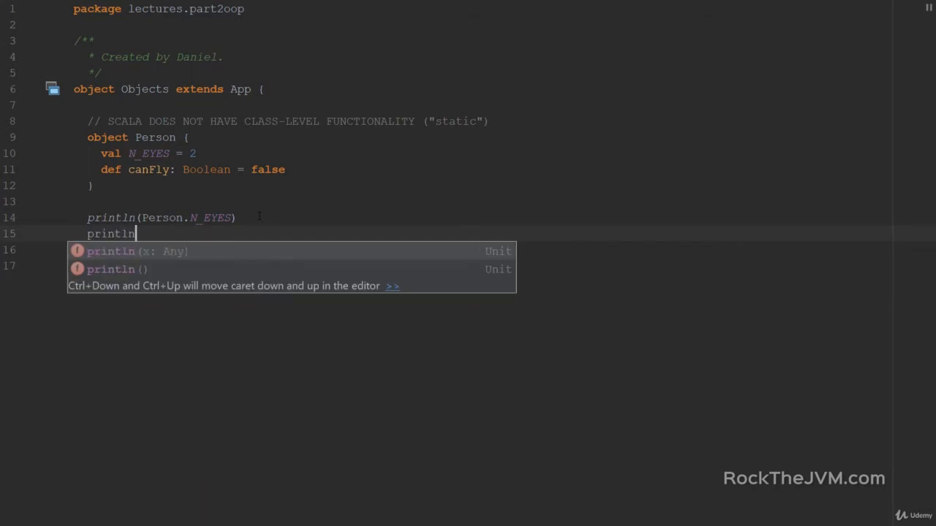
pyautogui.write('(')
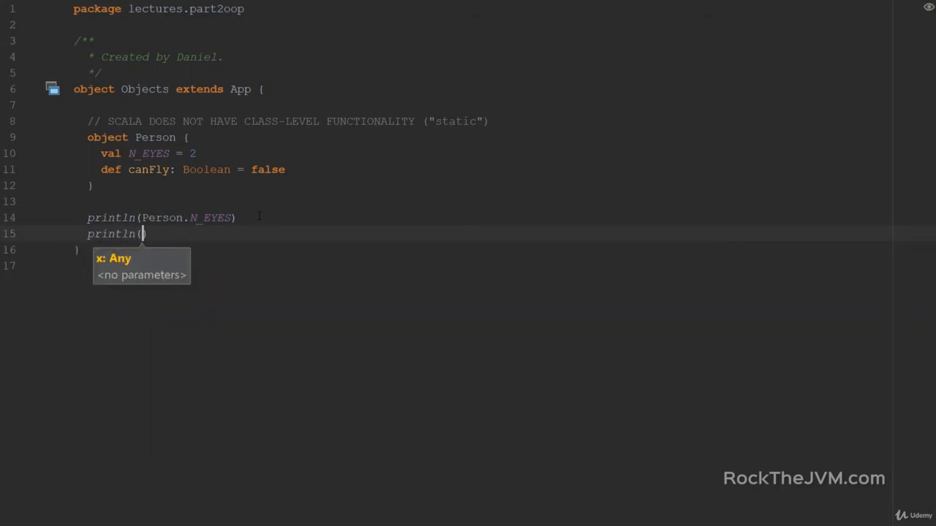
pyautogui.write('Person.')
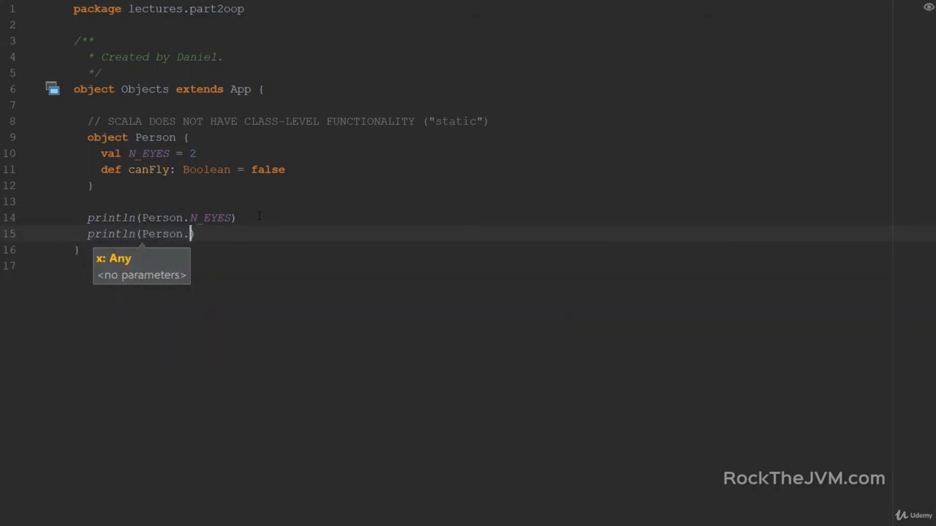
pyautogui.write('canFly')
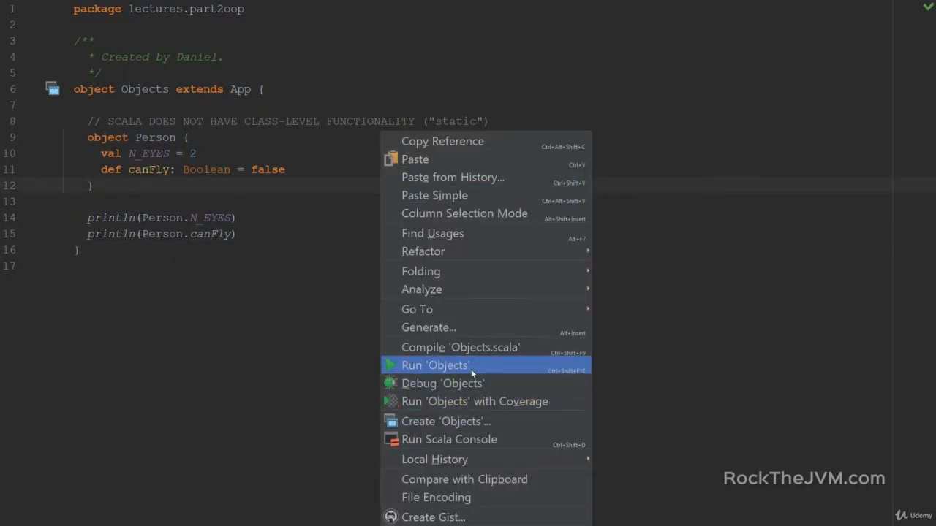
# Run Objects to see output 2 and false, then start a new blank line below the prints.
pyautogui.click(434, 365)
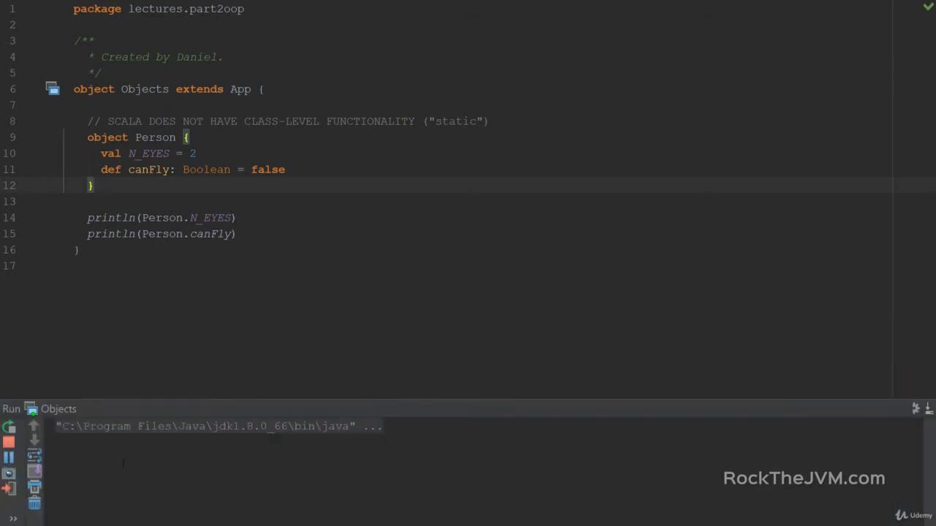
pyautogui.click(9, 427)
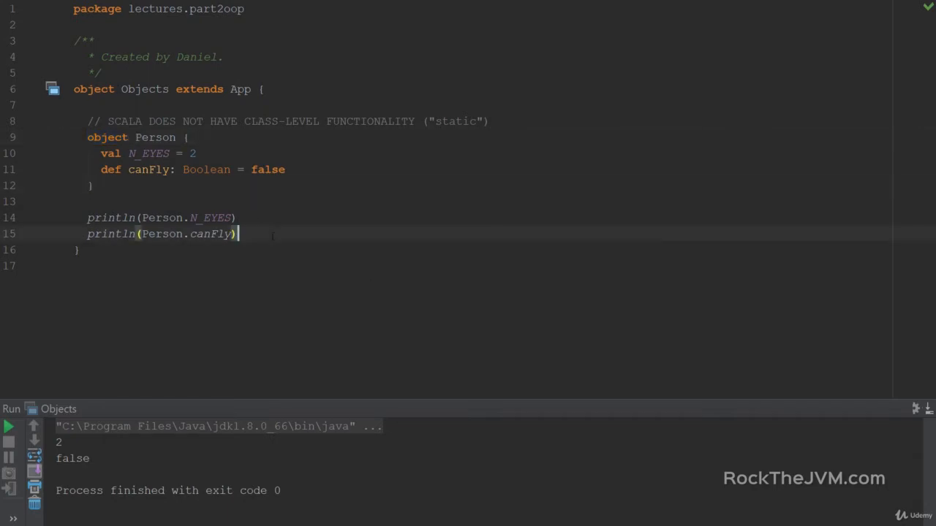
pyautogui.press('Enter')
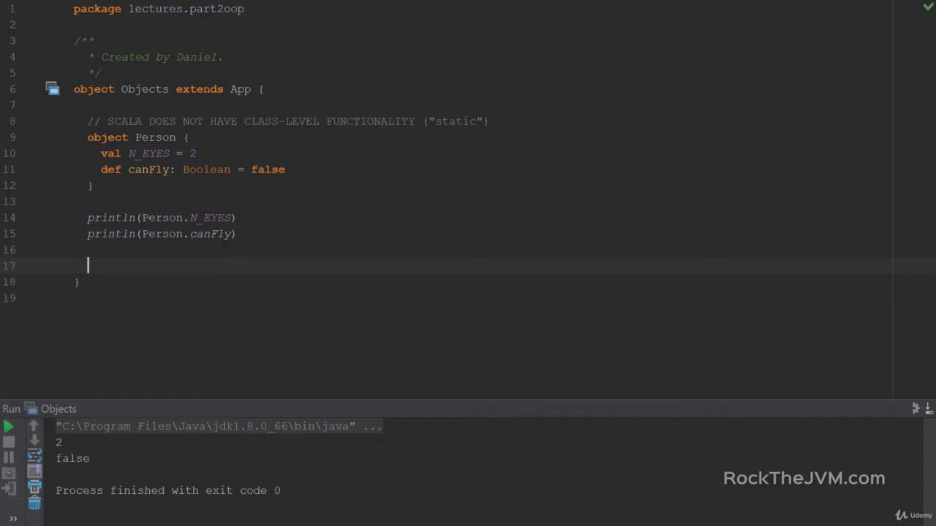
# Write the comment // Scala object = SINGLETON INSTANCE.
pyautogui.write('//')
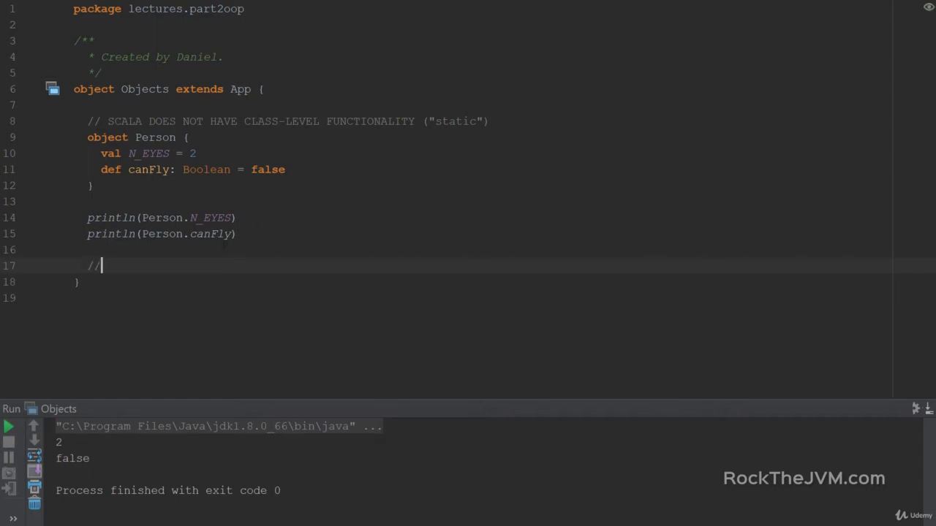
pyautogui.write('Scala o')
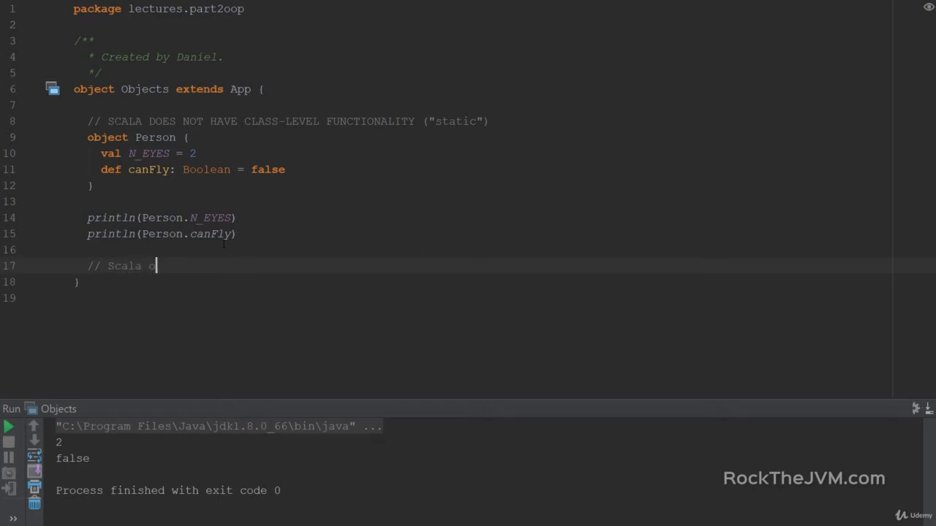
pyautogui.write('bject =')
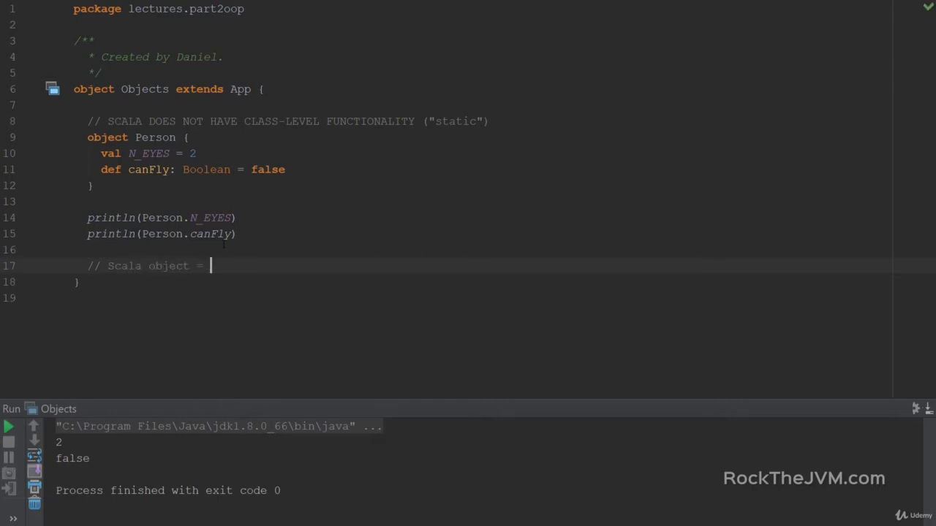
pyautogui.write('SINGLETON INS')
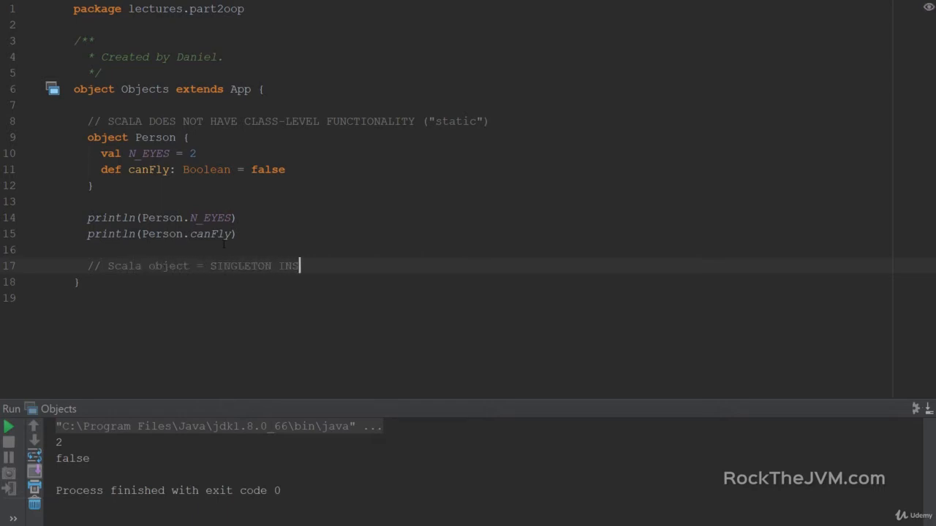
pyautogui.write('TANCE')
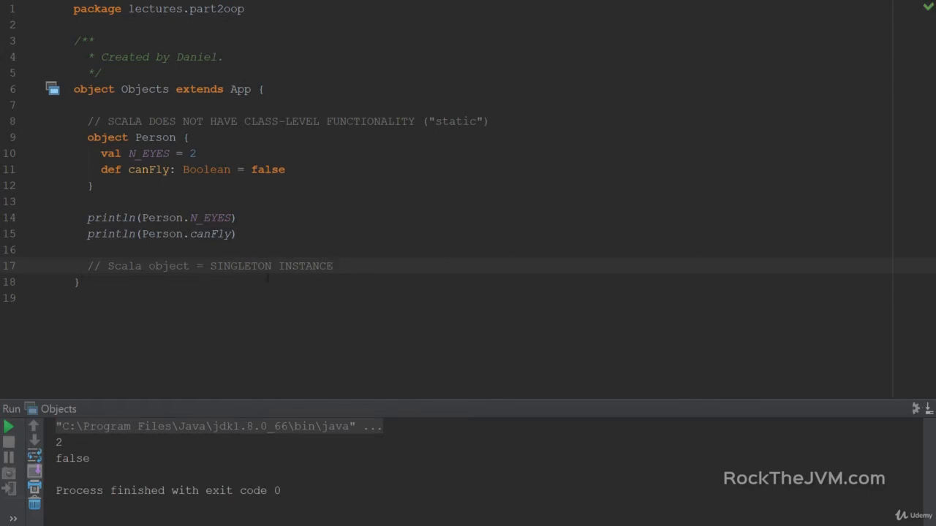
# Add // type + its only instance after object Person's opening brace.
pyautogui.click(192, 138)
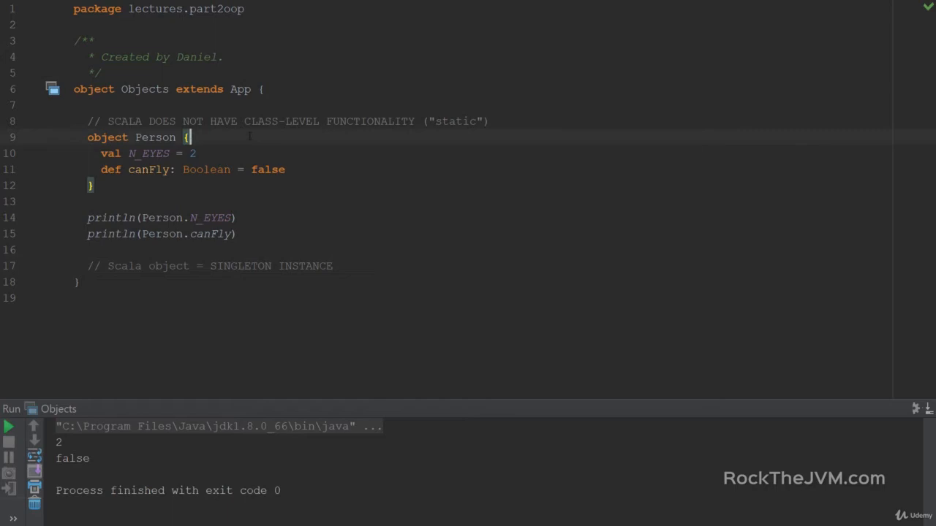
pyautogui.write('// type + its only insta')
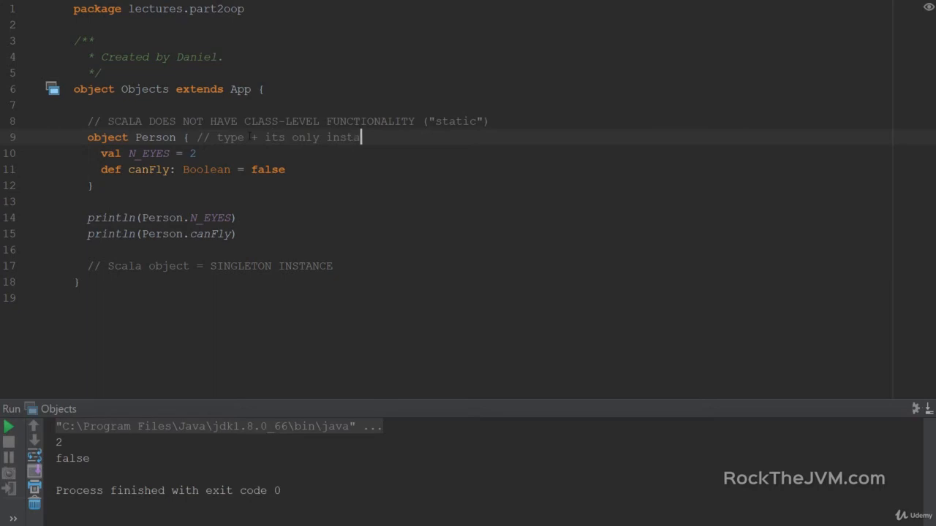
pyautogui.write('nce')
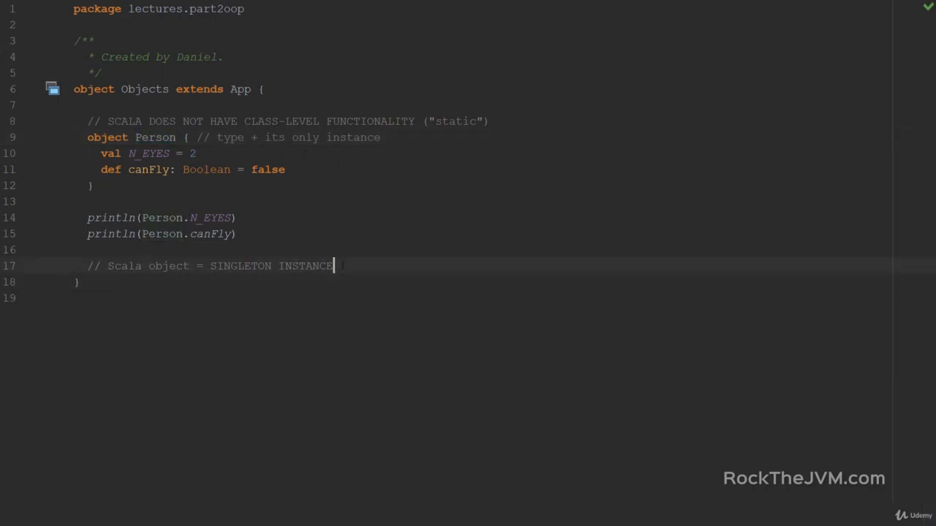
# Declare val mary = Person and start a new line below it.
pyautogui.write('val')
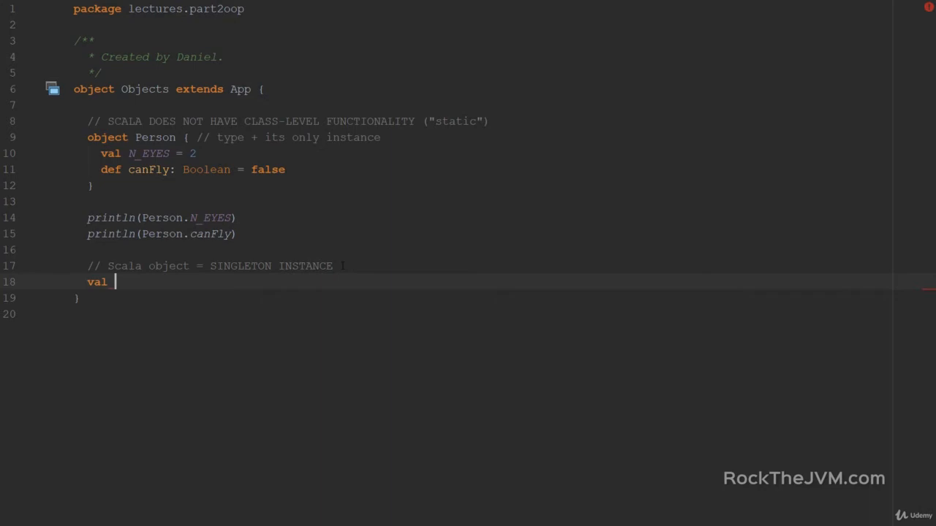
pyautogui.write('mary =')
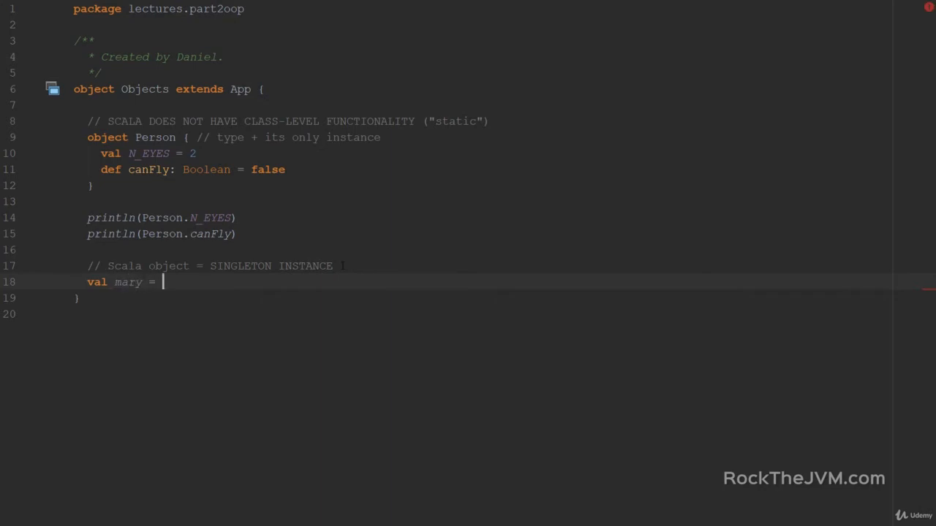
pyautogui.write('Person')
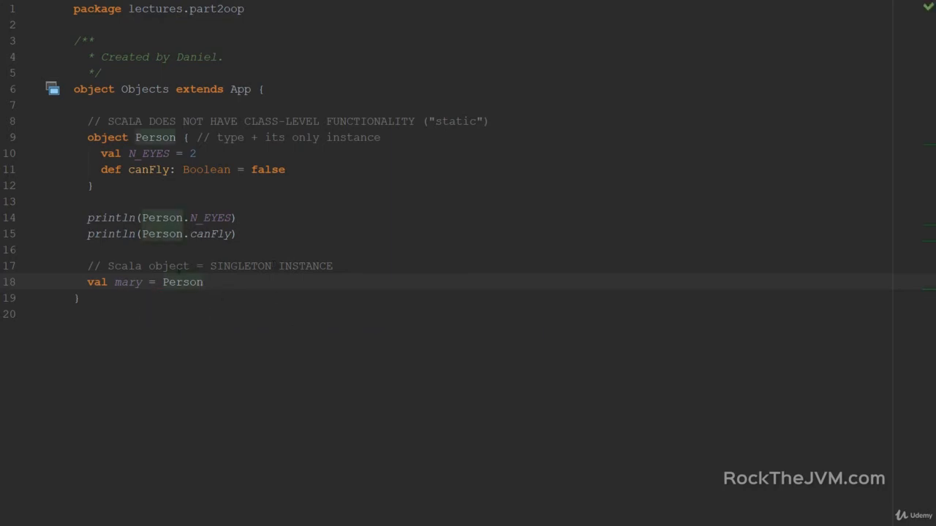
pyautogui.click(204, 283)
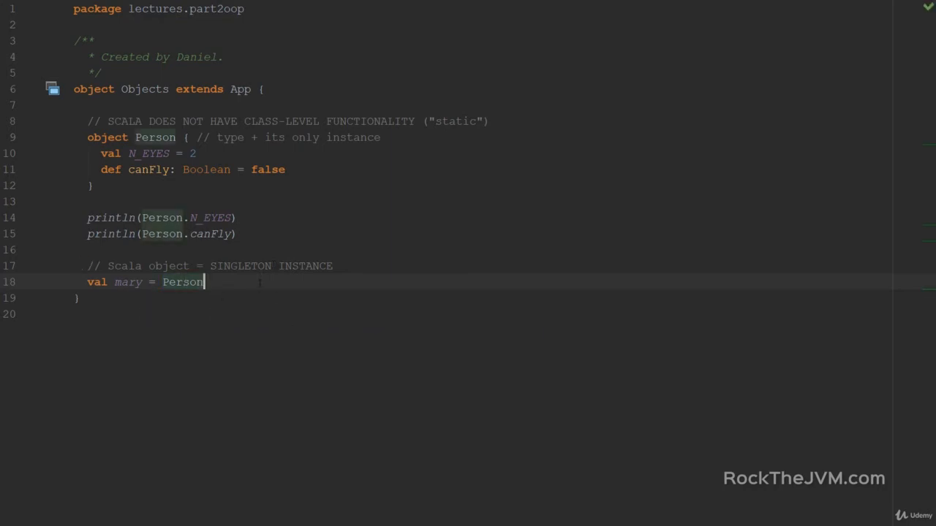
pyautogui.doubleClick(181, 282)
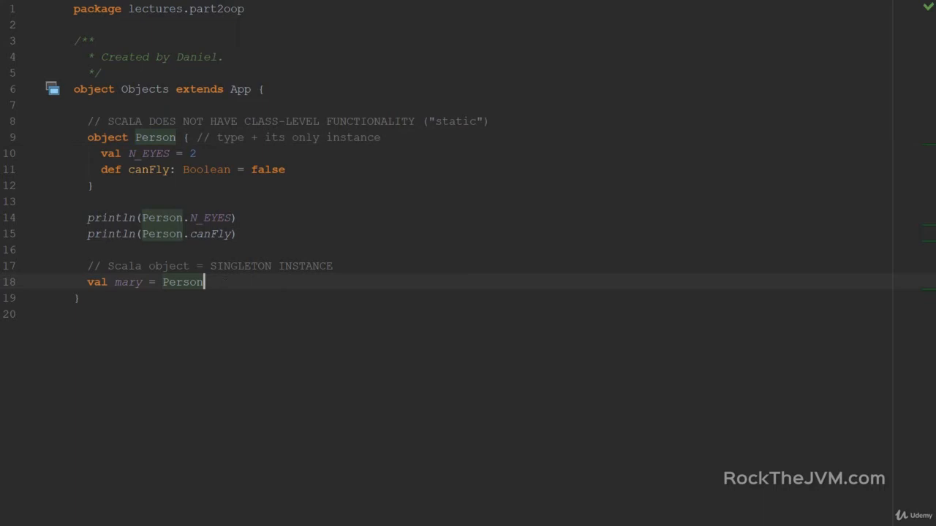
pyautogui.press('enter')
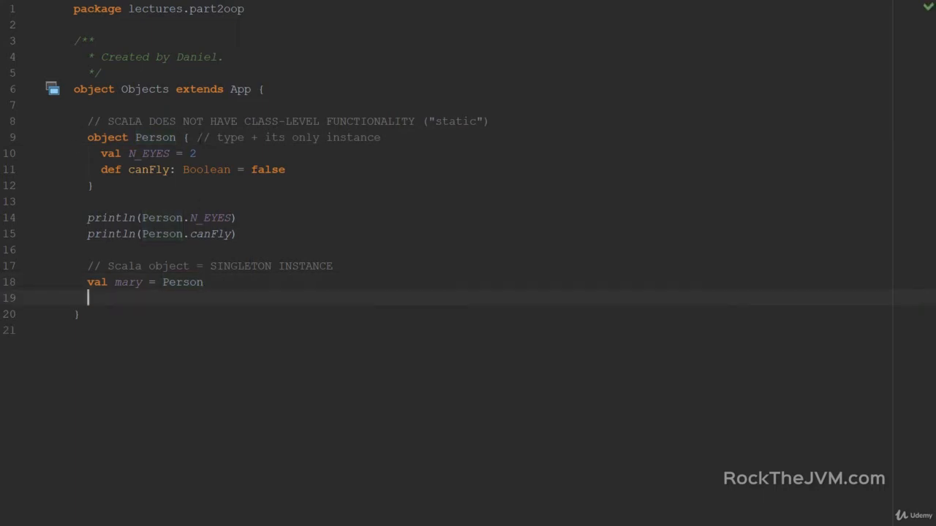
# Declare val john = Person and print mary == john, which runs to true.
pyautogui.write('val')
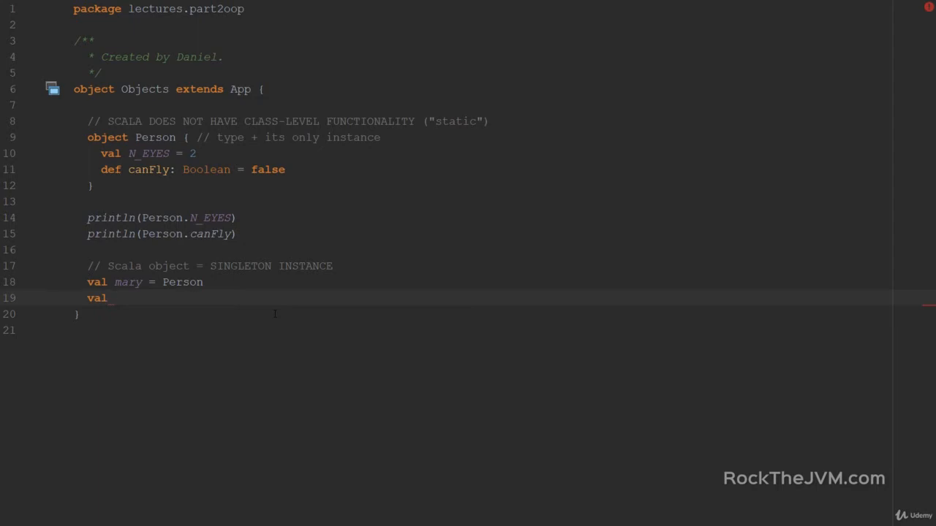
pyautogui.write('john =')
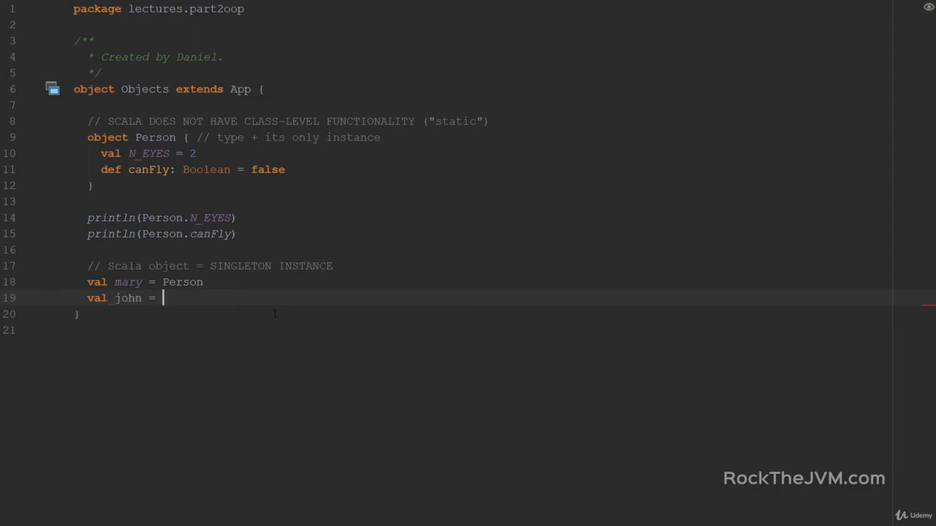
pyautogui.write('Person')
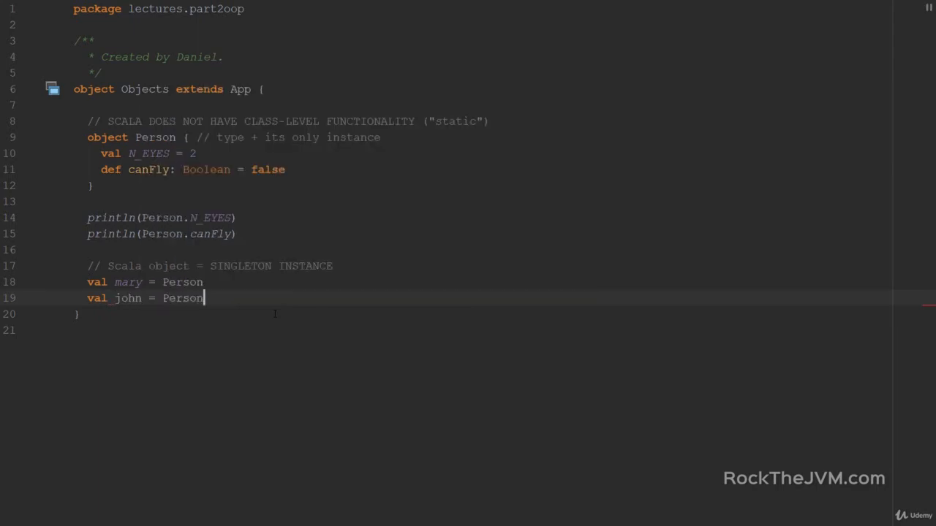
pyautogui.write('println(')
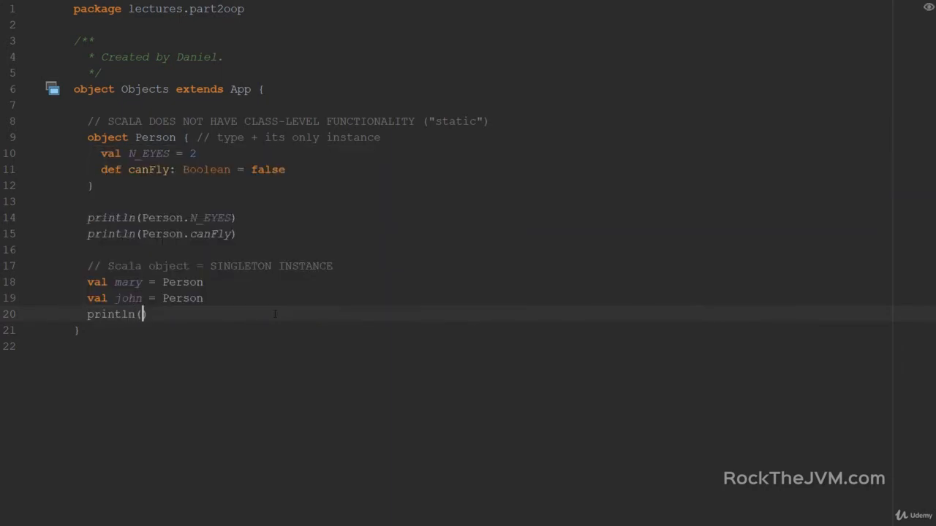
pyautogui.write('mary ==')
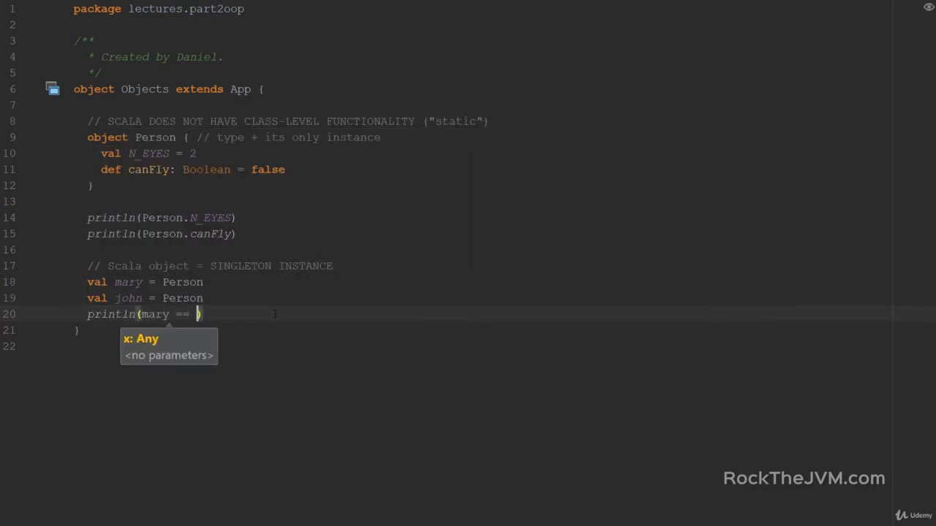
pyautogui.write('john')
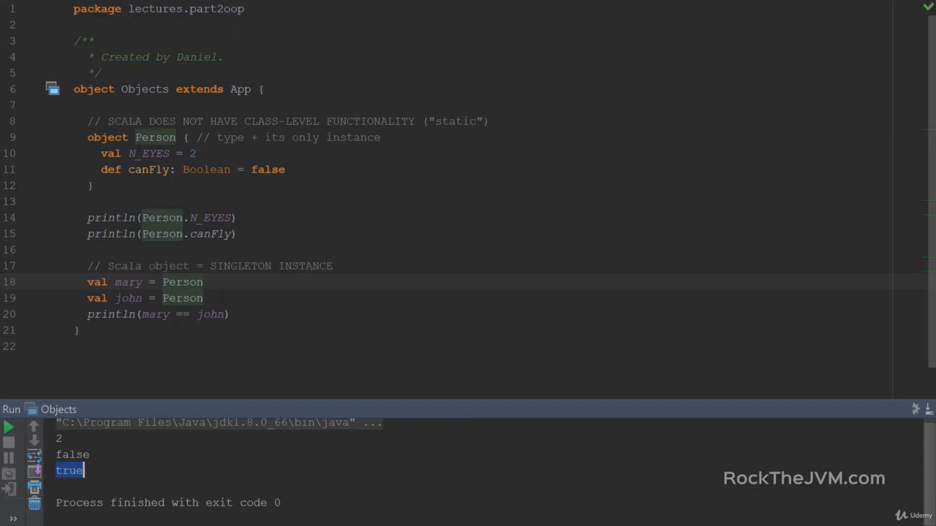
# Declare an empty class Person right after the Person object.
pyautogui.doubleClick(155, 137)
pyautogui.write('class Person {')
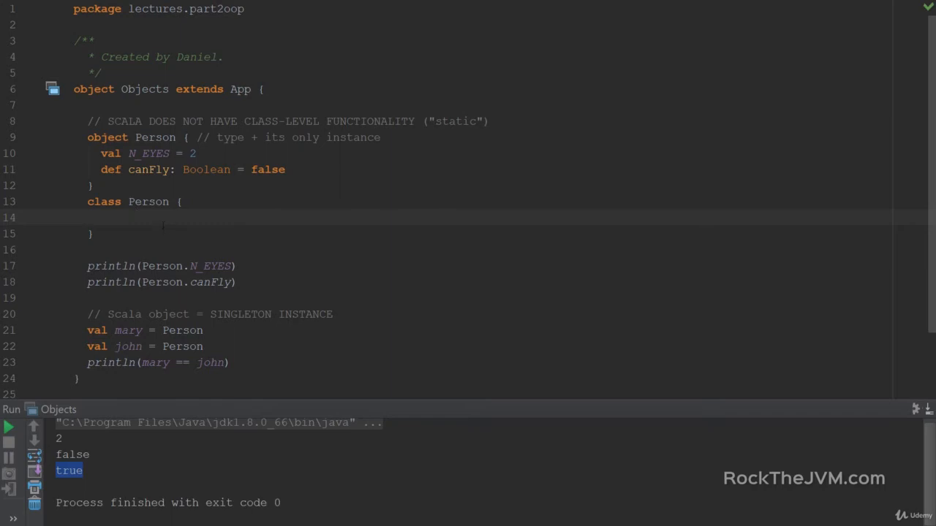
# Comment class Person as instance-level, object Person as "static"/"class"-level, and label them COMPANIONS.
pyautogui.click(102, 216)
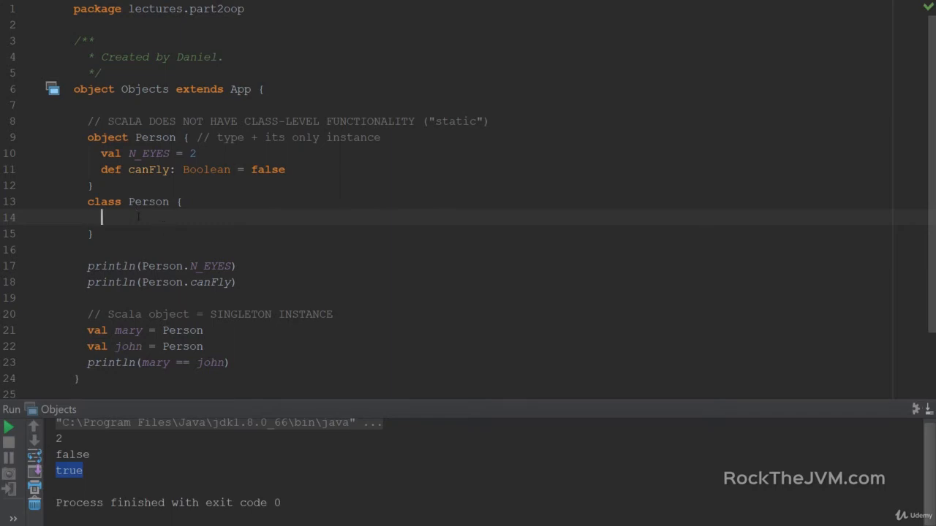
pyautogui.write('// instance-l')
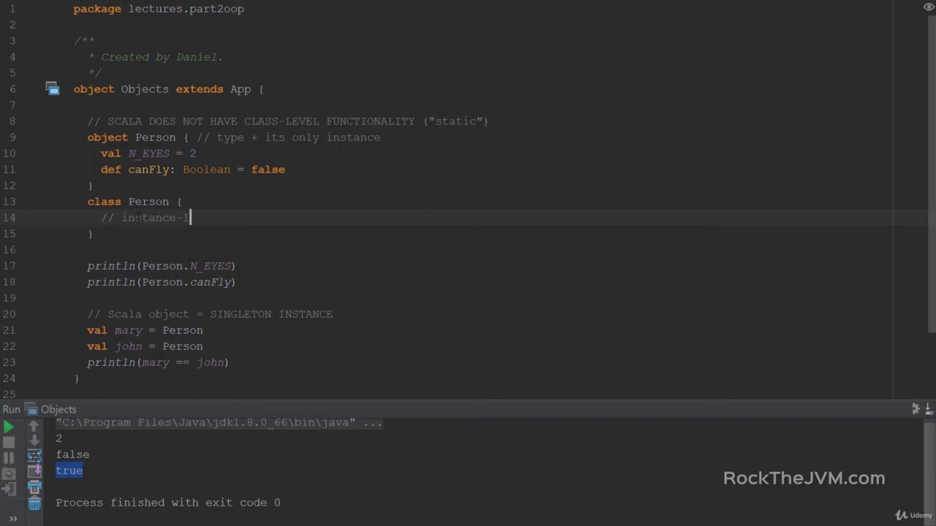
pyautogui.write('-level functionality')
pyautogui.write('// "static')
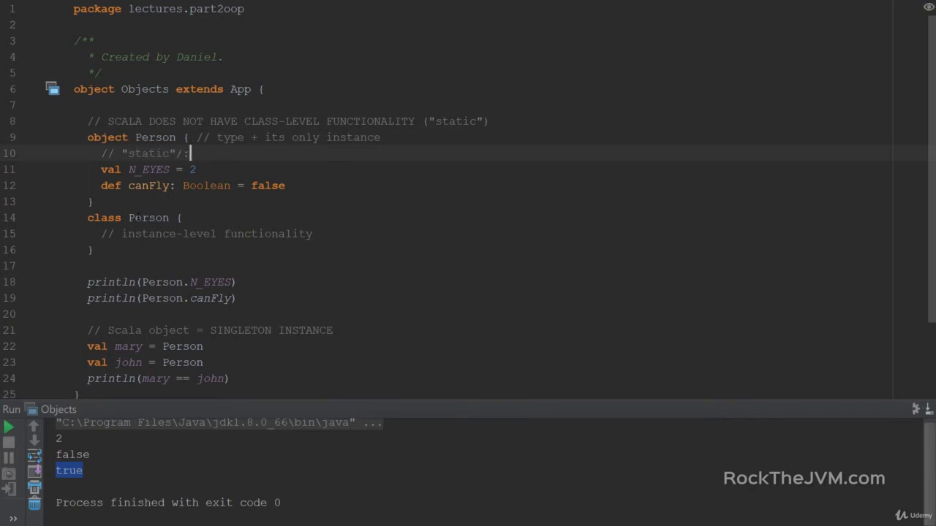
pyautogui.write('/"class" - level')
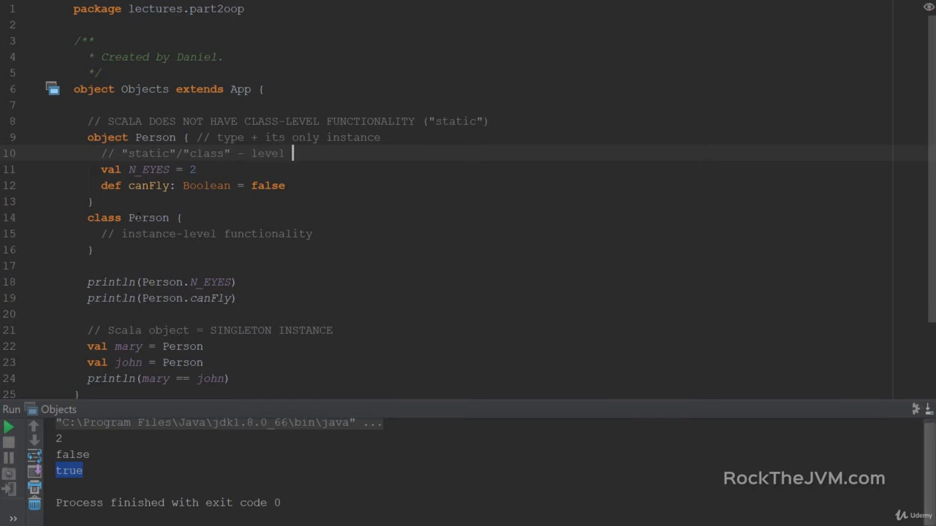
pyautogui.write('functionality')
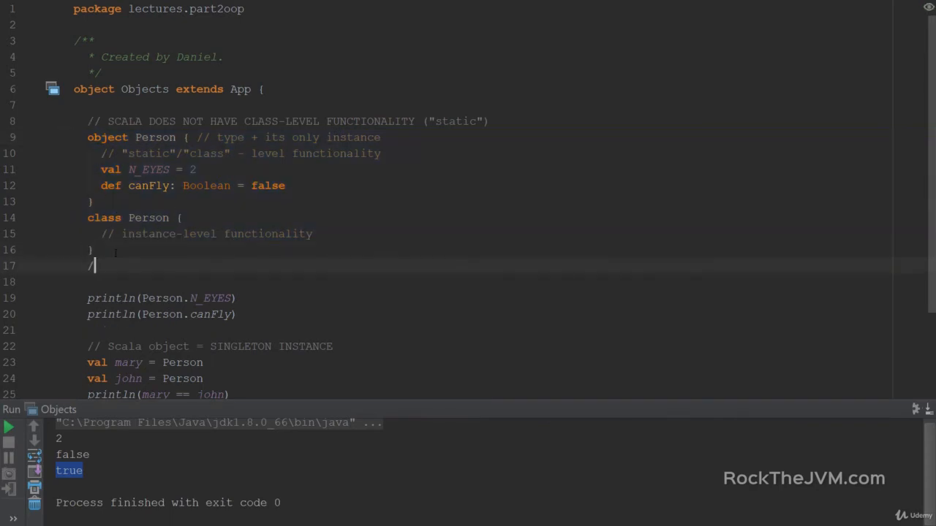
pyautogui.write('/ COMPANIO')
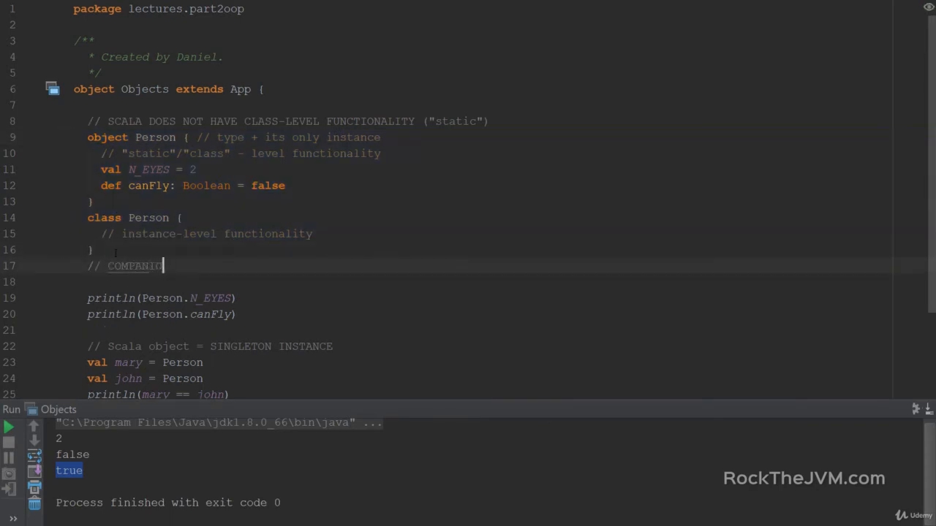
pyautogui.write('NS')
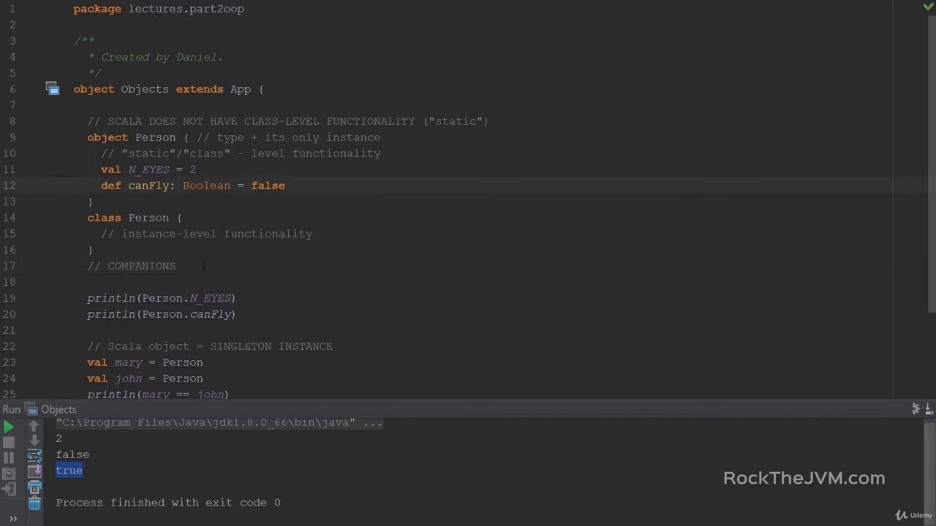
# Highlight the Person object/class pair and the object's class-level members to point them out.
pyautogui.moveTo(87, 137); pyautogui.dragTo(175, 266)
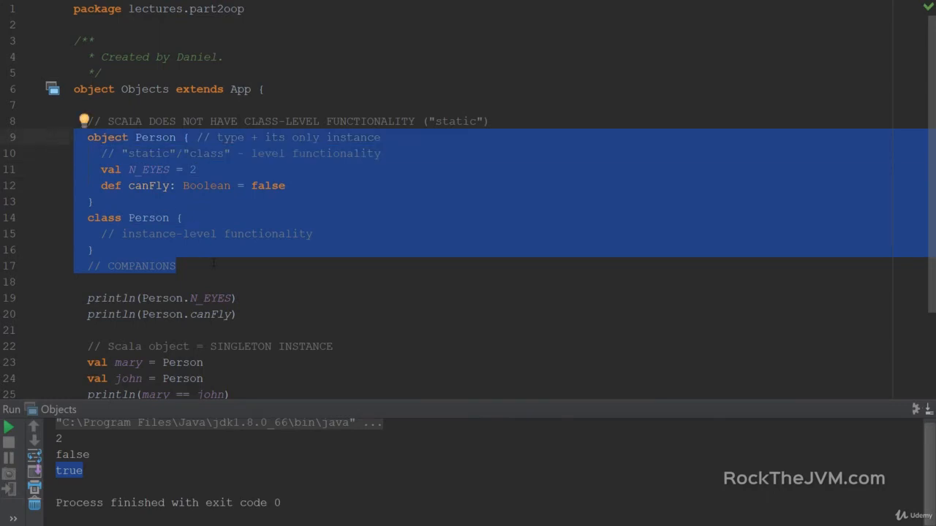
pyautogui.click(175, 266)
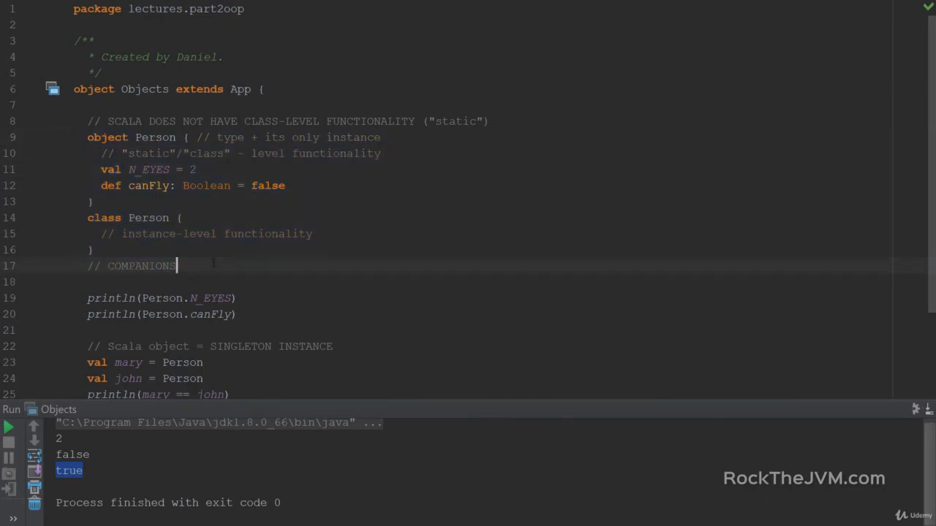
pyautogui.moveTo(117, 234); pyautogui.dragTo(312, 234)
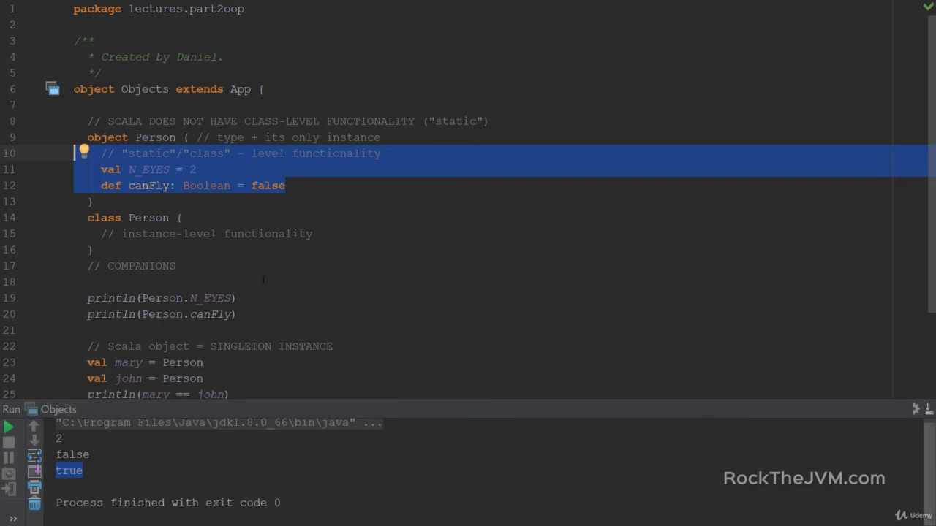
pyautogui.click(177, 266)
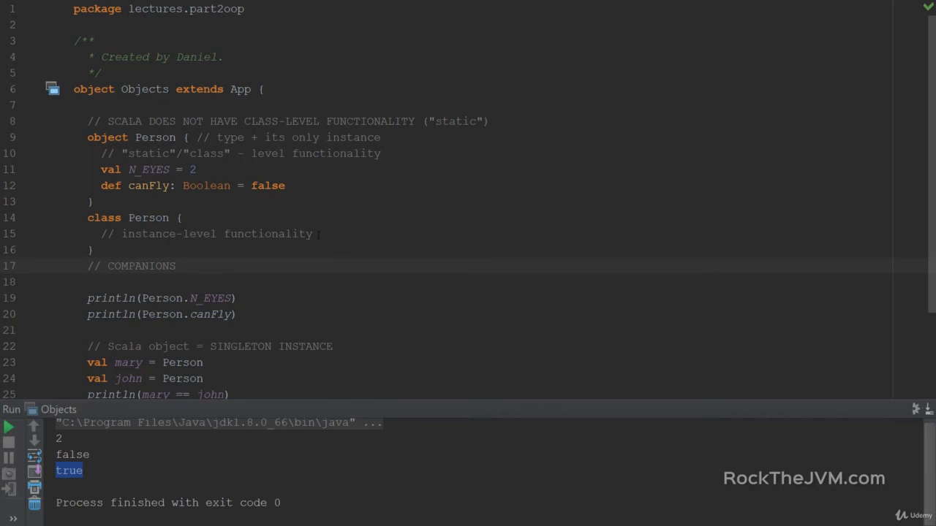
pyautogui.doubleClick(212, 233)
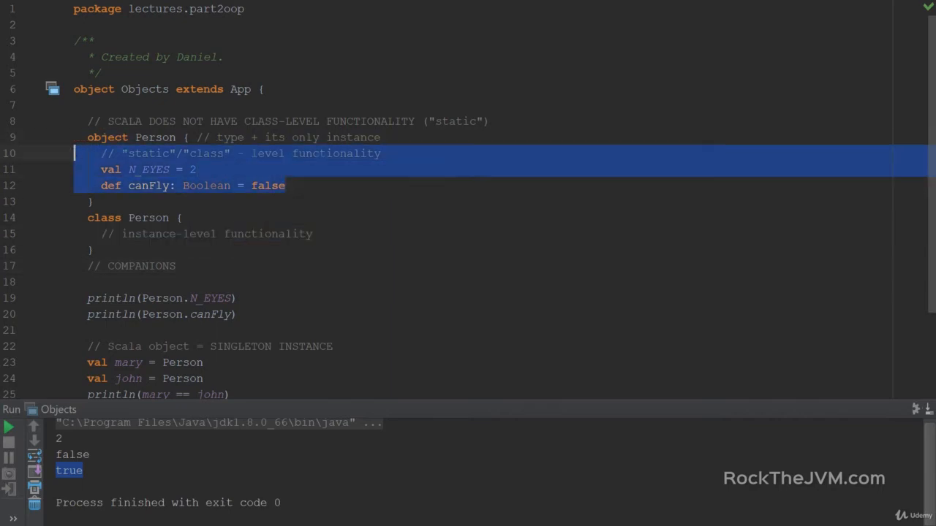
pyautogui.click(290, 267)
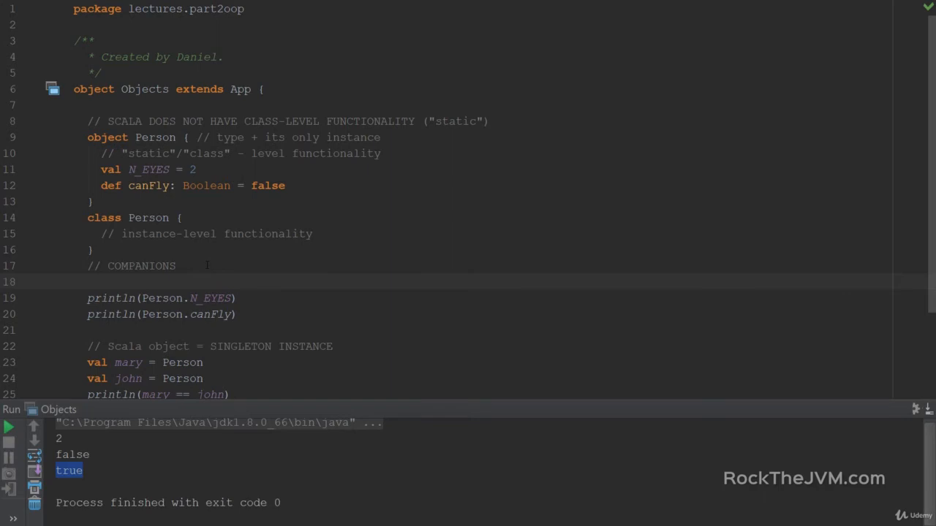
pyautogui.scroll(-3)
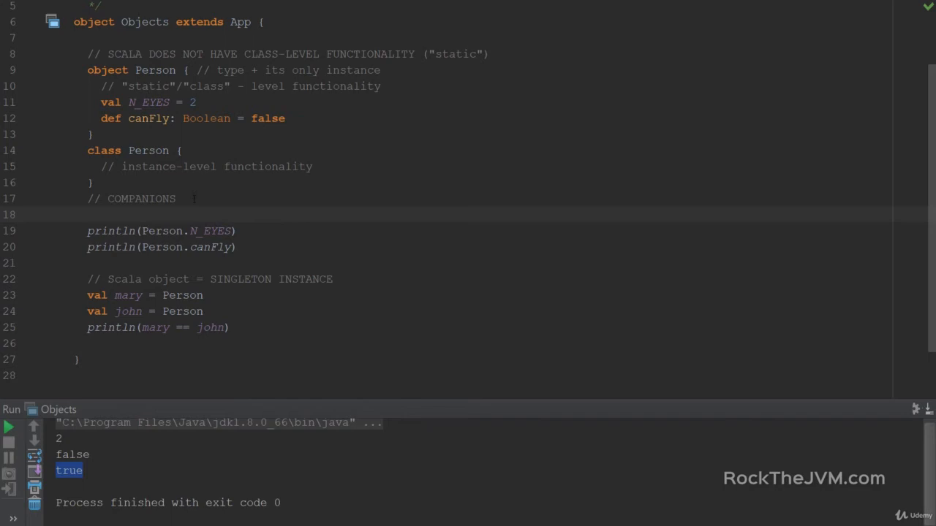
# Create mary and john with new Person instead of referencing the Person object.
pyautogui.doubleClick(108, 70)
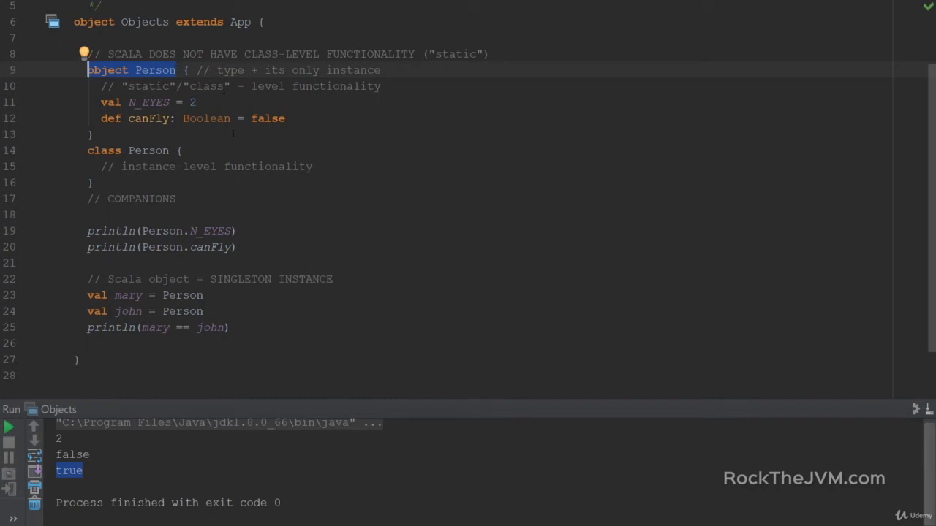
pyautogui.doubleClick(155, 70)
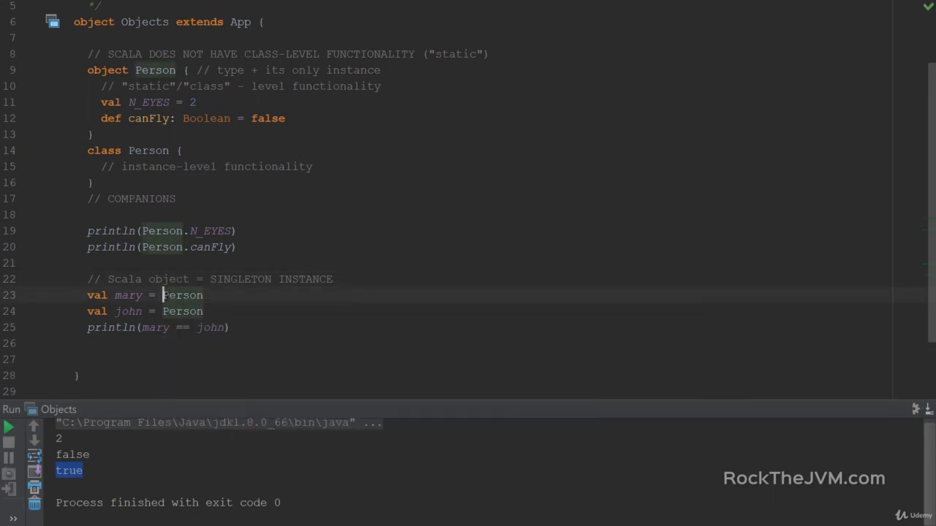
pyautogui.write('new')
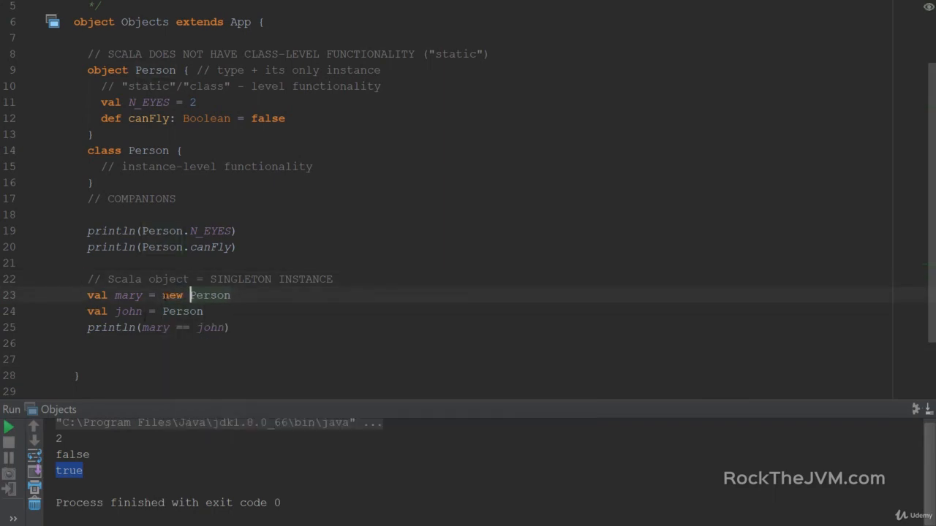
pyautogui.write('new')
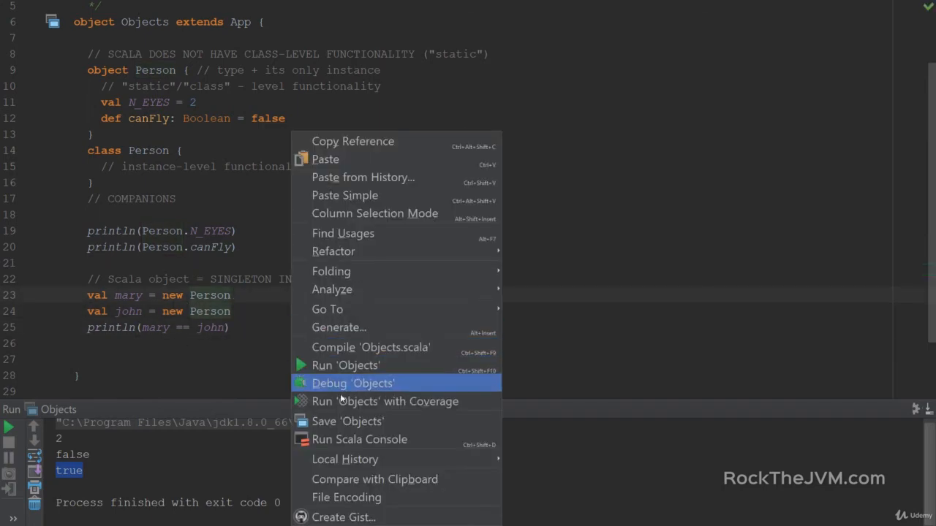
# Rerun Objects so the equality check now prints false.
pyautogui.click(345, 366)
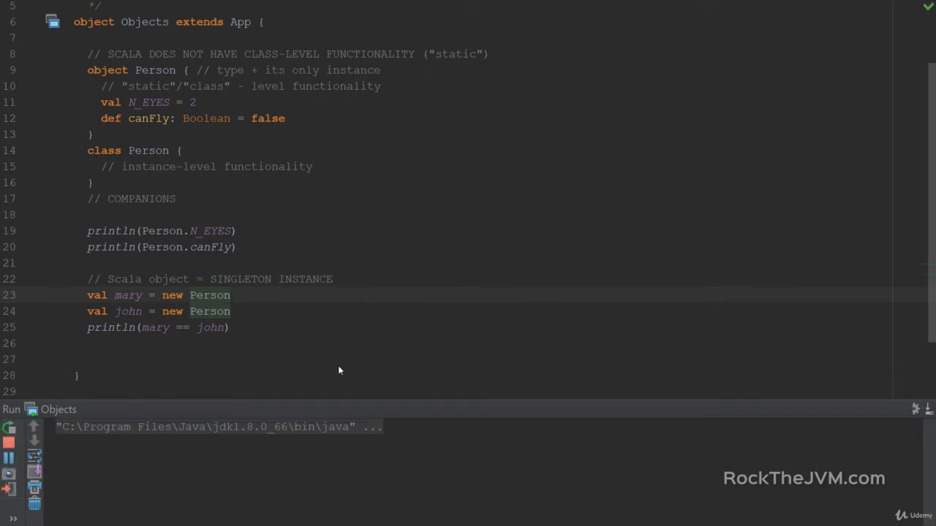
pyautogui.click(9, 427)
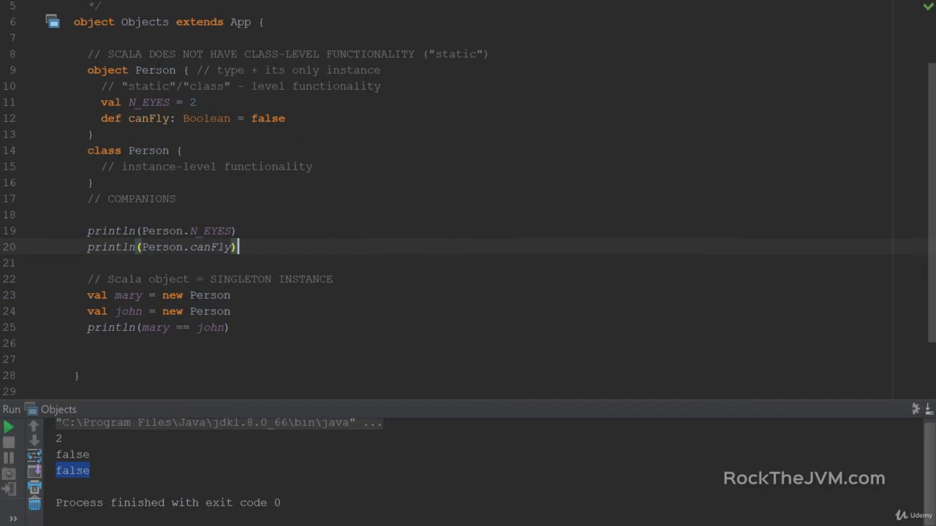
pyautogui.doubleClick(155, 70)
pyautogui.write('val')
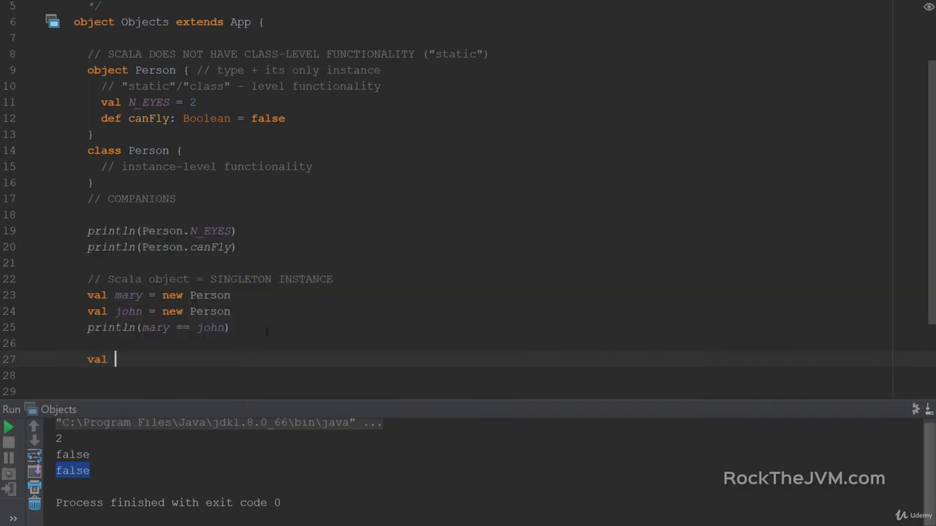
# Declare val person1 = Person and val person2 = Person, then begin println comparing them.
pyautogui.write('person1 =')
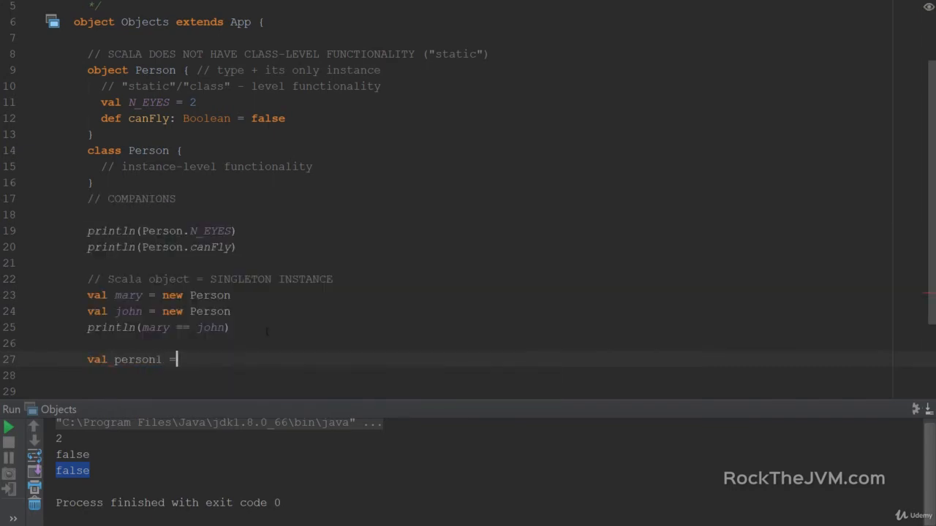
pyautogui.write('Person')
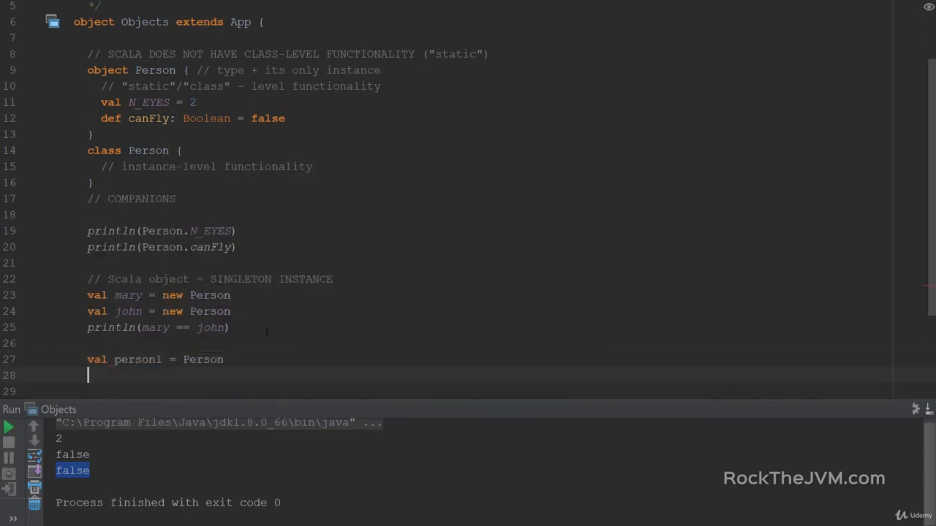
pyautogui.write('val person')
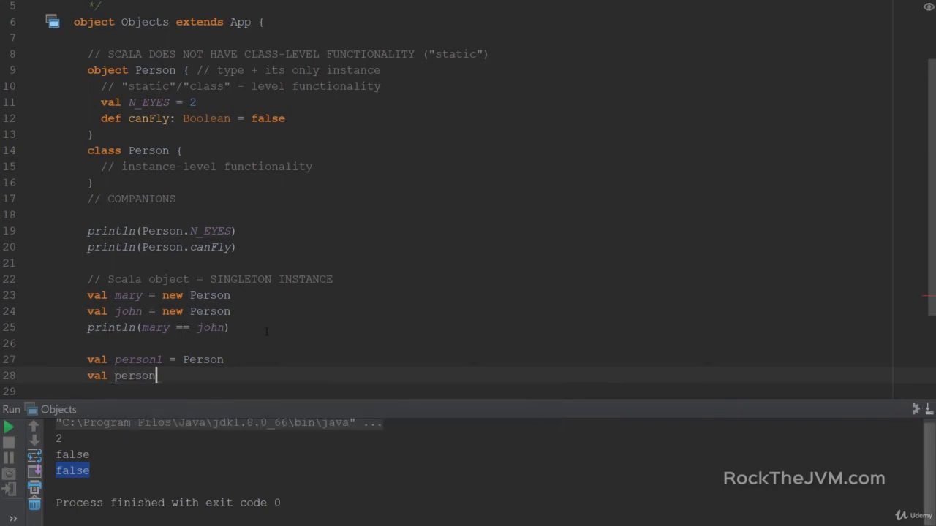
pyautogui.write('2 = Peros')
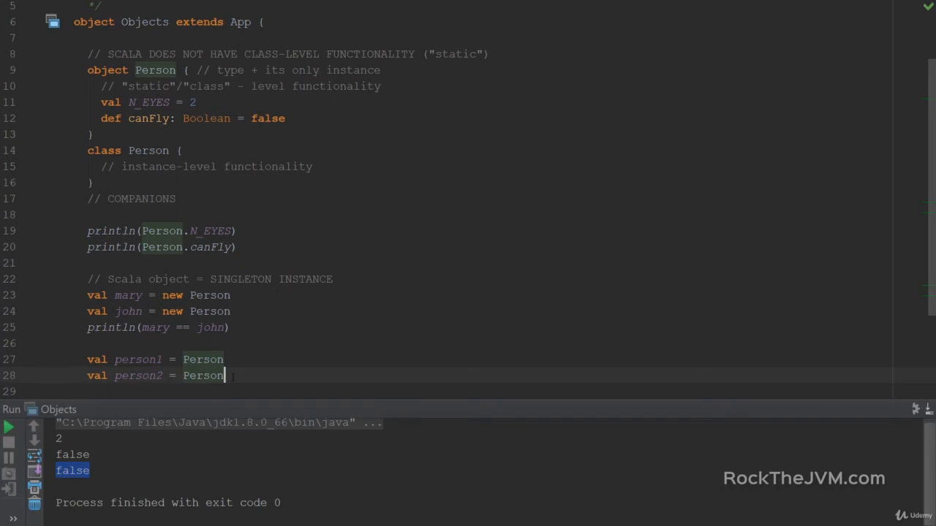
pyautogui.write('println')
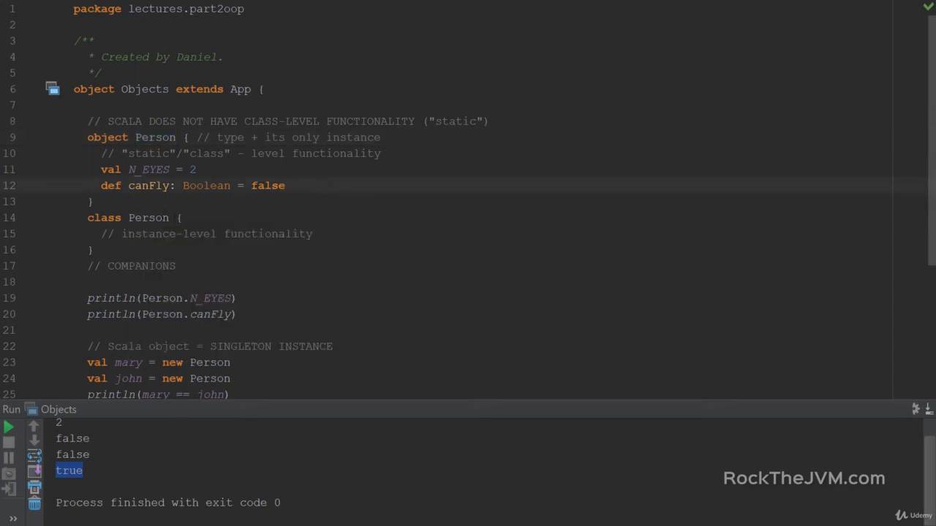
# Give class Person a (val name: String) parameter and create mary as new Person("Mary").
pyautogui.write('(')
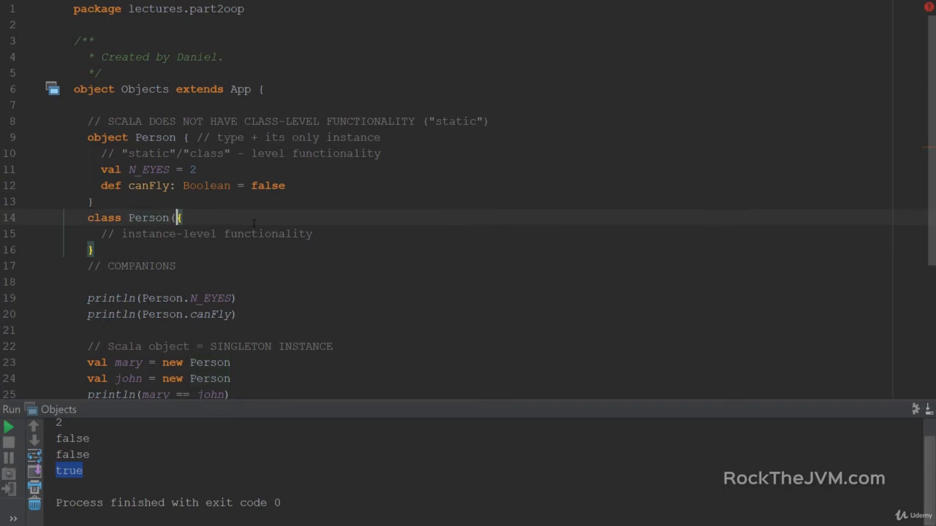
pyautogui.write('val')
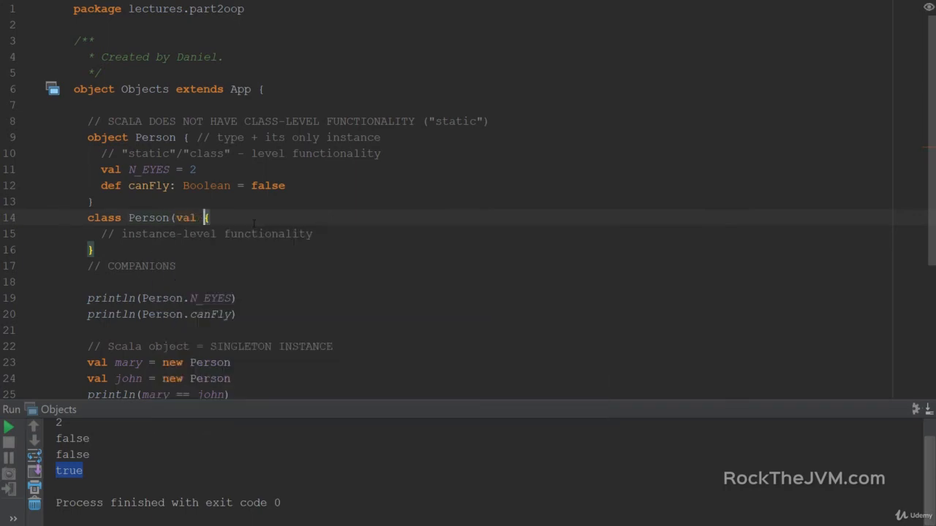
pyautogui.write('name: String')
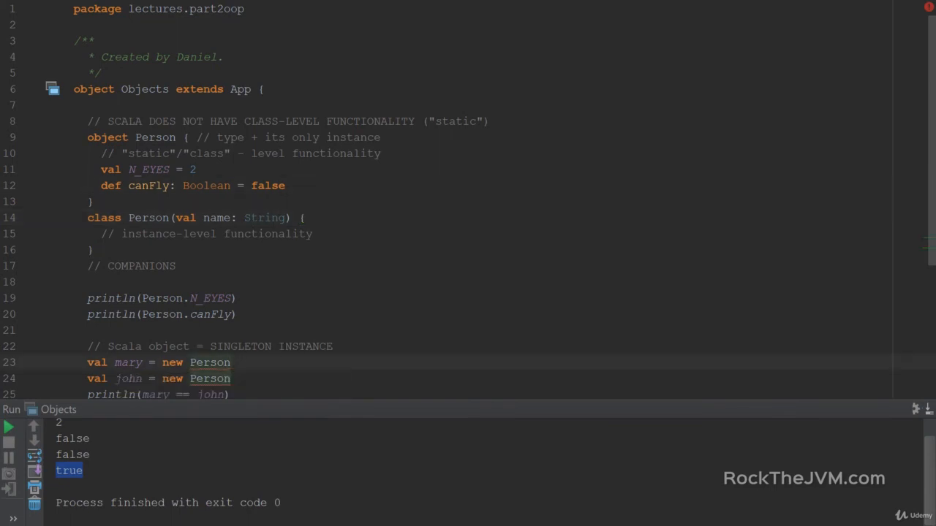
pyautogui.write('("")')
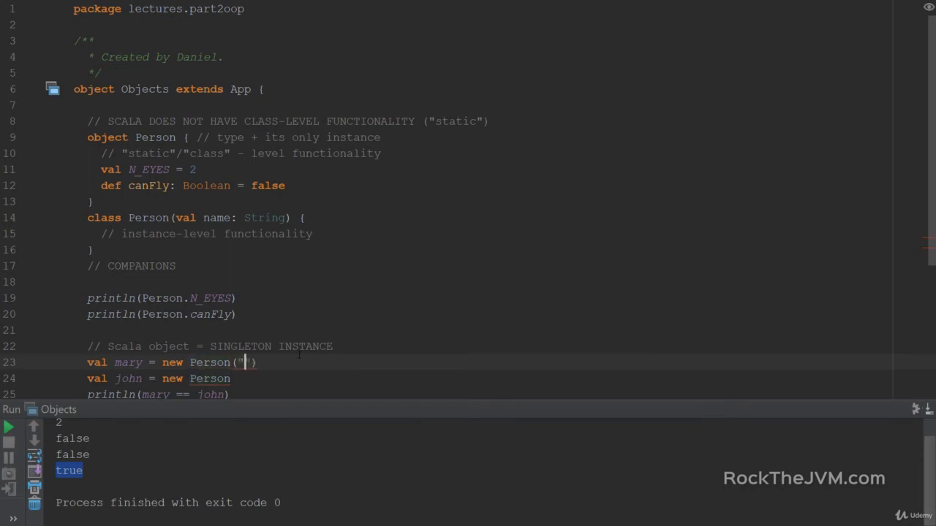
pyautogui.write('Mary')
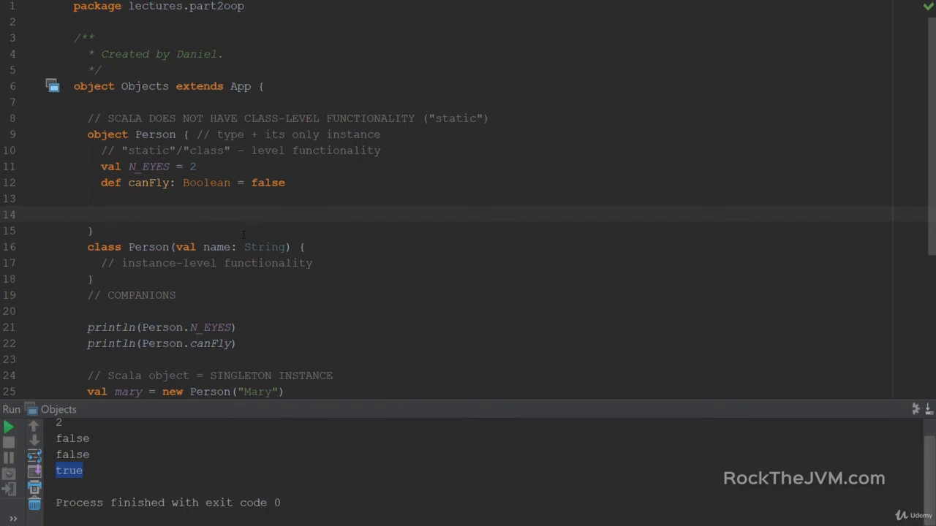
# Add def from(mother: Person, father: Person): Person = new Person("Bobbie") to object Person.
pyautogui.write('def')
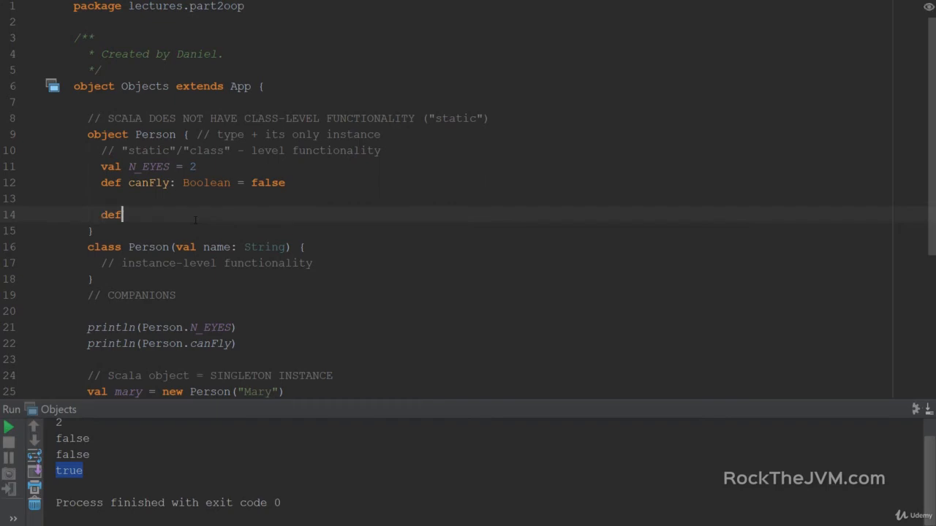
pyautogui.write('from(')
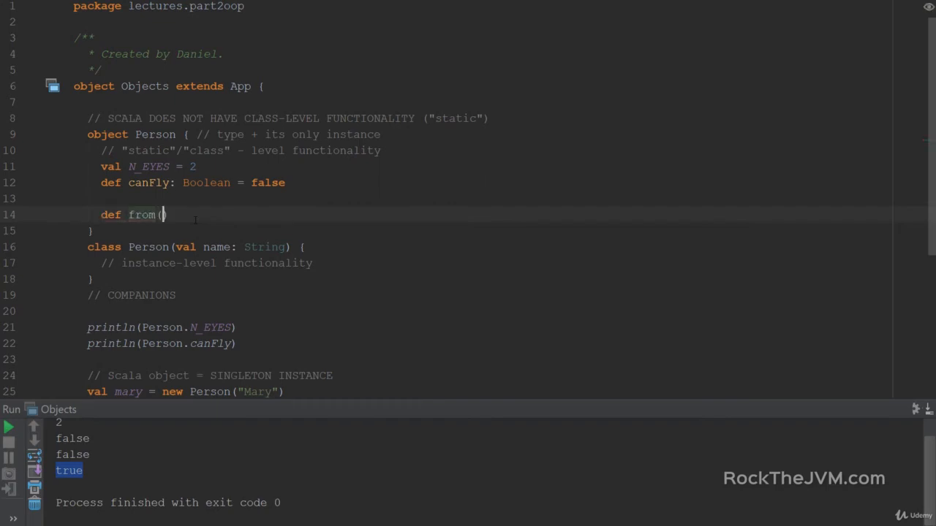
pyautogui.write(')')
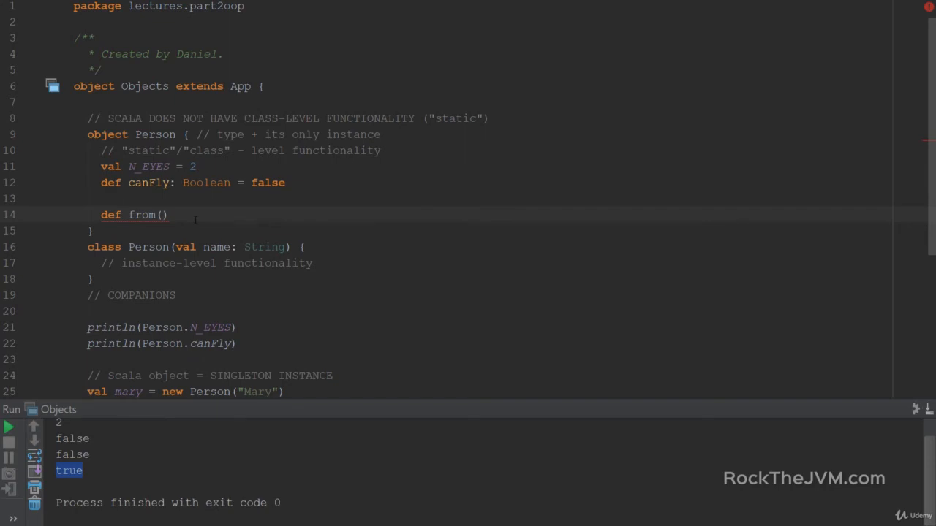
pyautogui.write('mot')
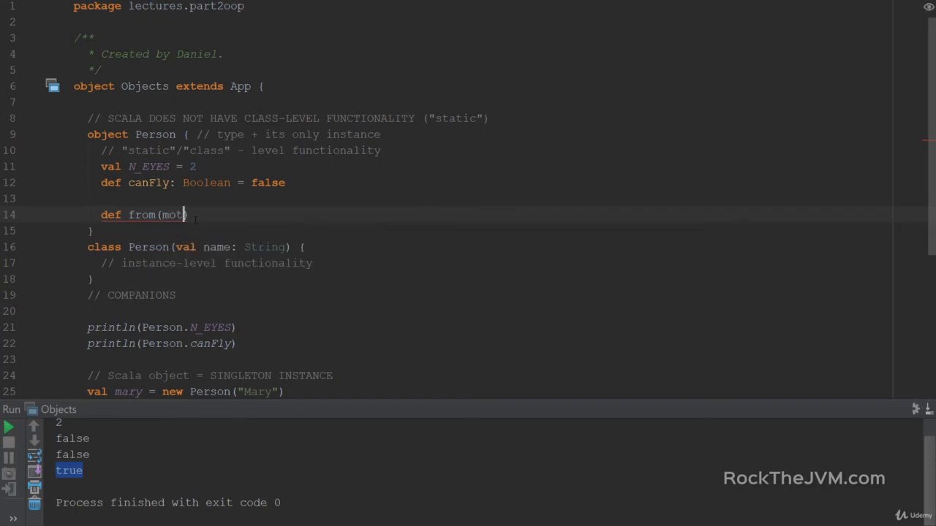
pyautogui.write('her: Person,')
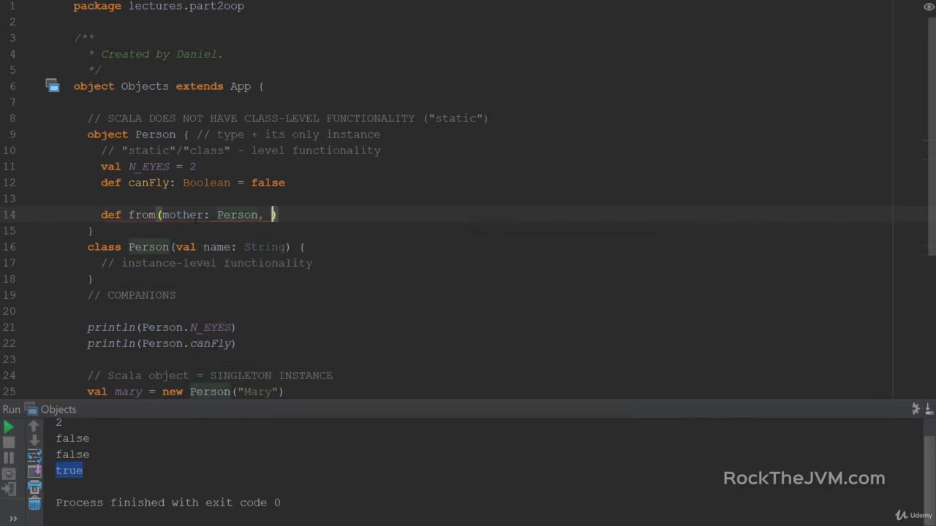
pyautogui.write('father: Perso')
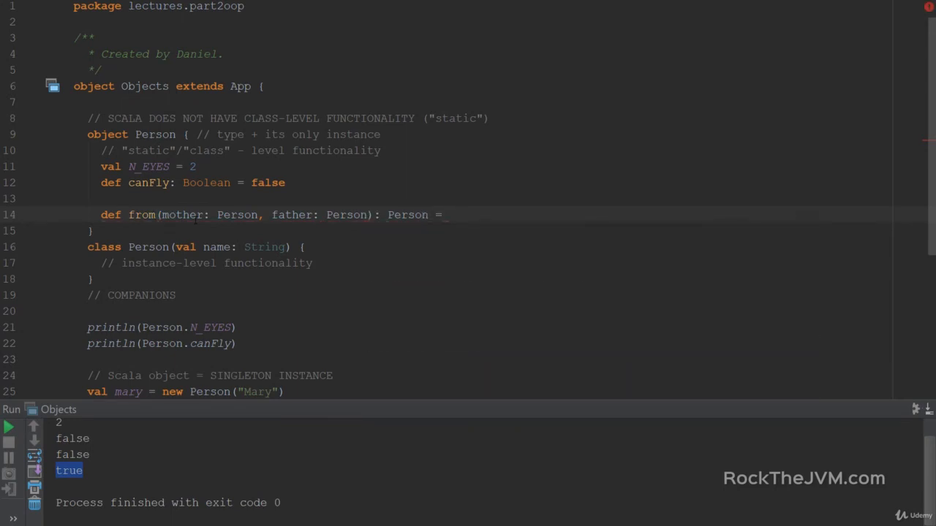
pyautogui.write('new Person("B')
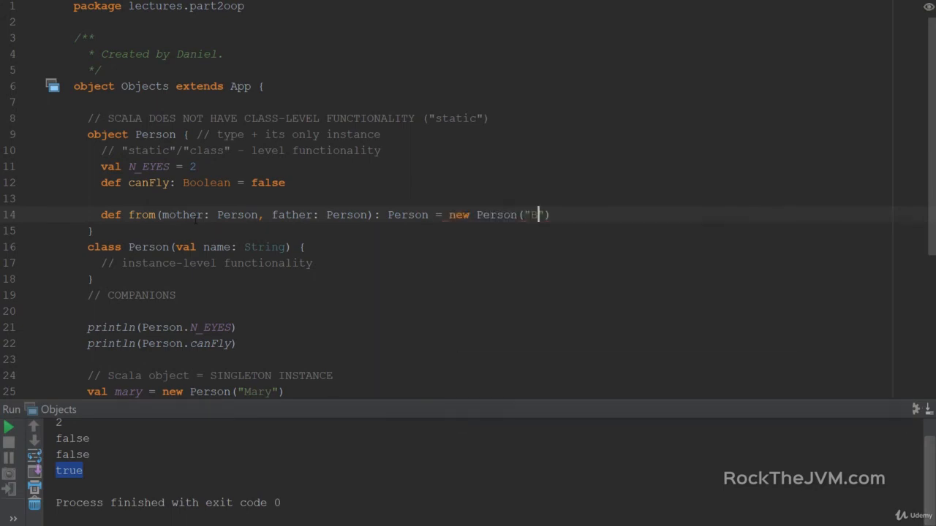
pyautogui.write('obbie')
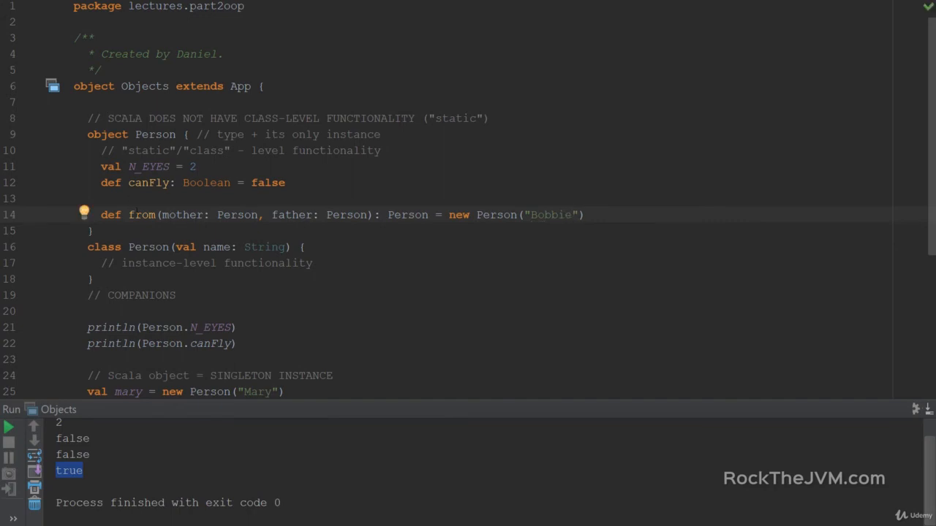
# Label it with a // factory method comment and review its mother and father parameters.
pyautogui.write('//fa')
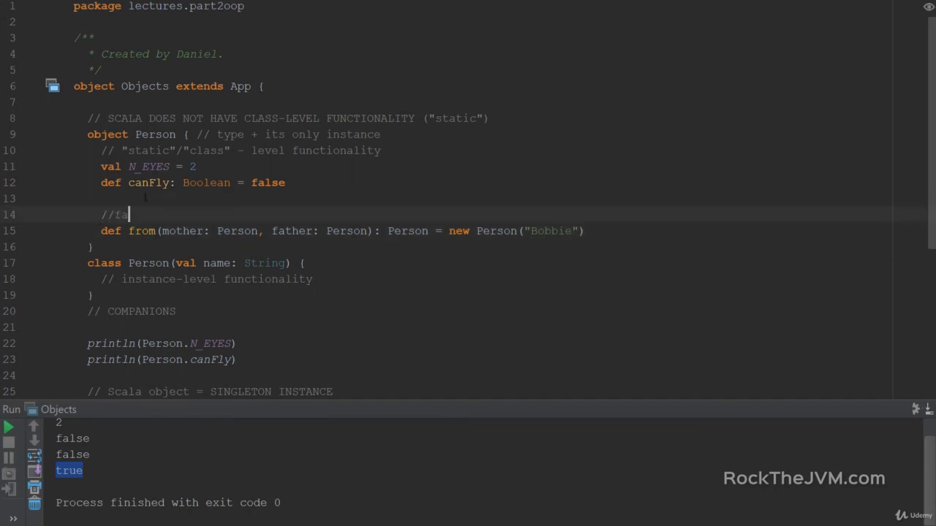
pyautogui.write('factory method')
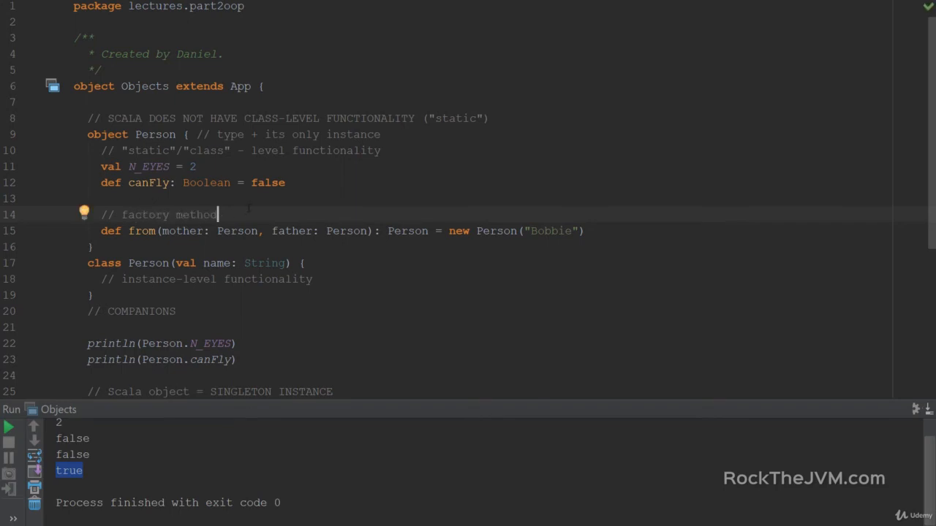
pyautogui.moveTo(449, 231); pyautogui.dragTo(585, 231)
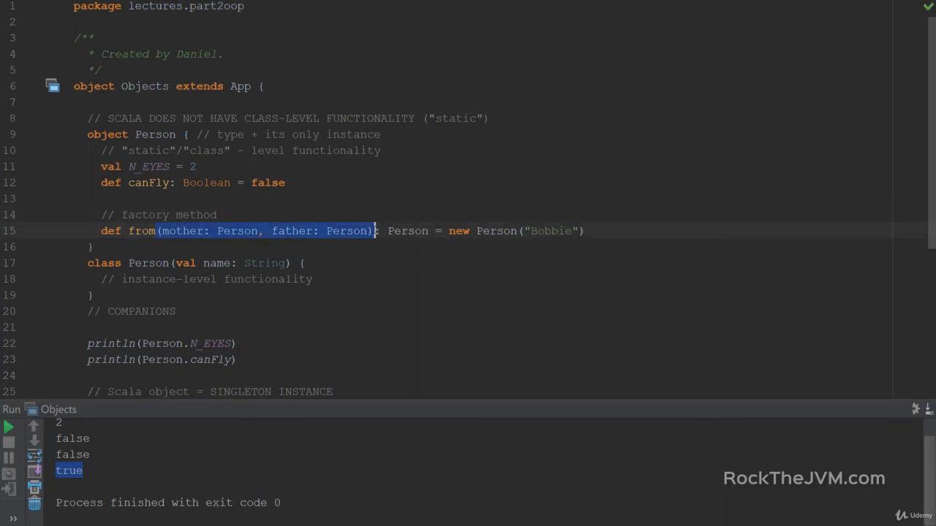
pyautogui.scroll(-3)
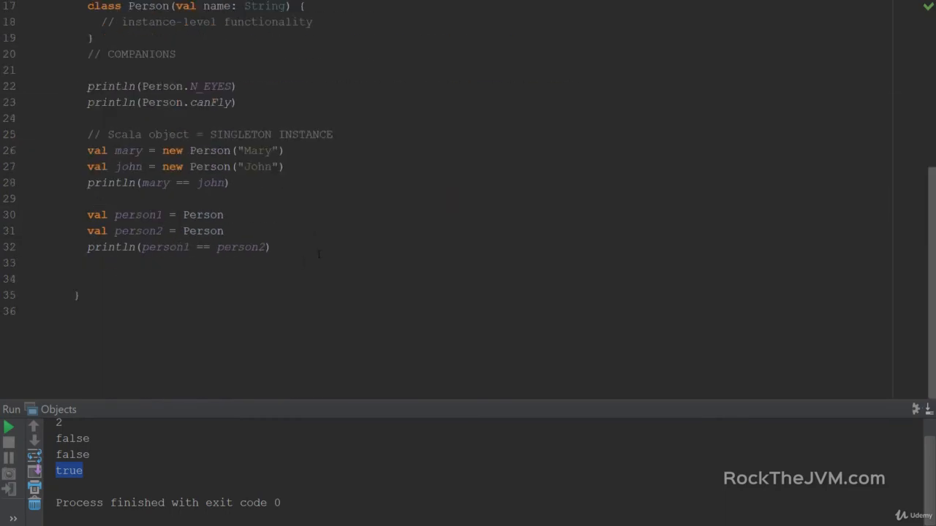
# Create val bobbie = Person.from(mary, john).
pyautogui.write('val b')
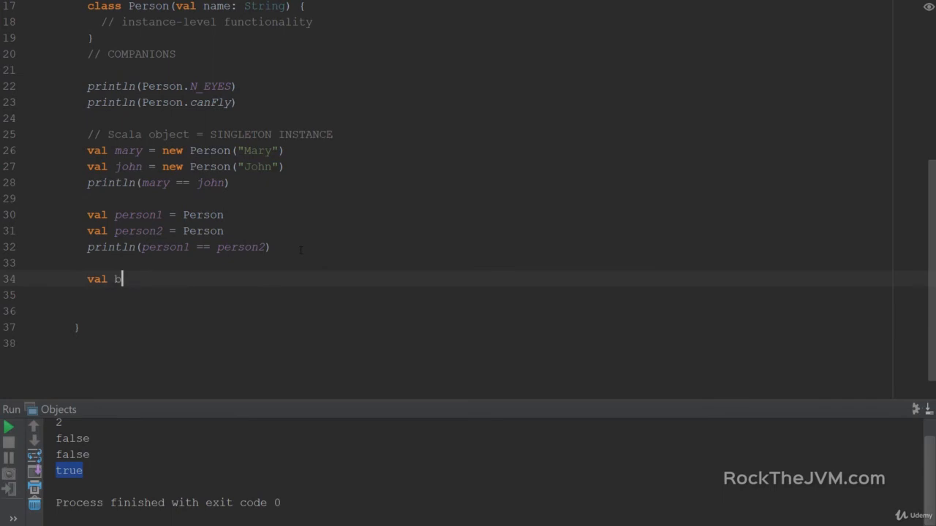
pyautogui.write('obbie = Perso')
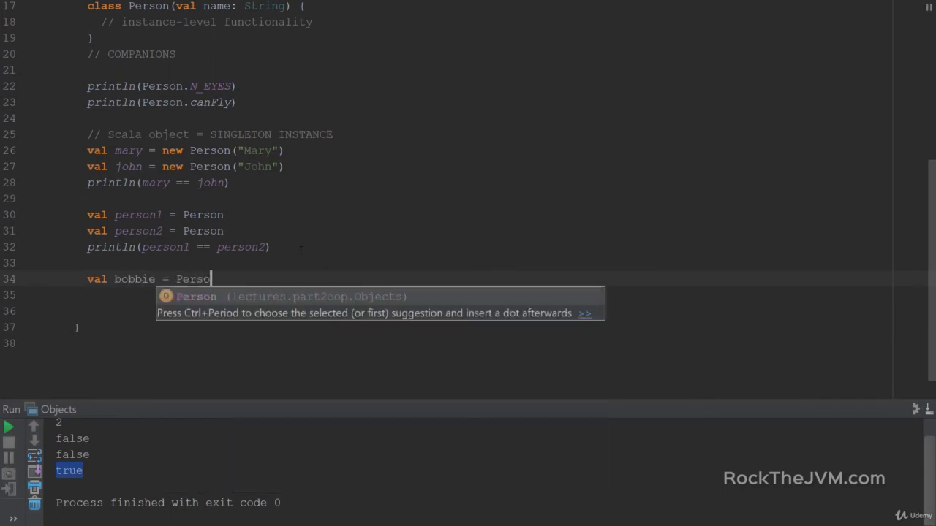
pyautogui.write('n.from(')
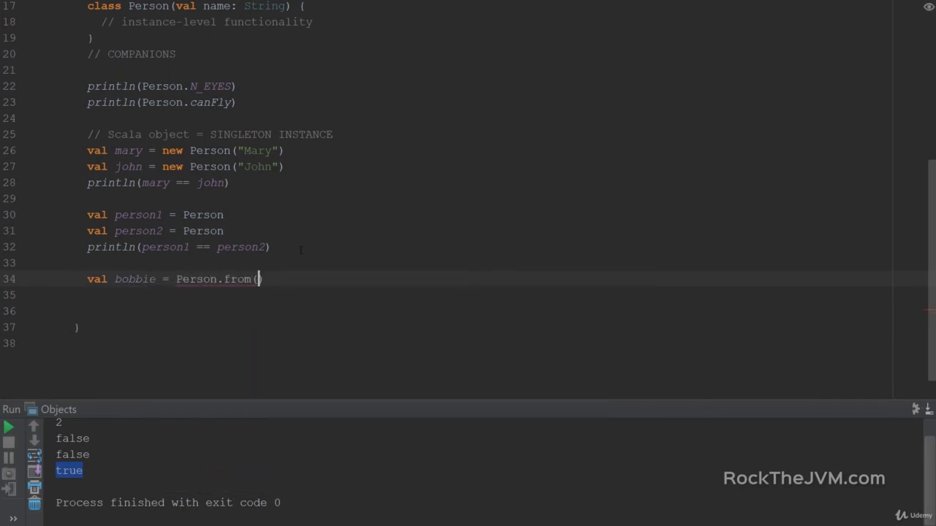
pyautogui.write('mary,')
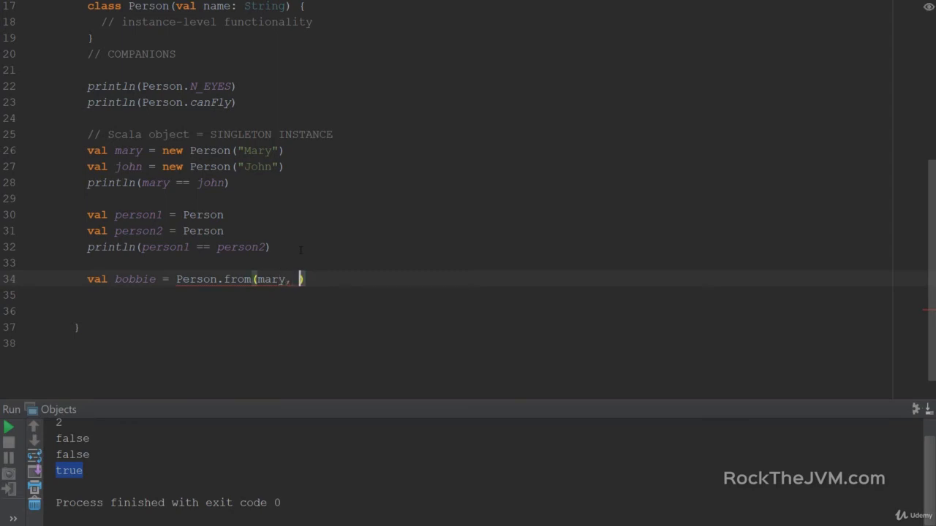
pyautogui.write('john')
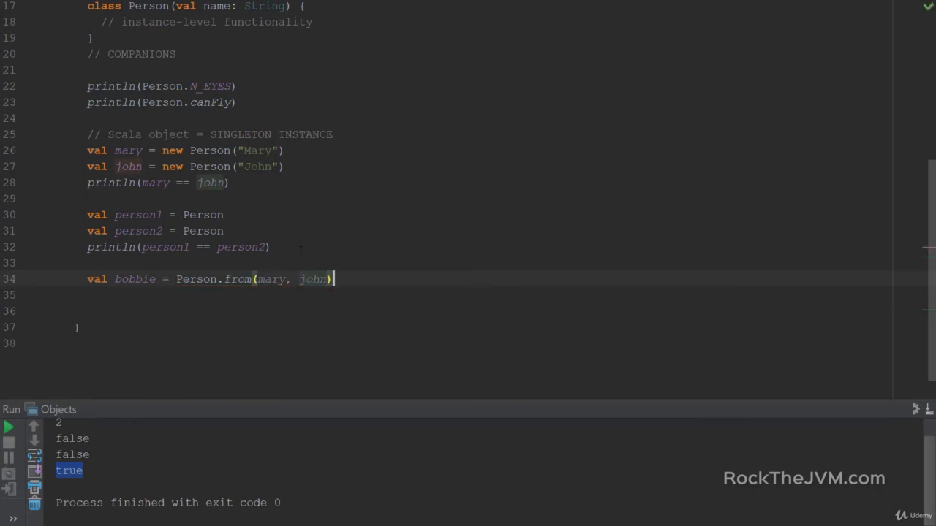
pyautogui.scroll(3)
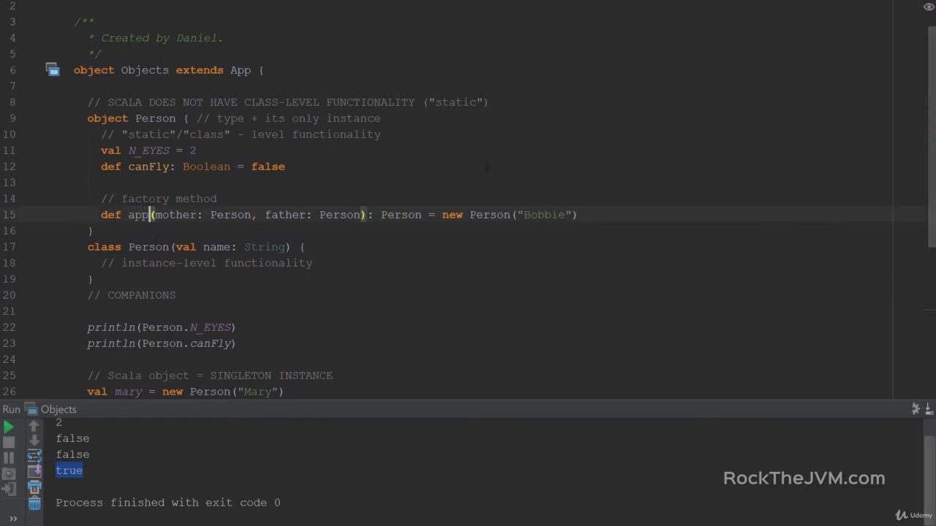
# Rename from to apply and drop .from so bobbie becomes Person(mary, john).
pyautogui.write('ly')
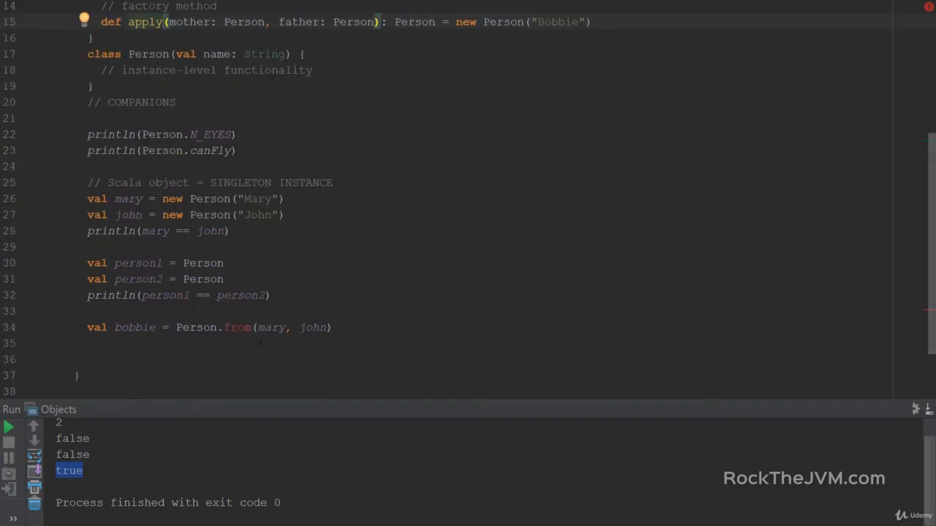
pyautogui.doubleClick(237, 328)
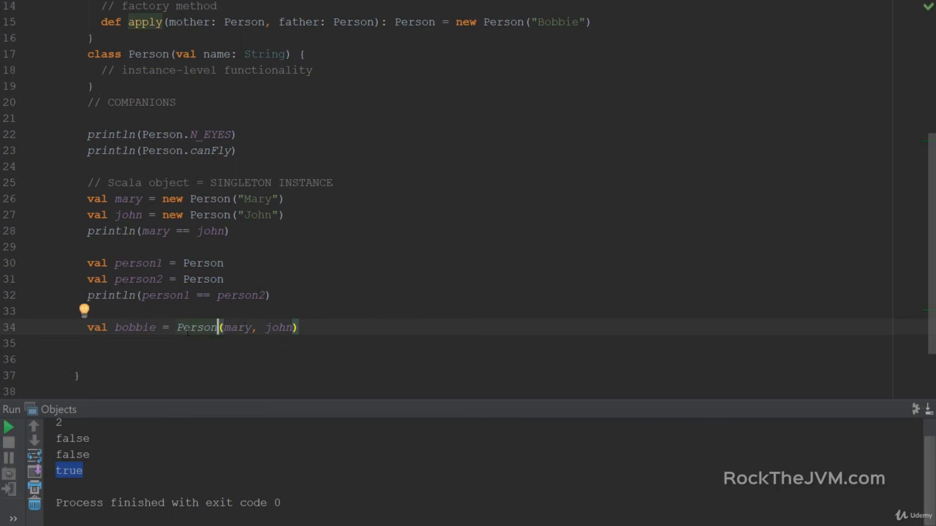
pyautogui.doubleClick(196, 328)
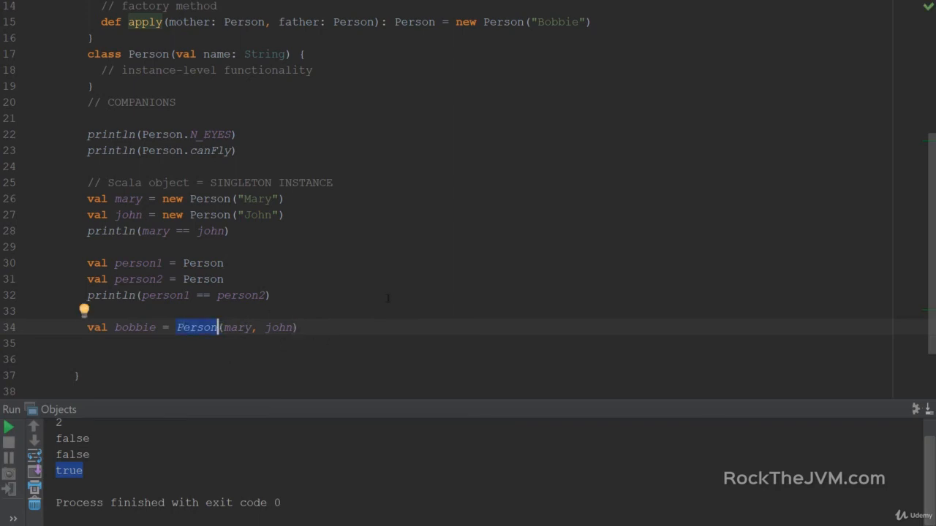
pyautogui.moveTo(351, 331)
pyautogui.write('//')
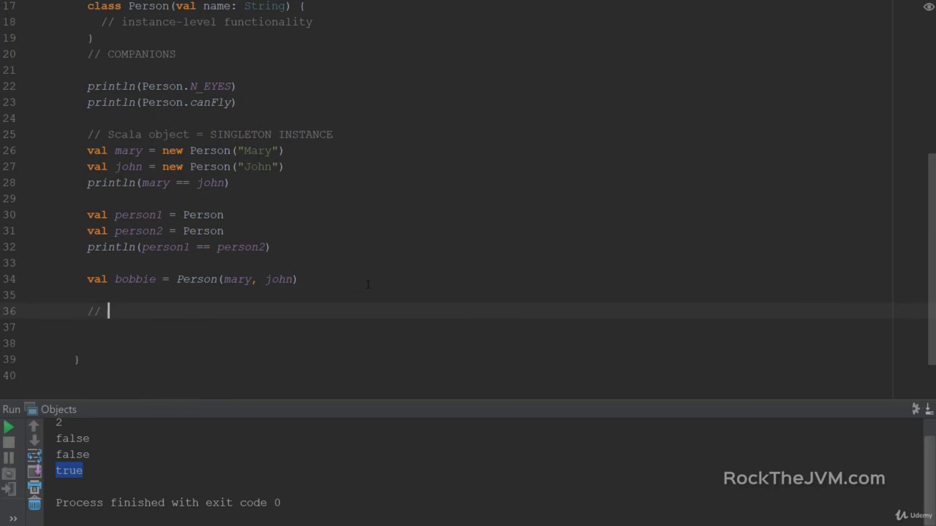
# Write the comment '// Scala Applications = Scala object with'.
pyautogui.write('Scala A')
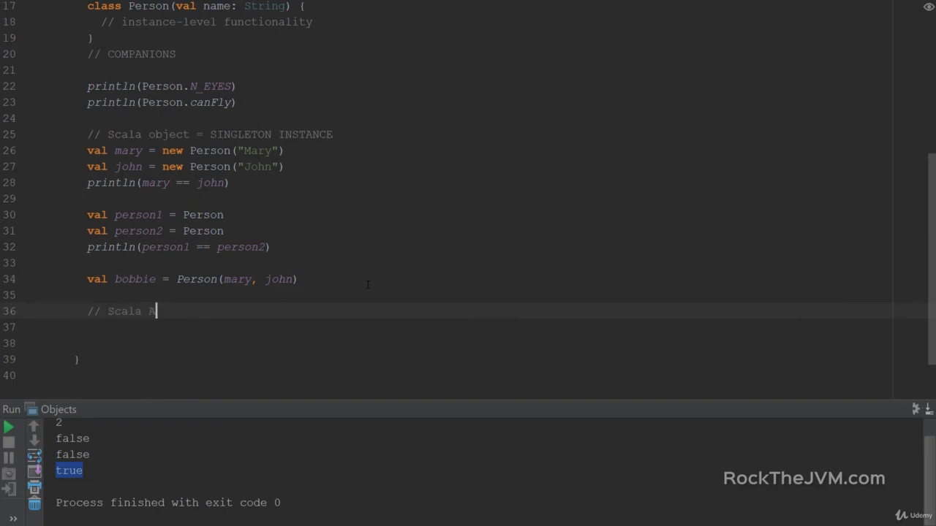
pyautogui.write('pplications')
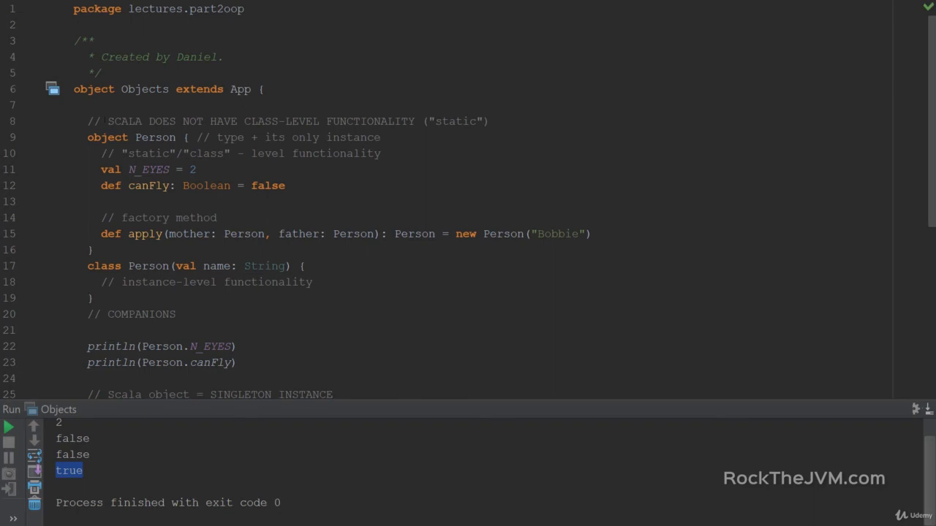
pyautogui.scroll(-3)
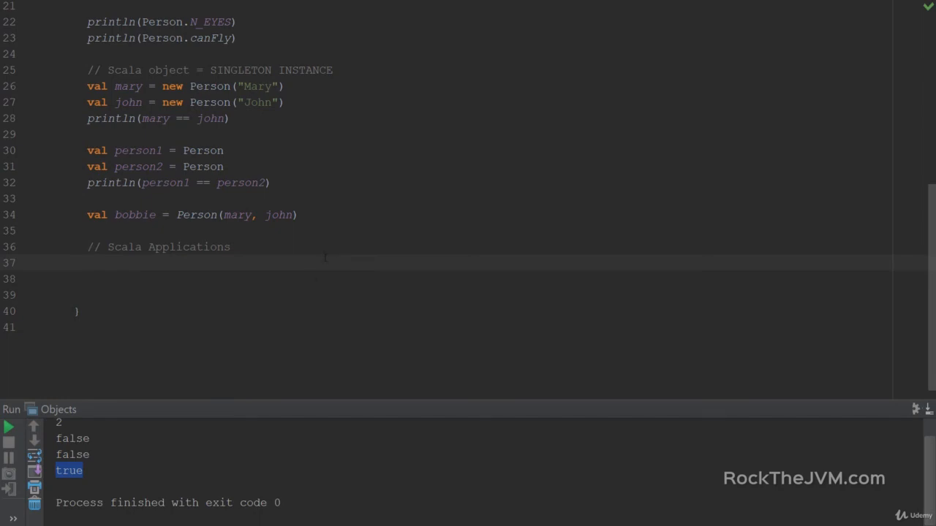
pyautogui.click(87, 246)
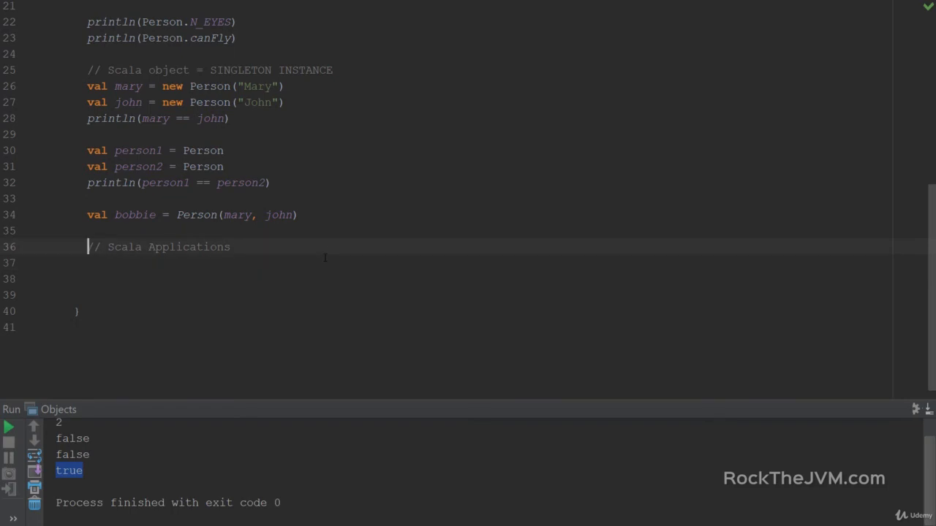
pyautogui.write('= Scala')
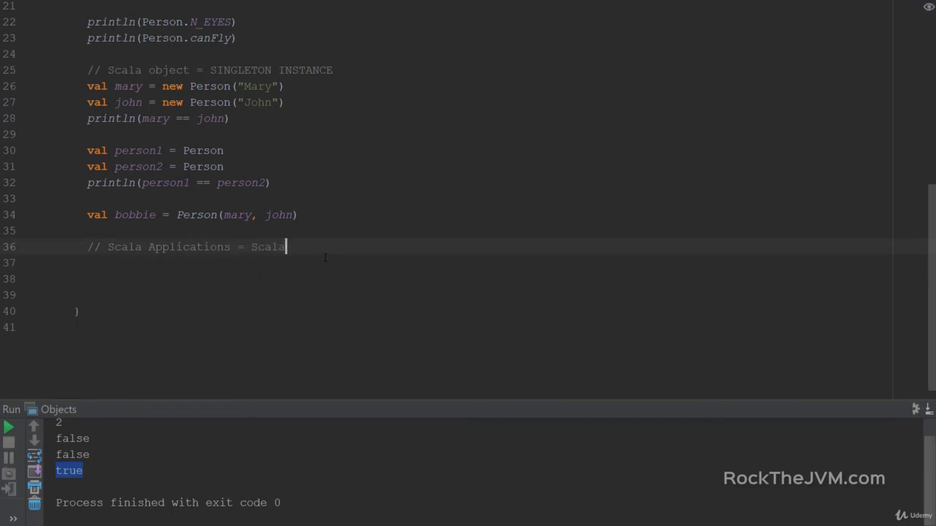
pyautogui.write('object with')
pyautogui.click(482, 263)
pyautogui.write('/ ')
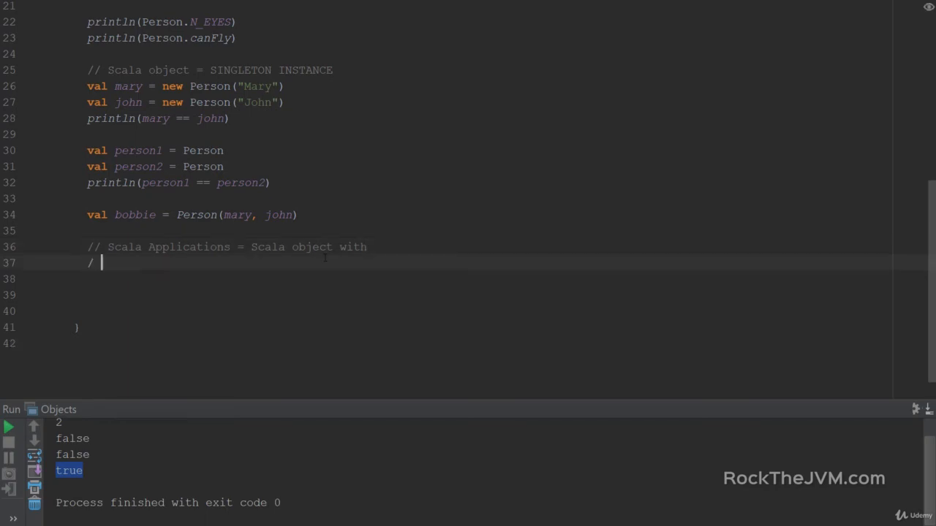
# Add the comment '// def main(args: Array[String]): Unit' and select the extends App clause.
pyautogui.write('/ def mai')
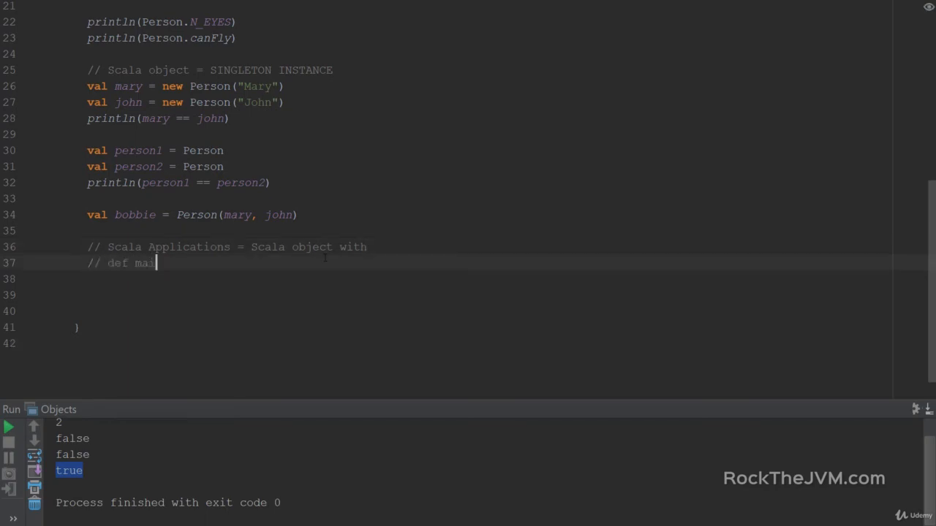
pyautogui.write('n(args: Array')
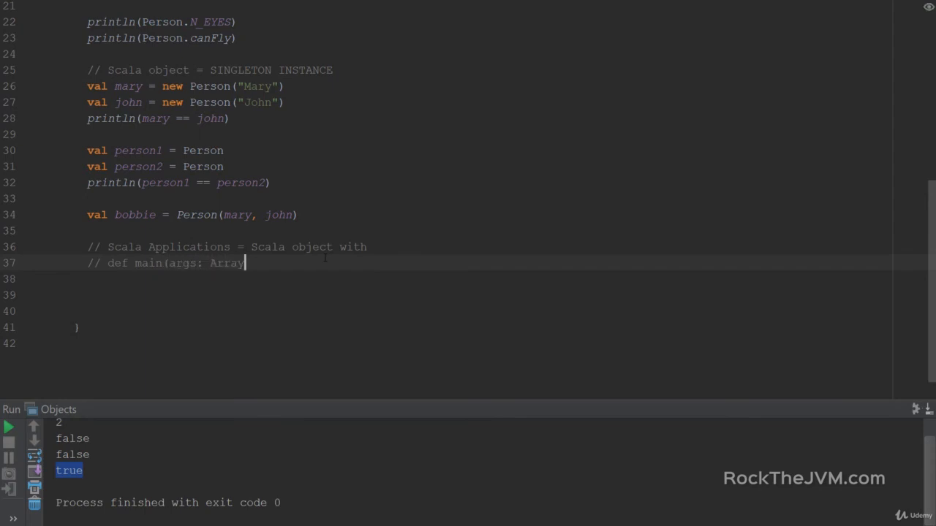
pyautogui.write('[String])')
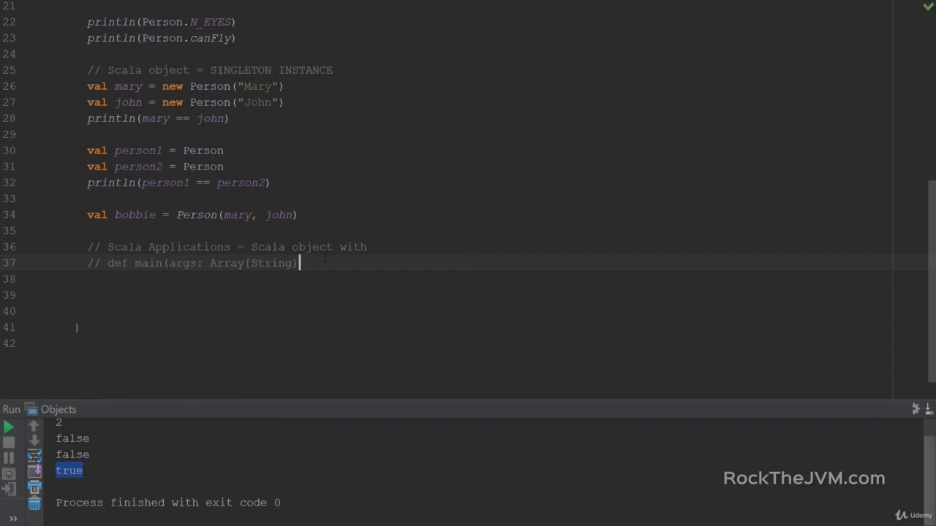
pyautogui.write(':')
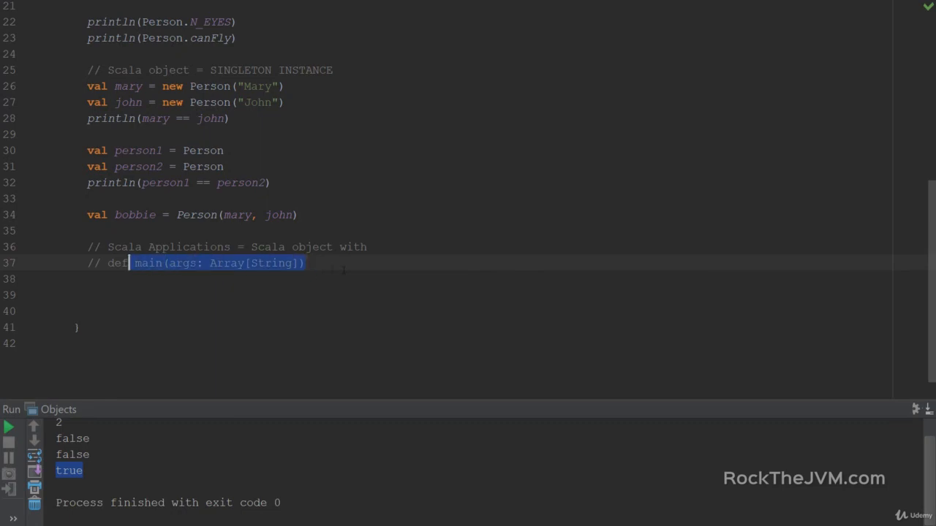
pyautogui.write(': U')
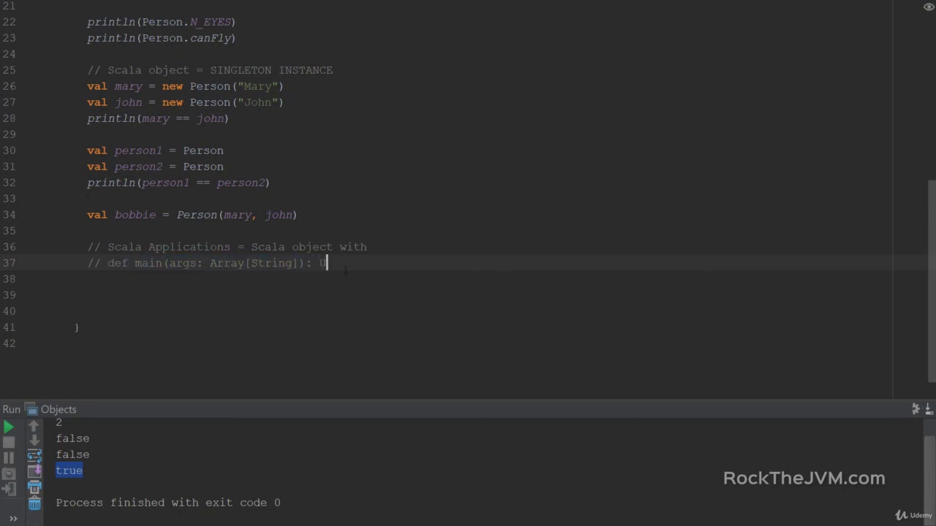
pyautogui.write('Unit')
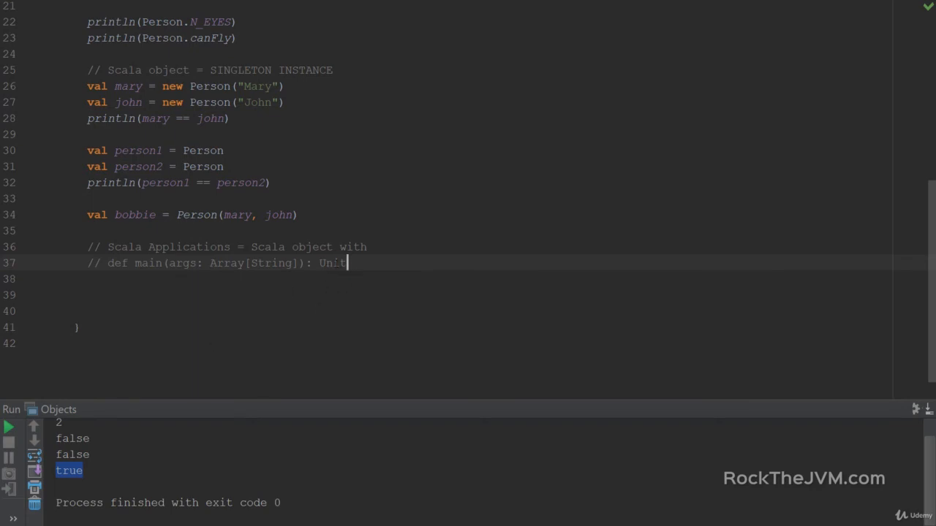
pyautogui.doubleClick(333, 263)
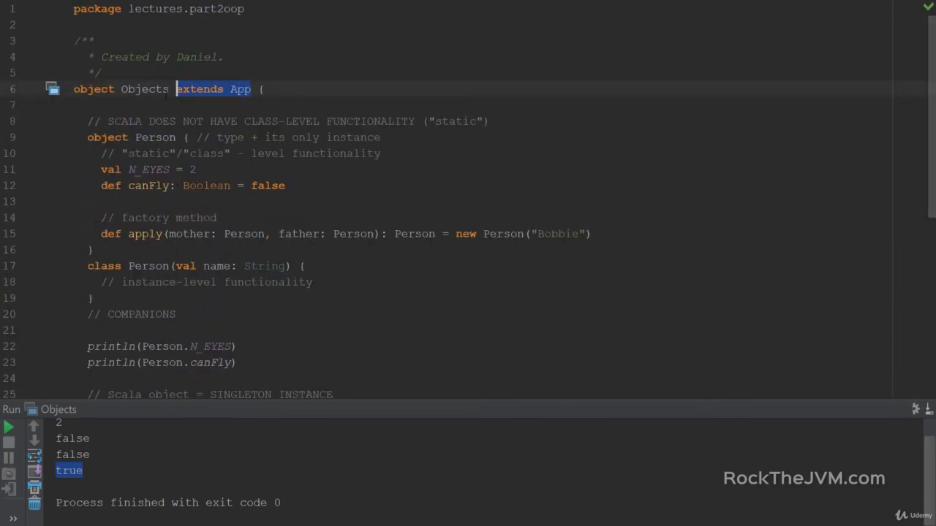
# Wrap the Person demo code in def main(args: Array[String]): Unit = { ... } and run Objects.
pyautogui.scroll(-3)
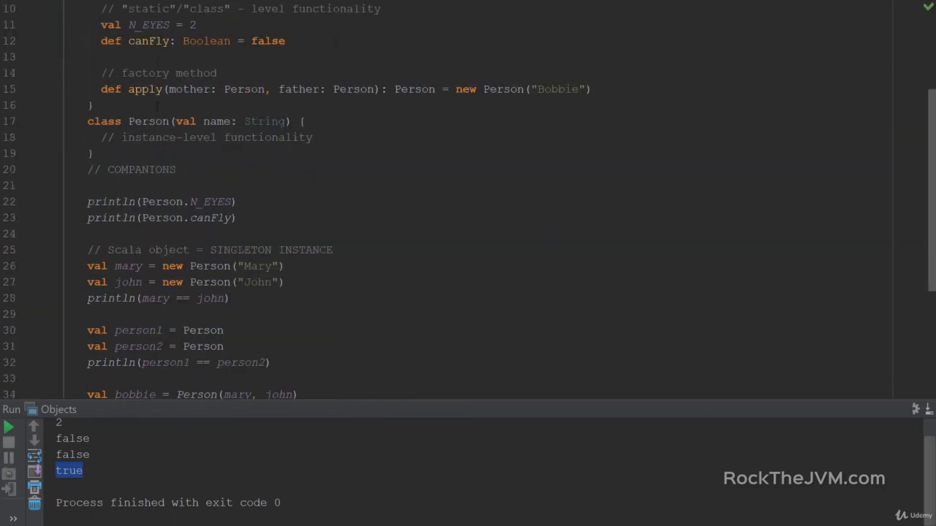
pyautogui.rightClick(373, 121)
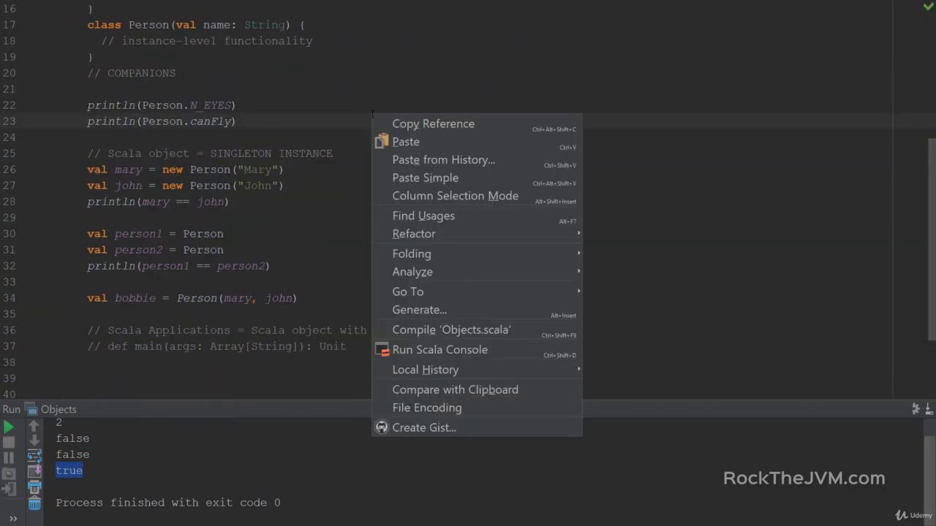
pyautogui.moveTo(439, 350)
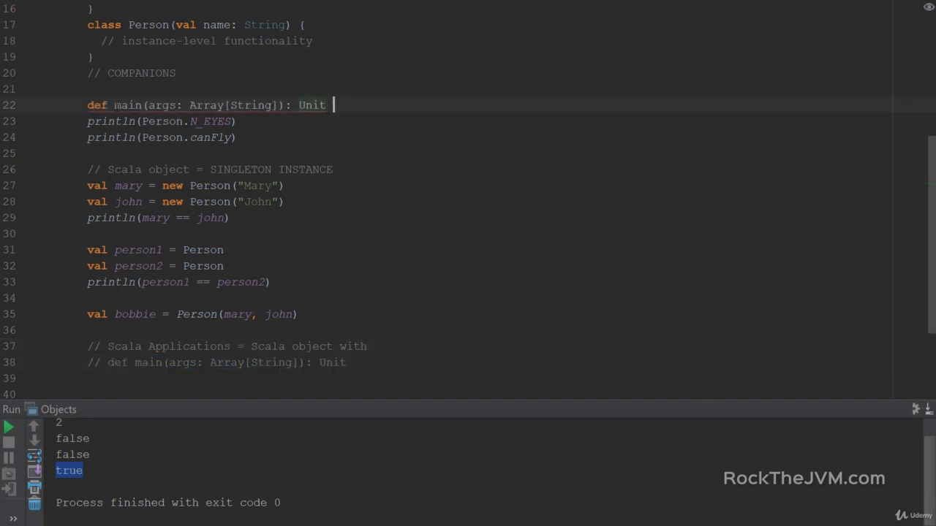
pyautogui.write('=')
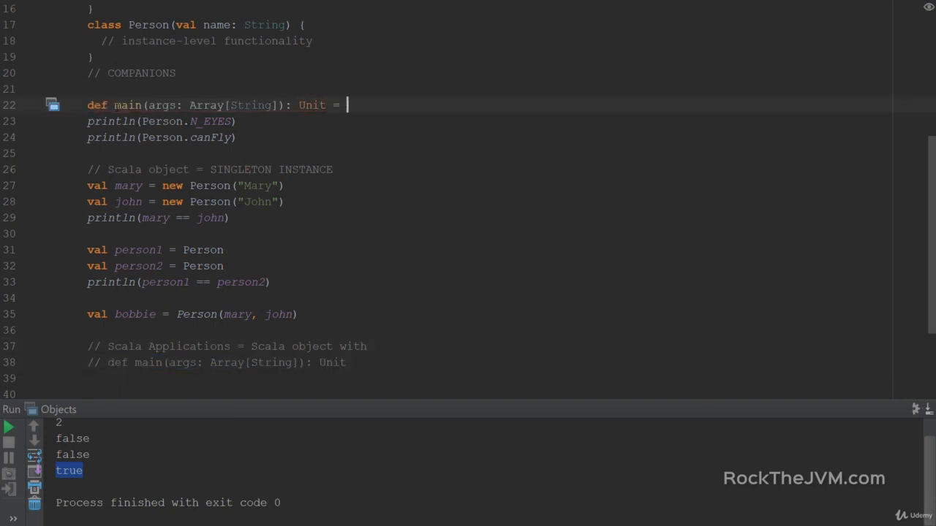
pyautogui.write('{')
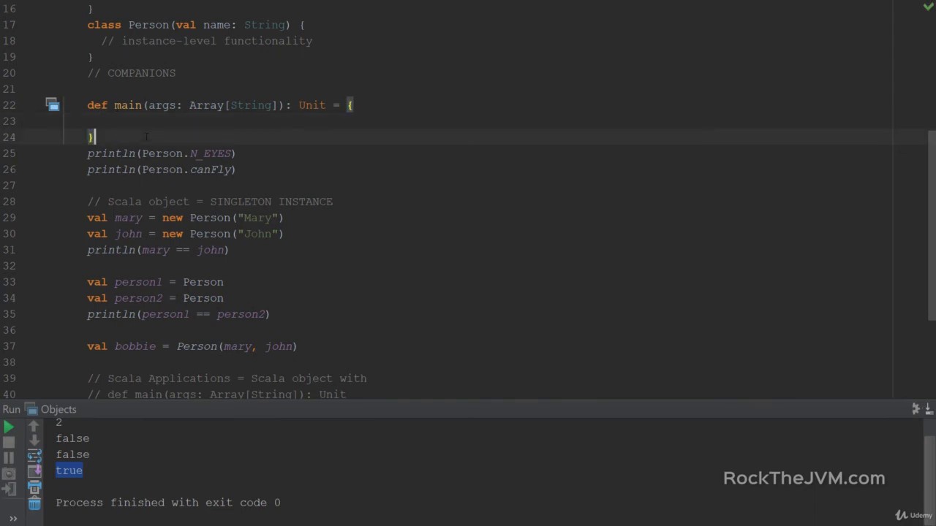
pyautogui.scroll(-3)
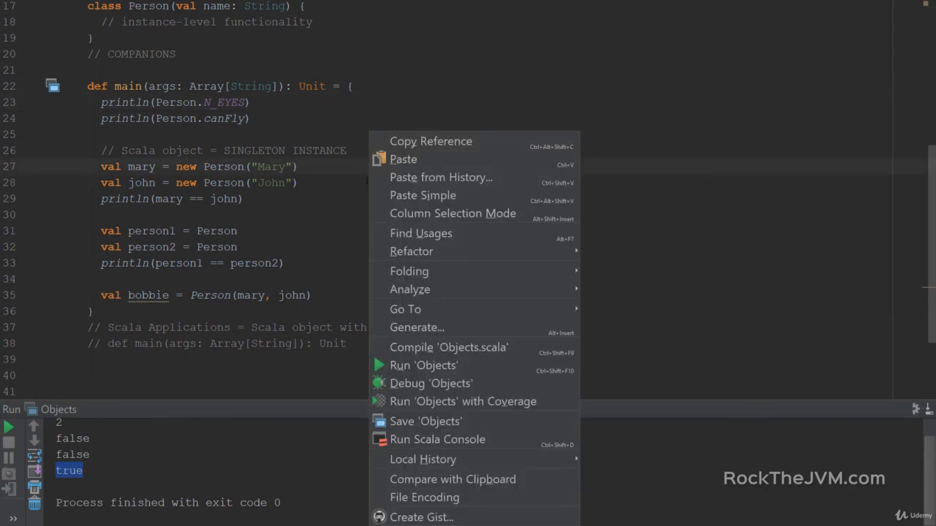
pyautogui.moveTo(422, 366)
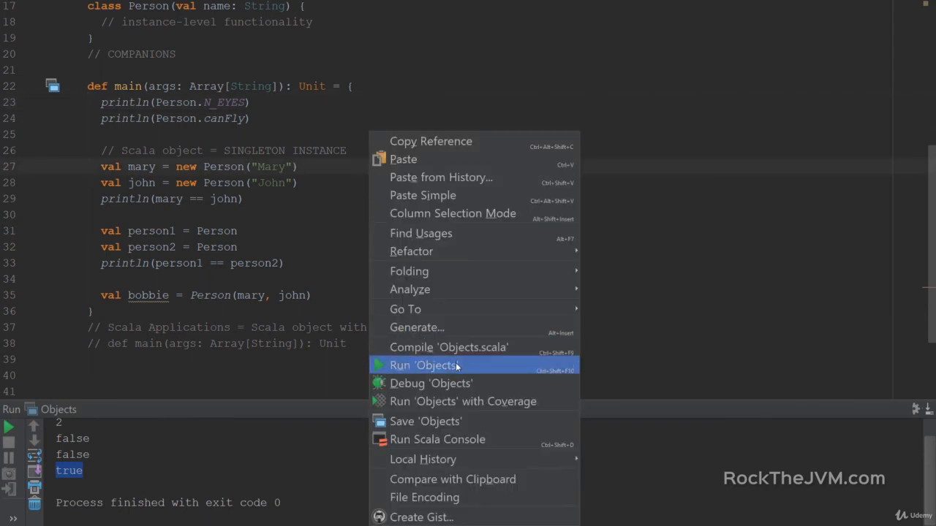
pyautogui.click(422, 365)
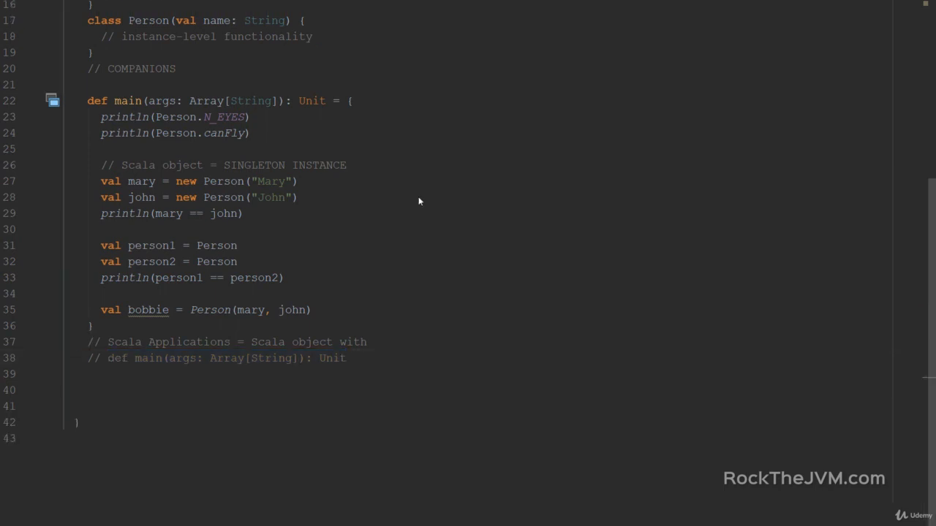
# Drop the main method wrapper and make object Objects extend App again.
pyautogui.click(351, 101)
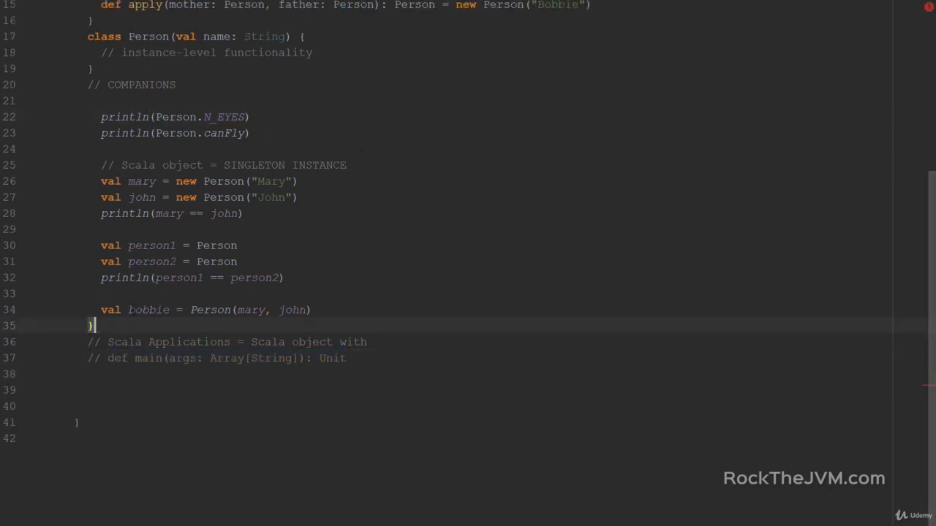
pyautogui.scroll(3)
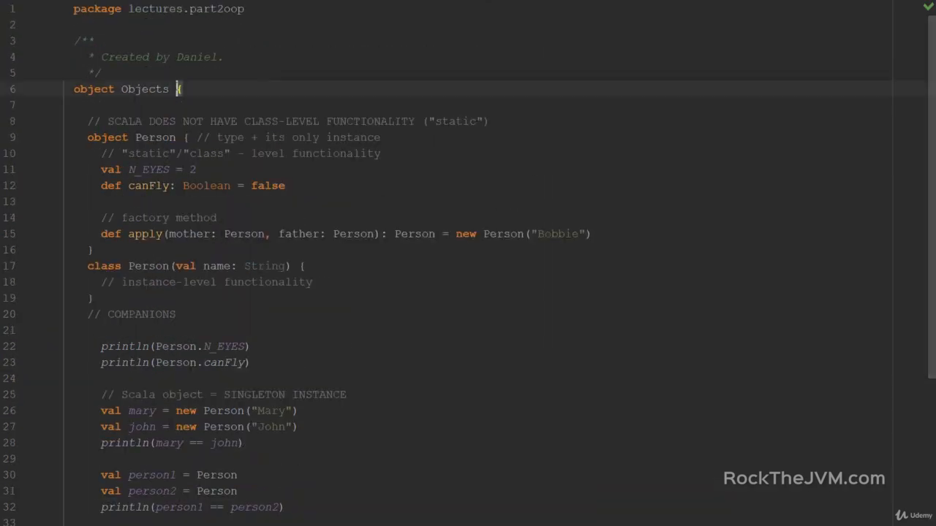
pyautogui.write('extends')
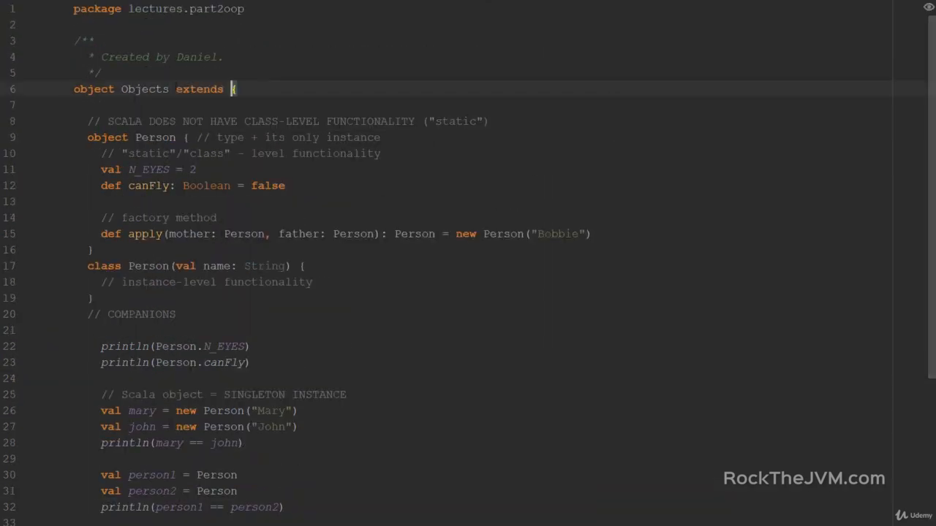
pyautogui.write('App')
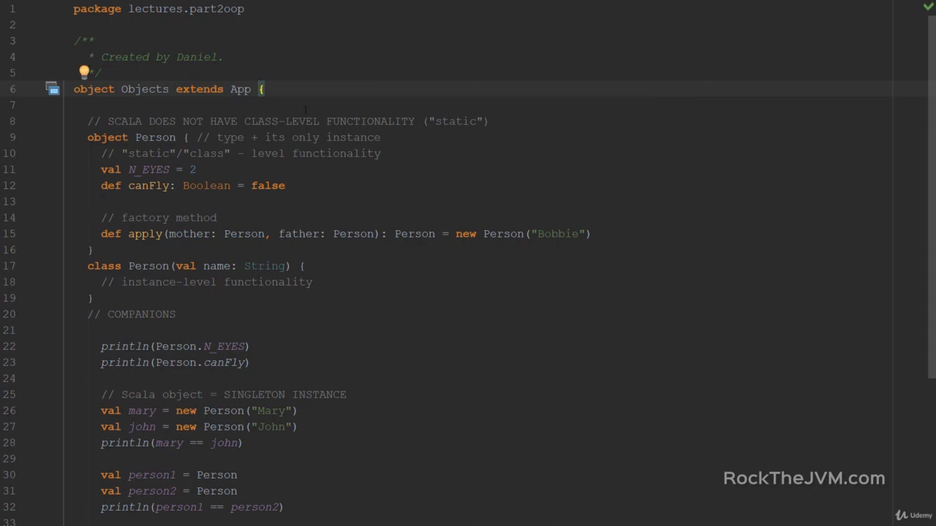